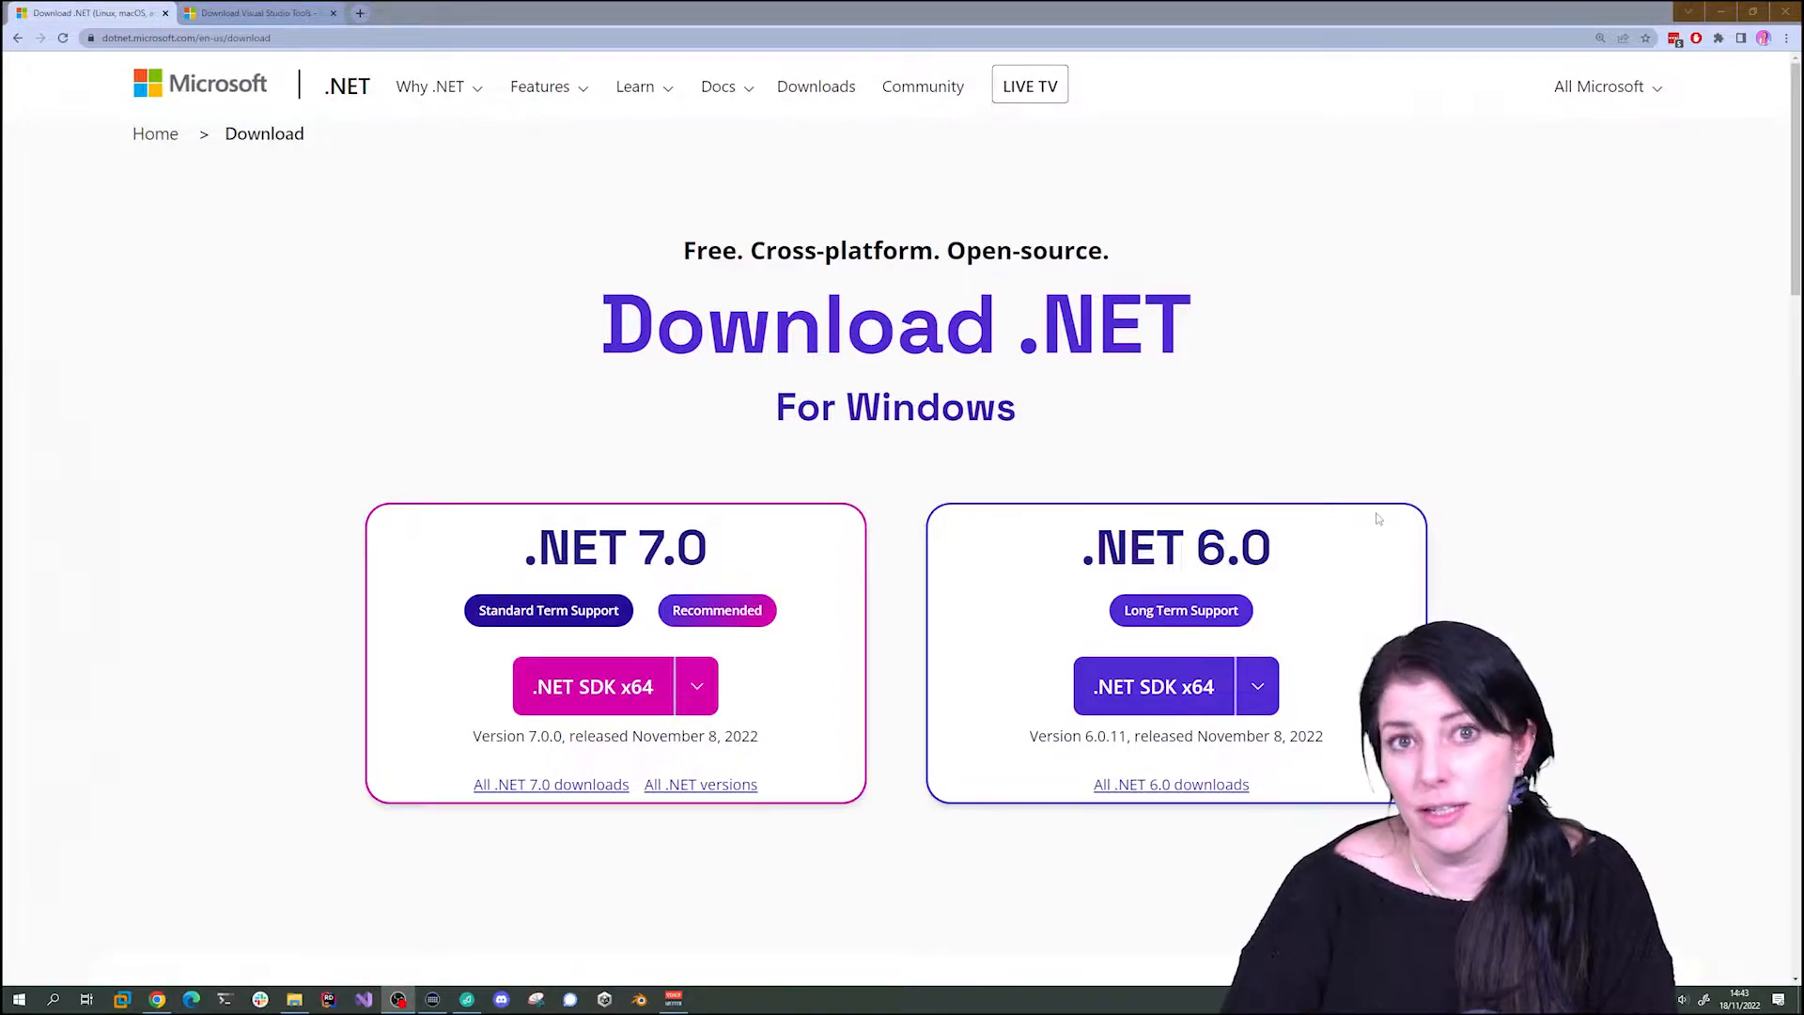
# - Download the .NET 7.0 SDK x64 installer and dismiss the SDK setup window
pyautogui.scroll(-3)
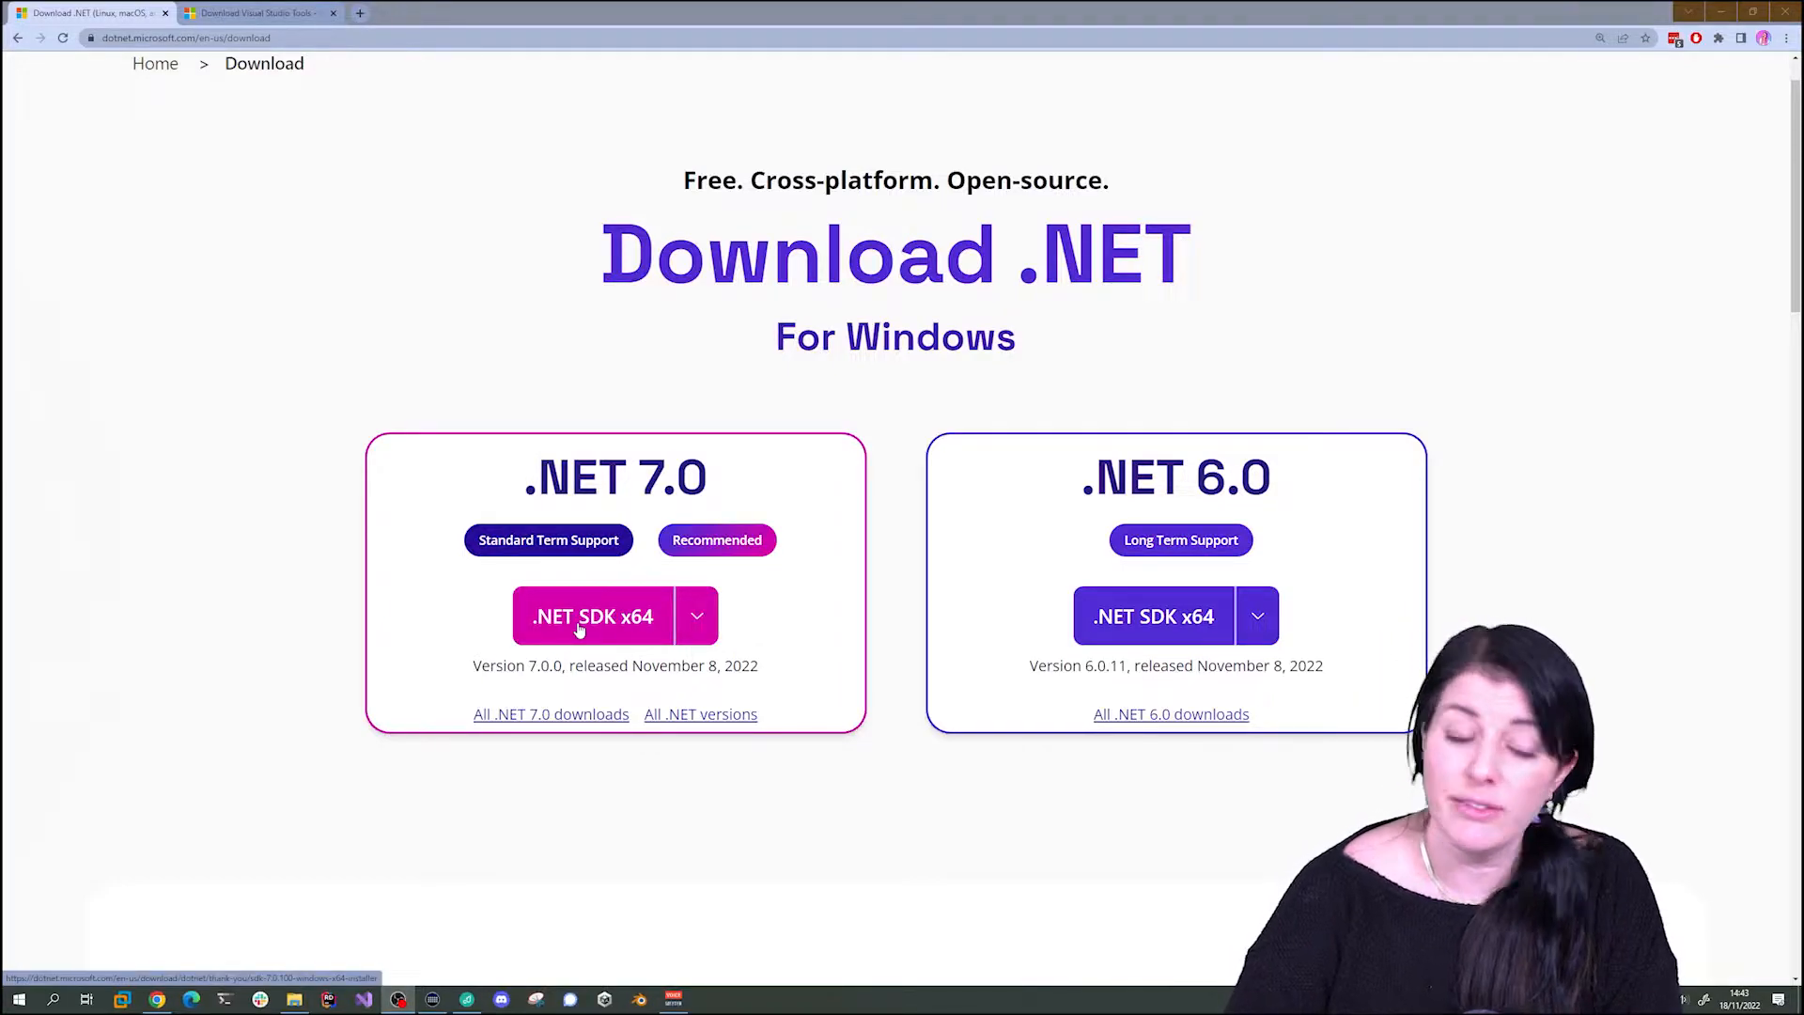
pyautogui.click(592, 617)
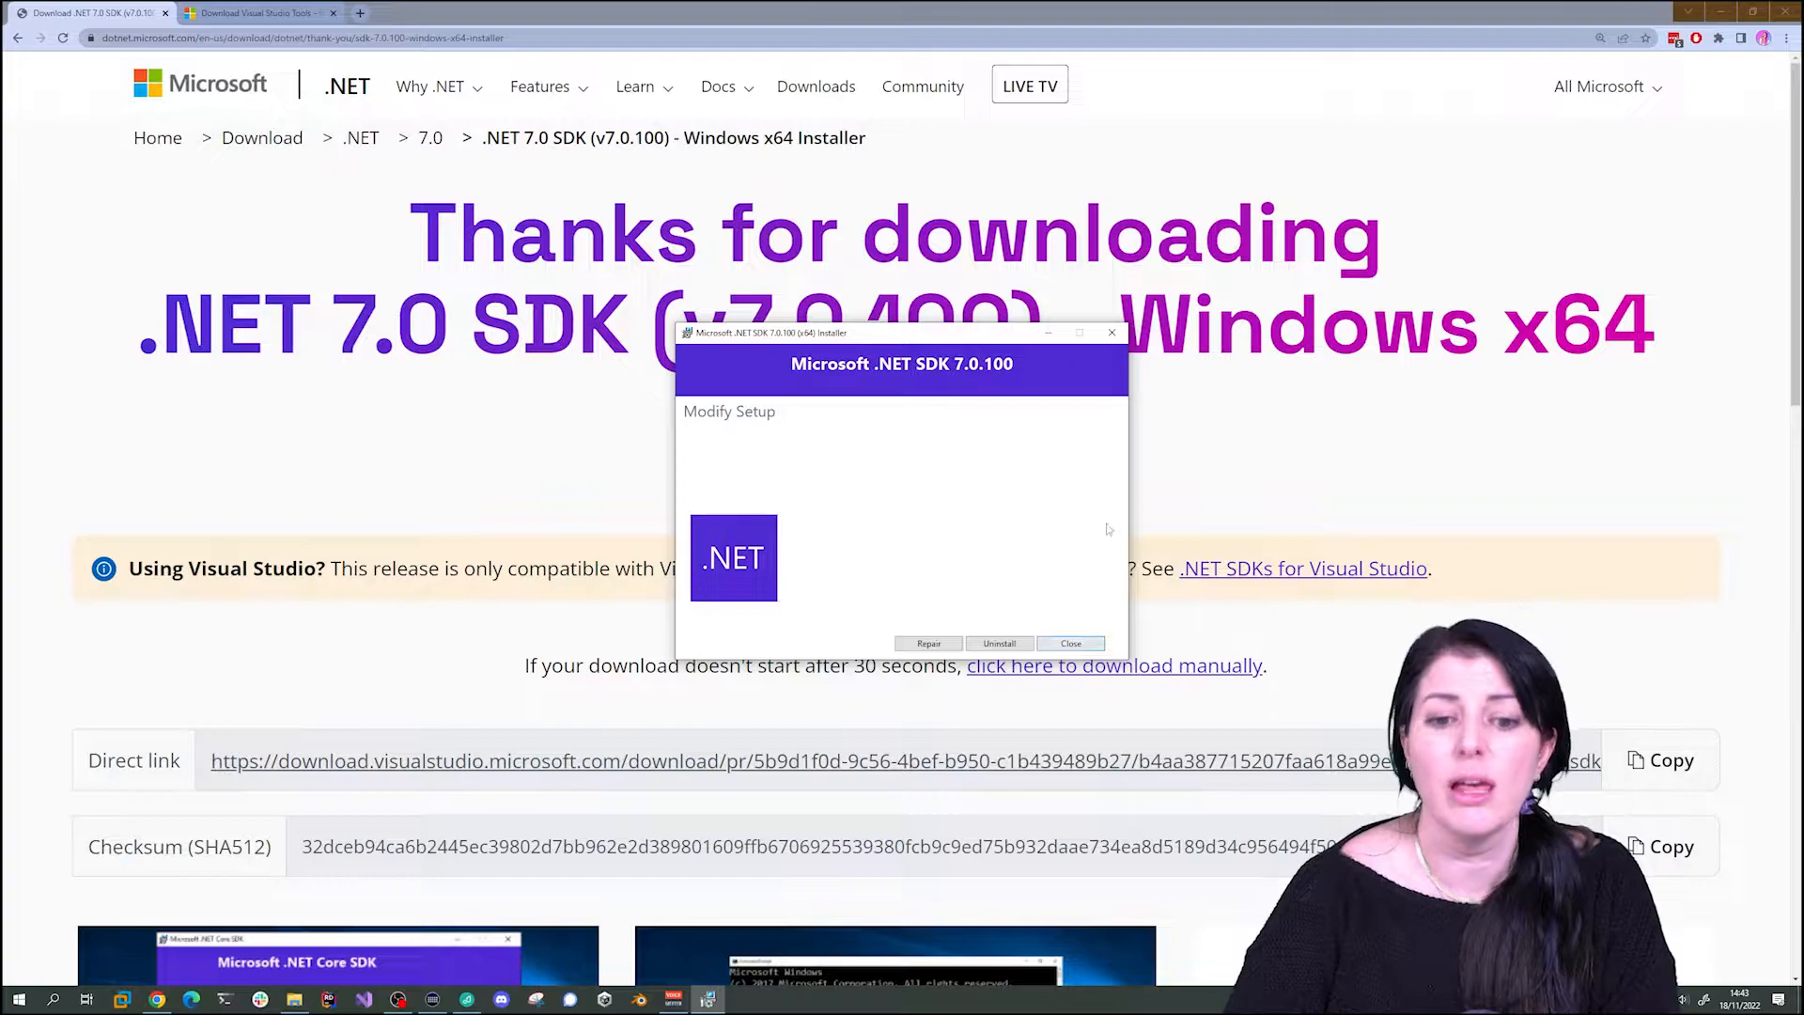
pyautogui.click(1069, 643)
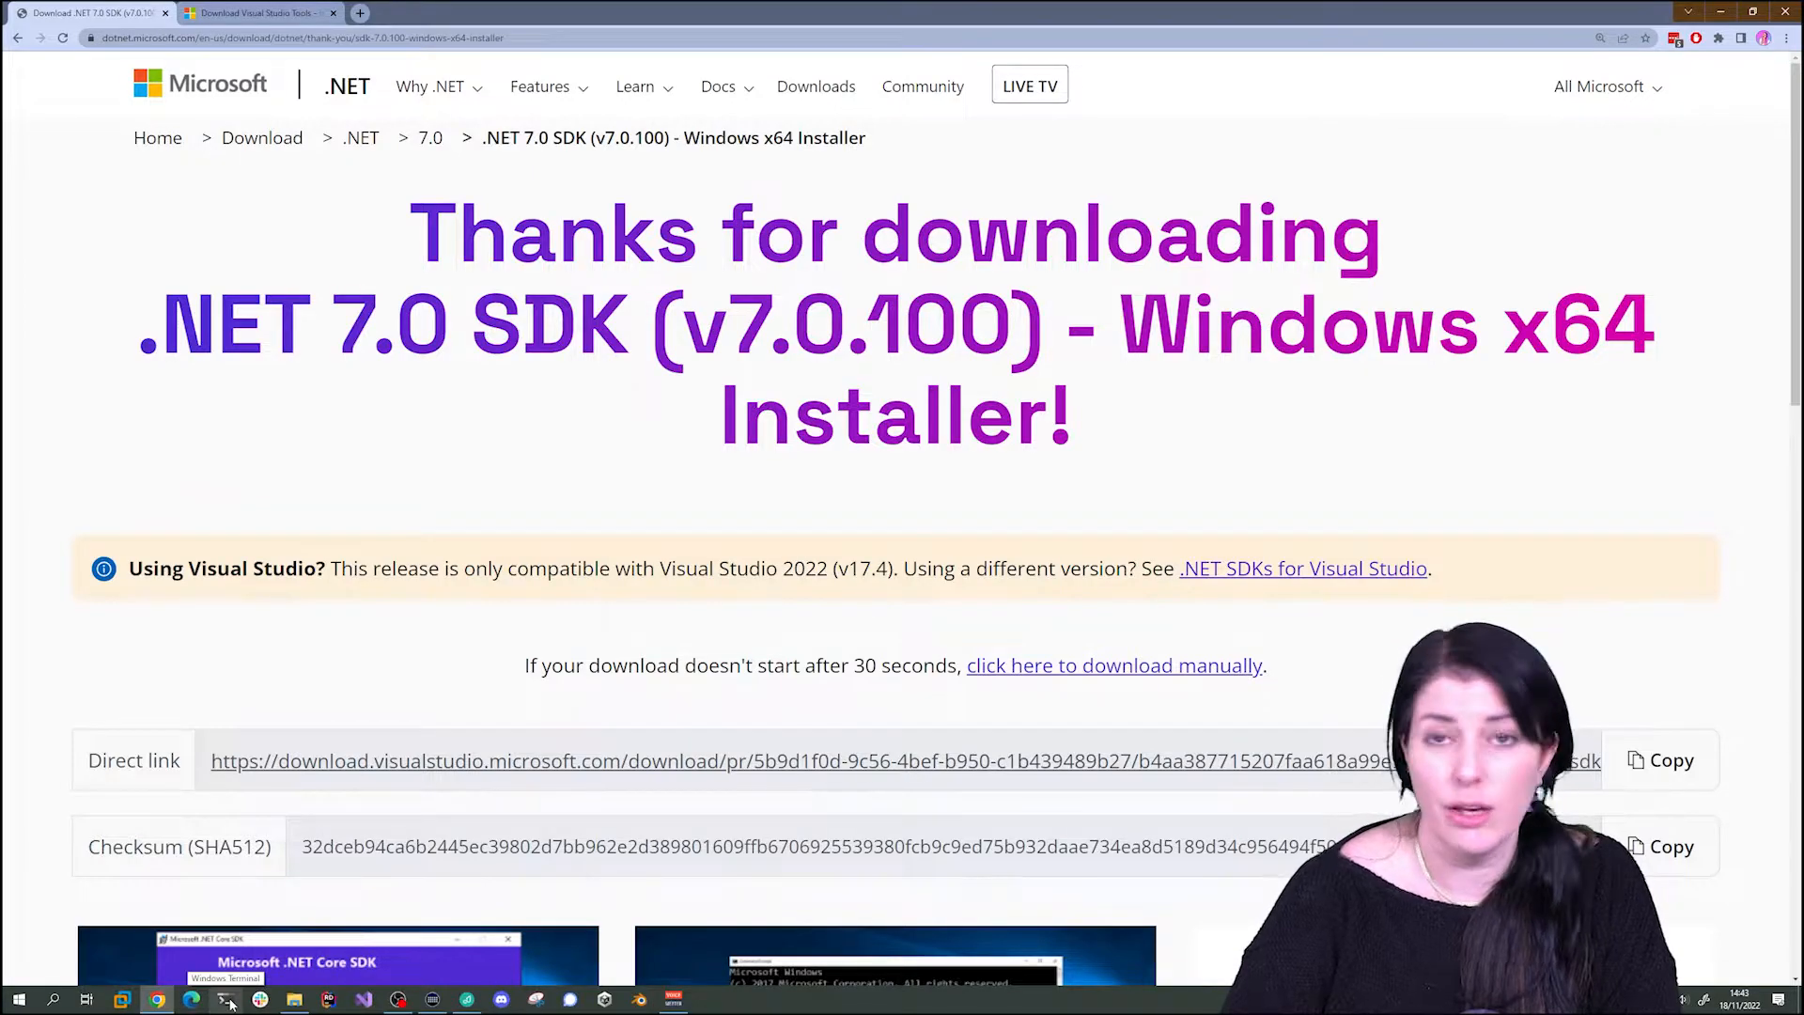
# - Run 'dotnet' and 'dotnet --list-sdks' in PowerShell to confirm SDK 7.0.100, then return to the browser
pyautogui.click(227, 998)
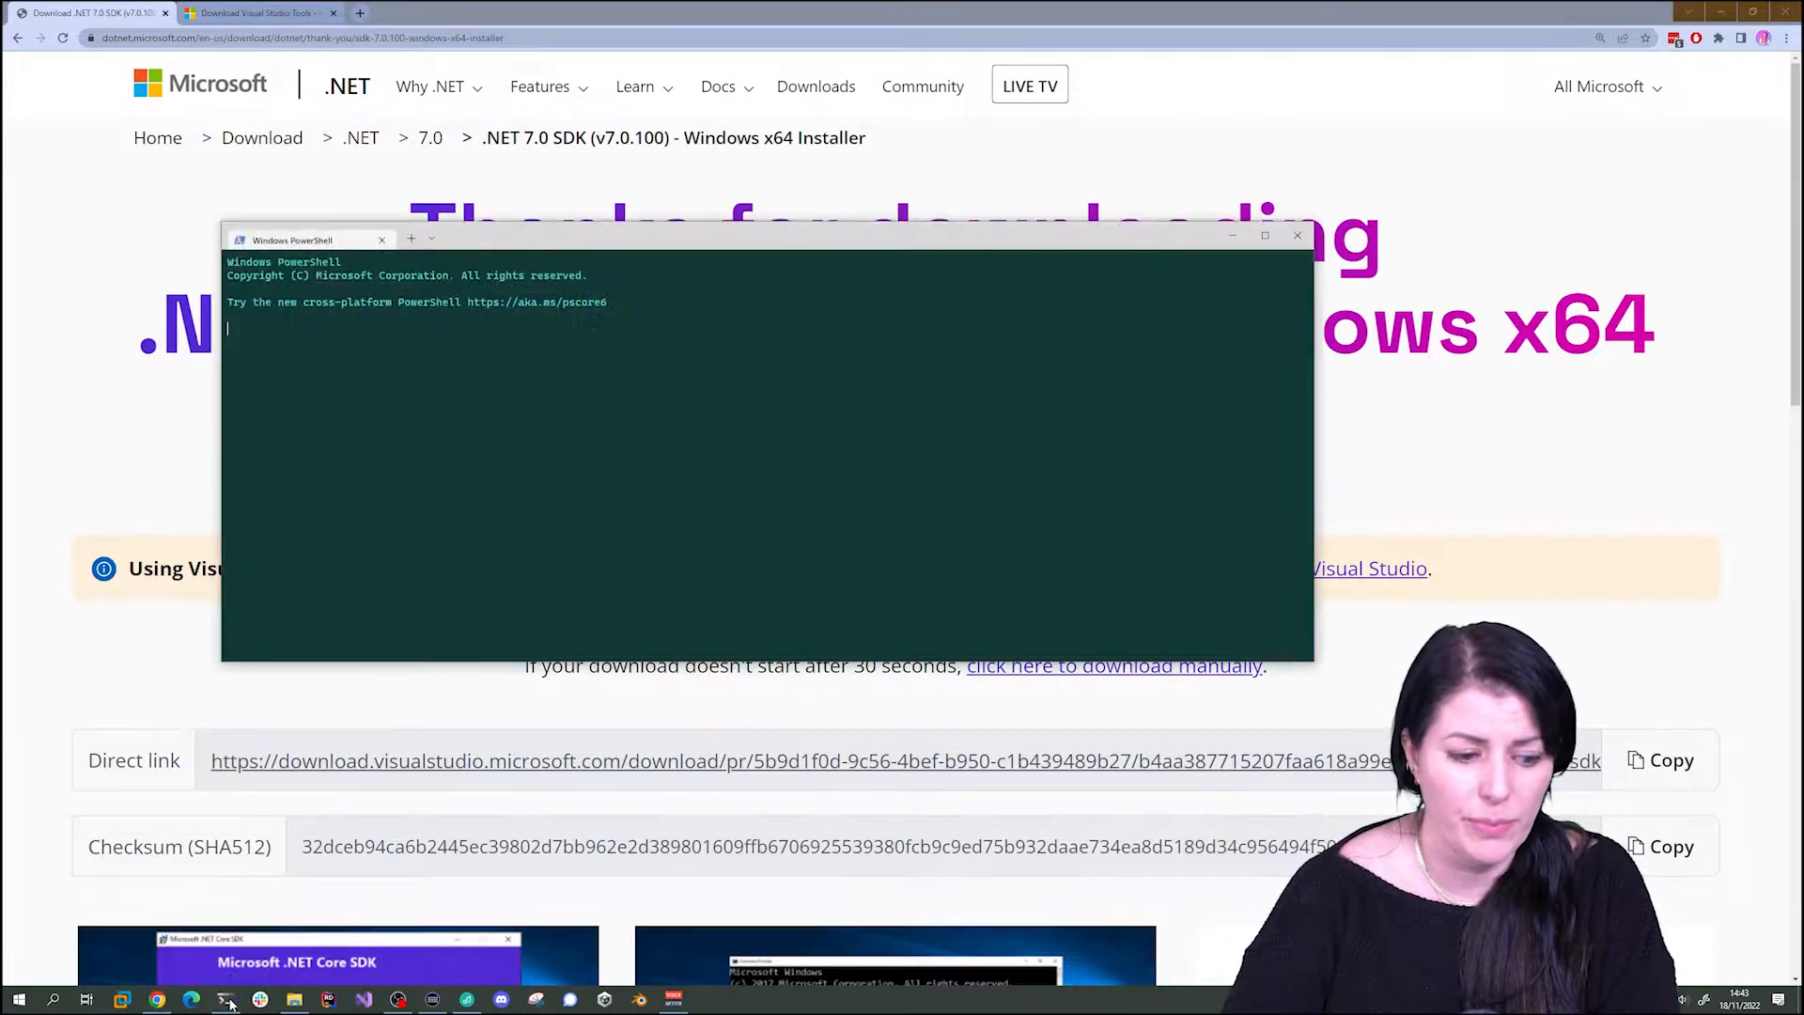
pyautogui.write('Are you doing Dev?: n')
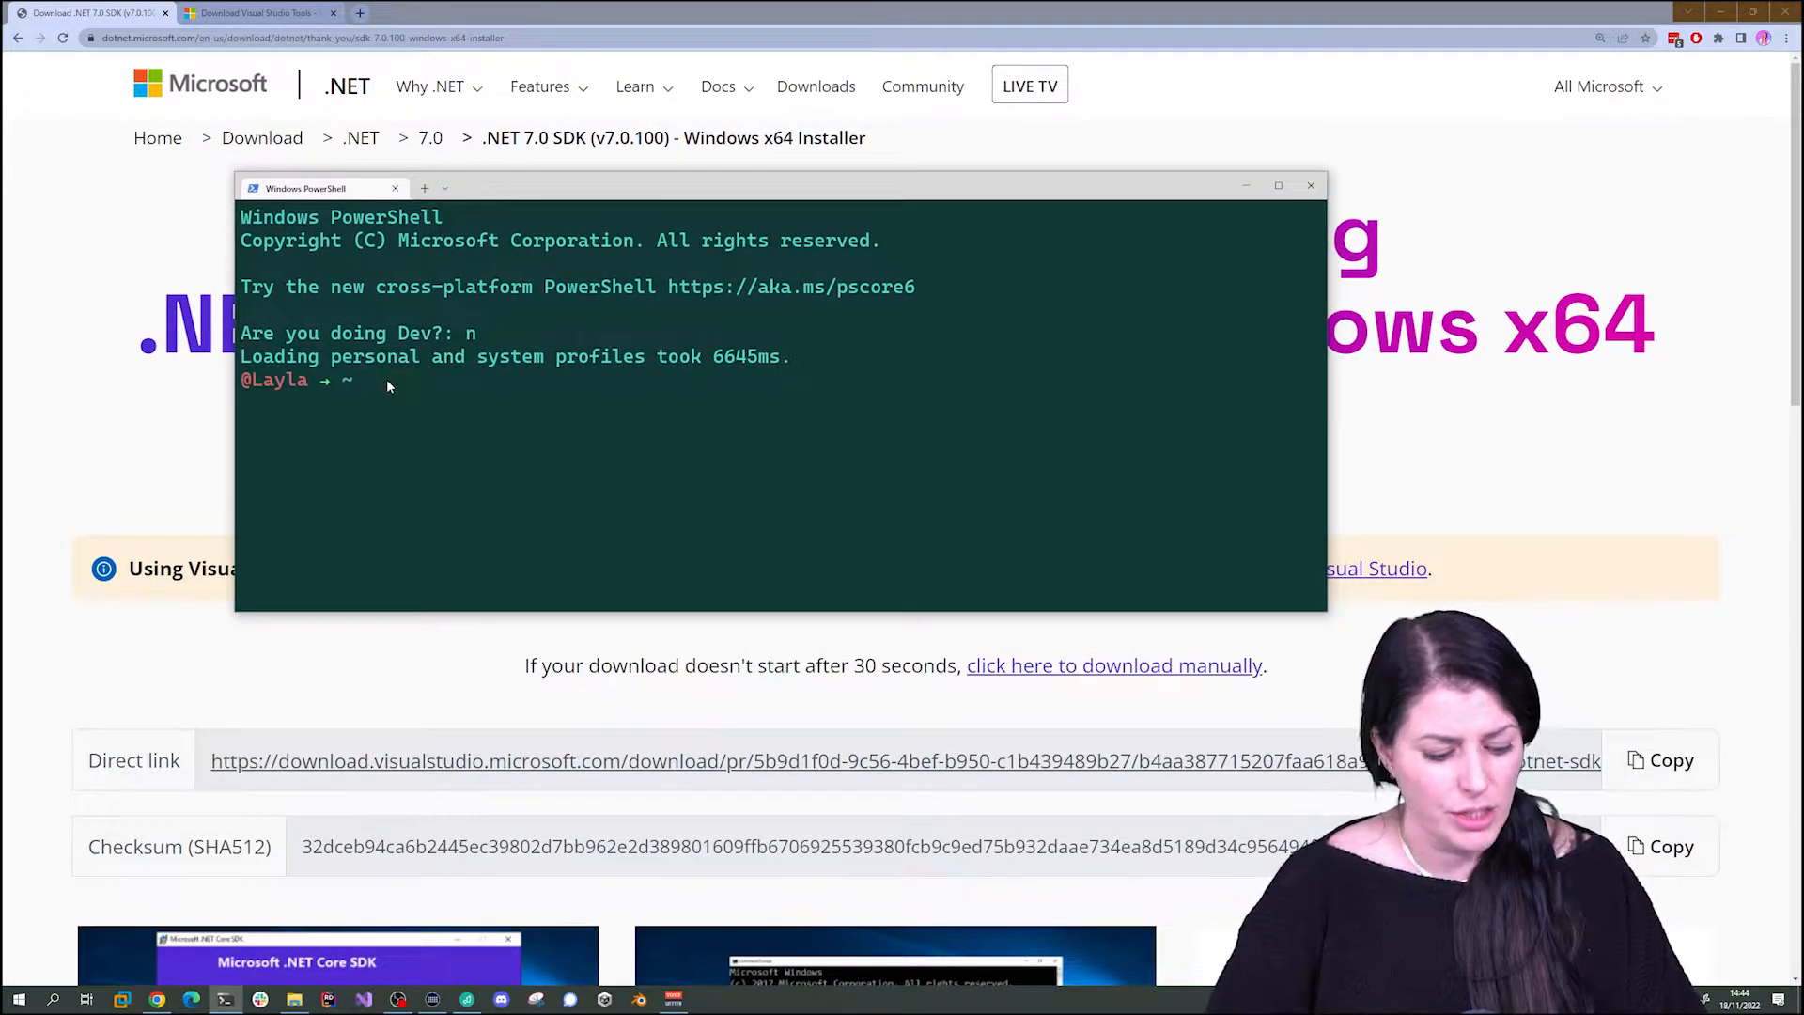
pyautogui.write('dotn')
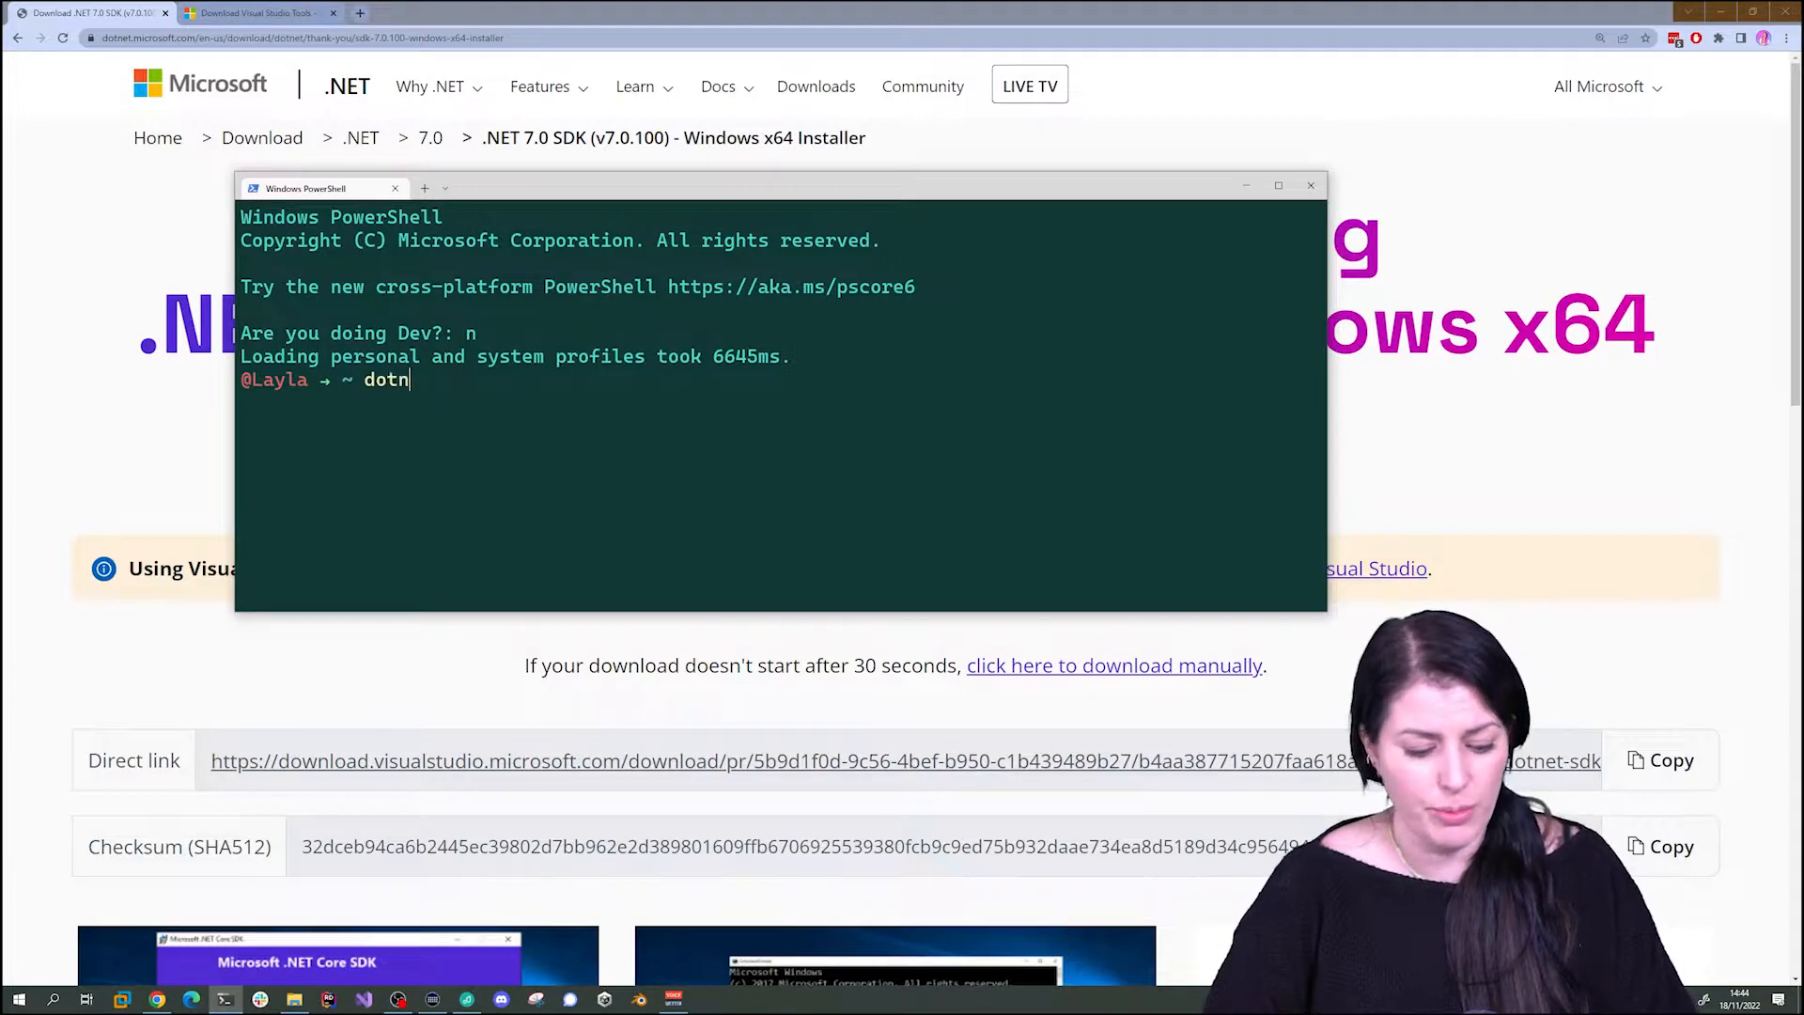
pyautogui.write('et')
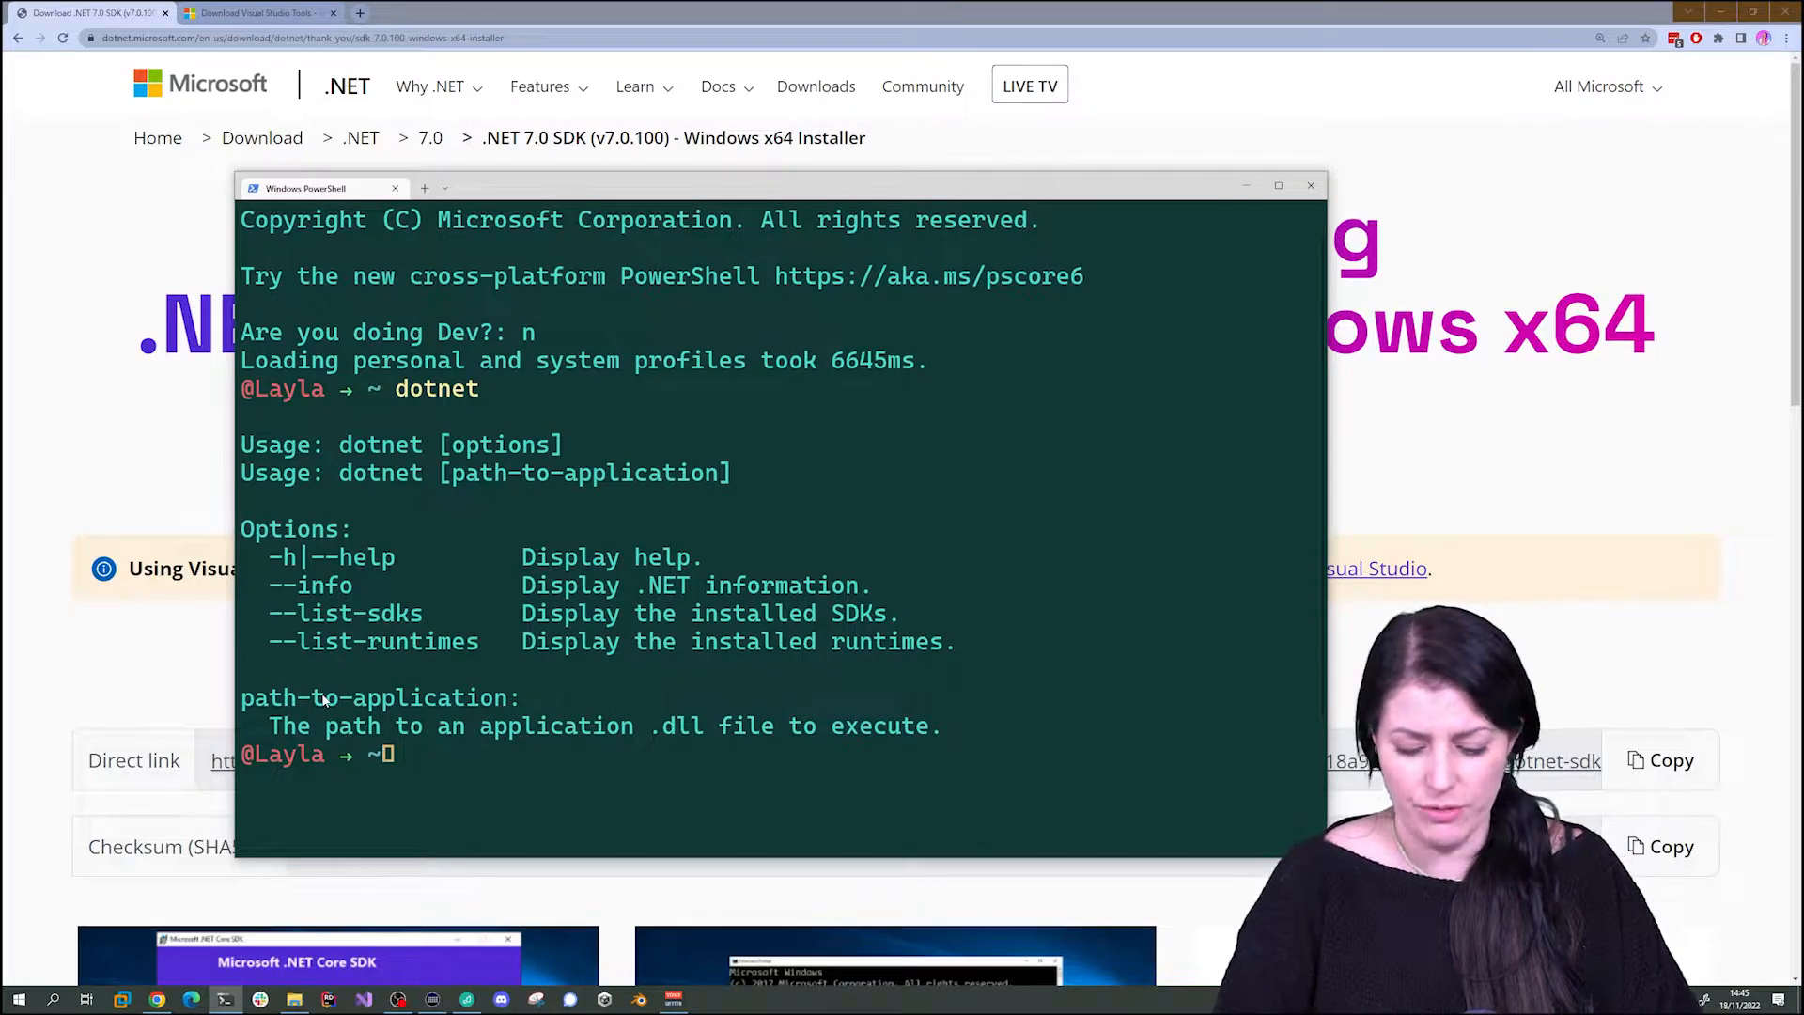
pyautogui.write('dotnet')
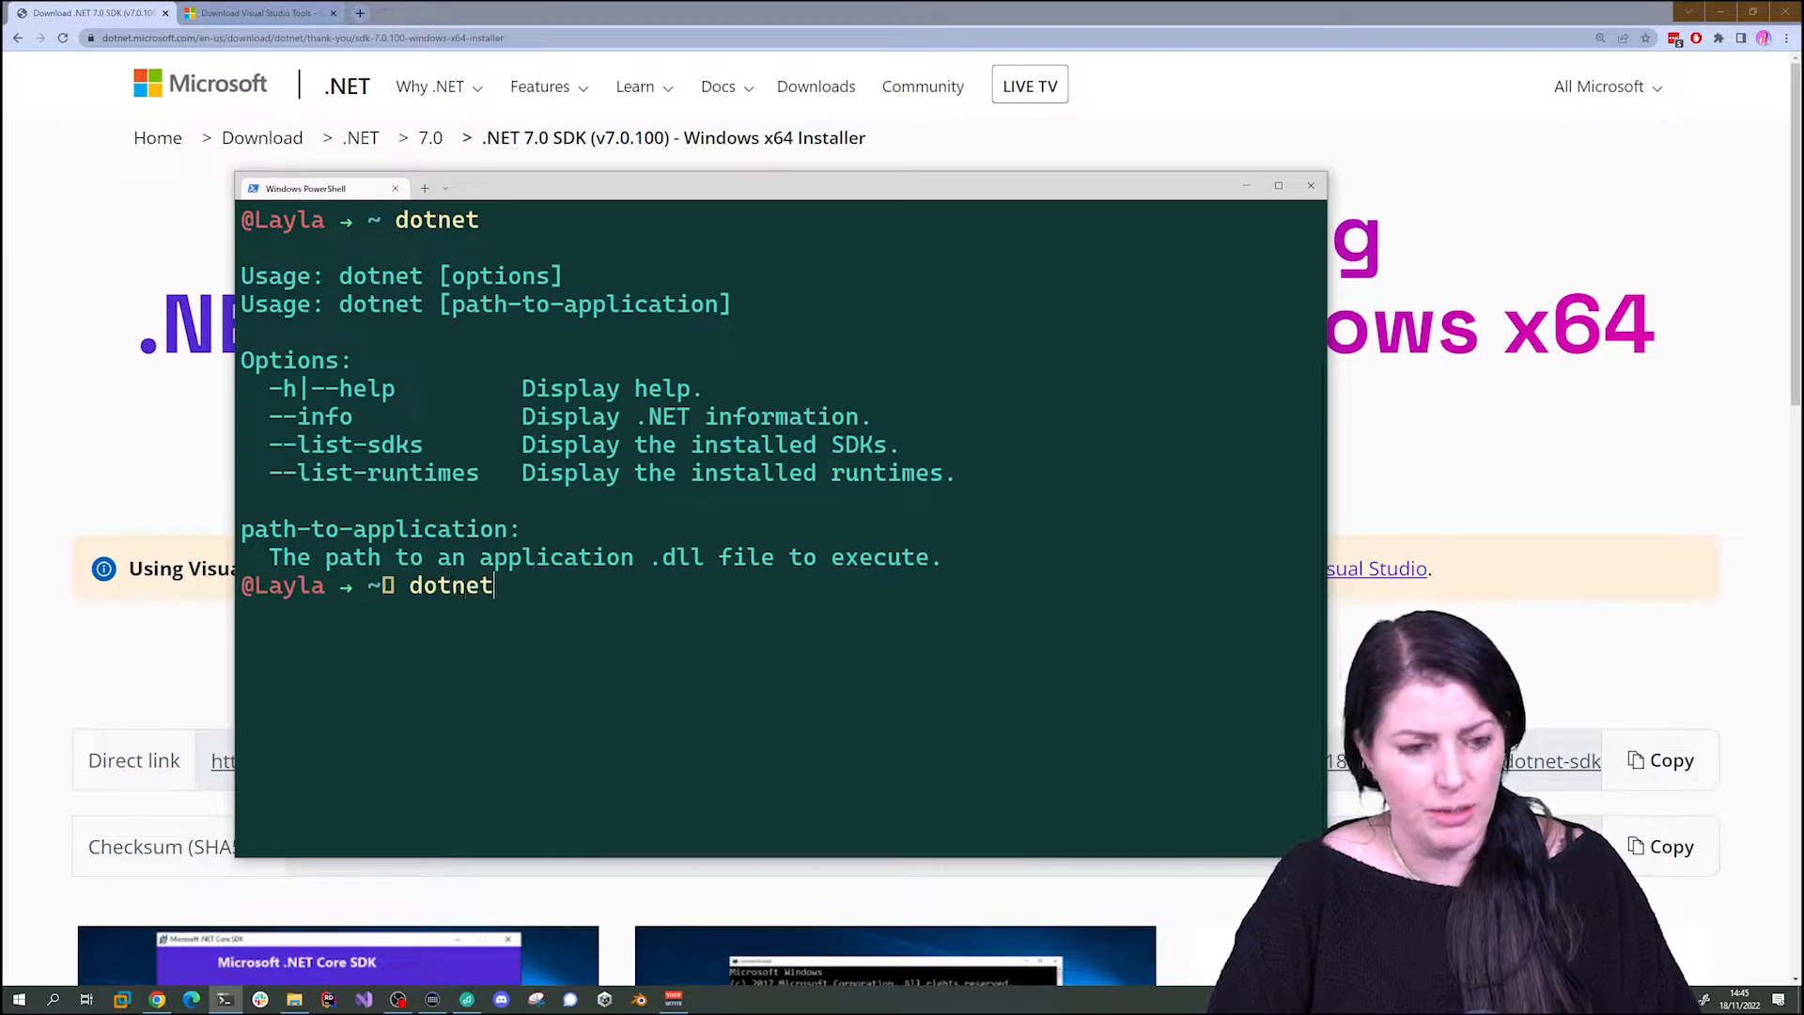
pyautogui.write('--')
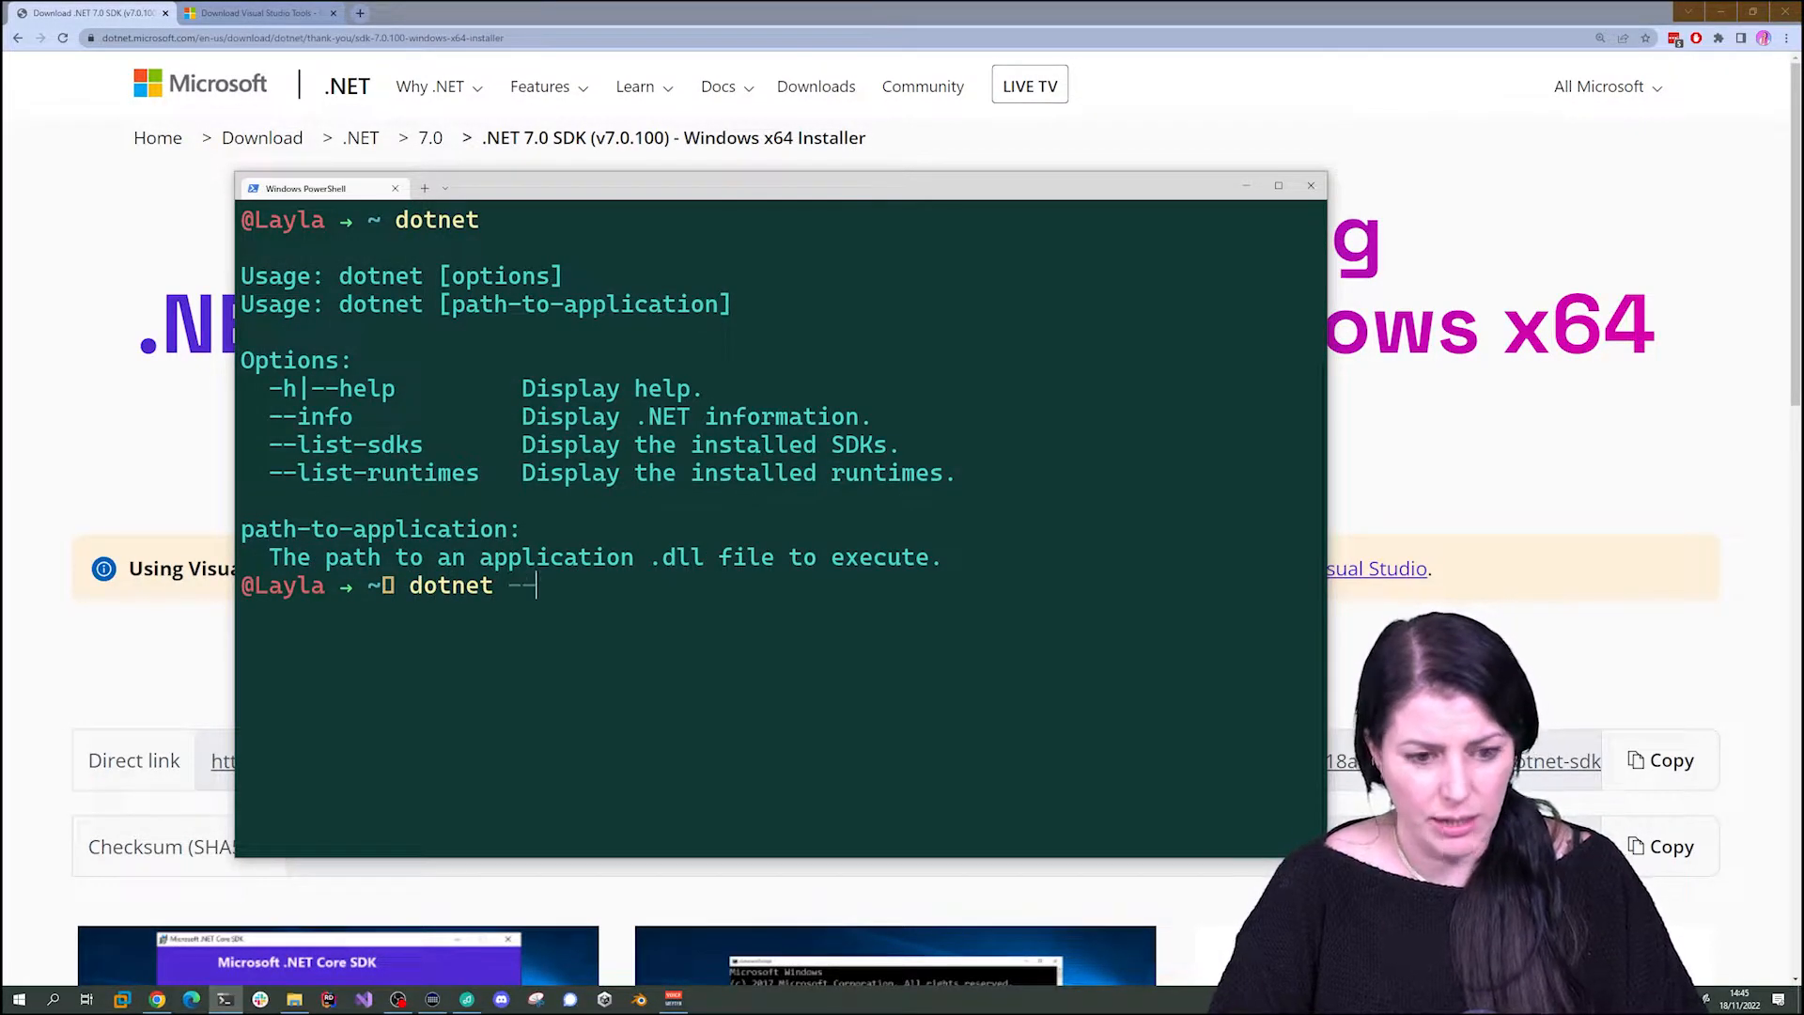
pyautogui.write('list-s')
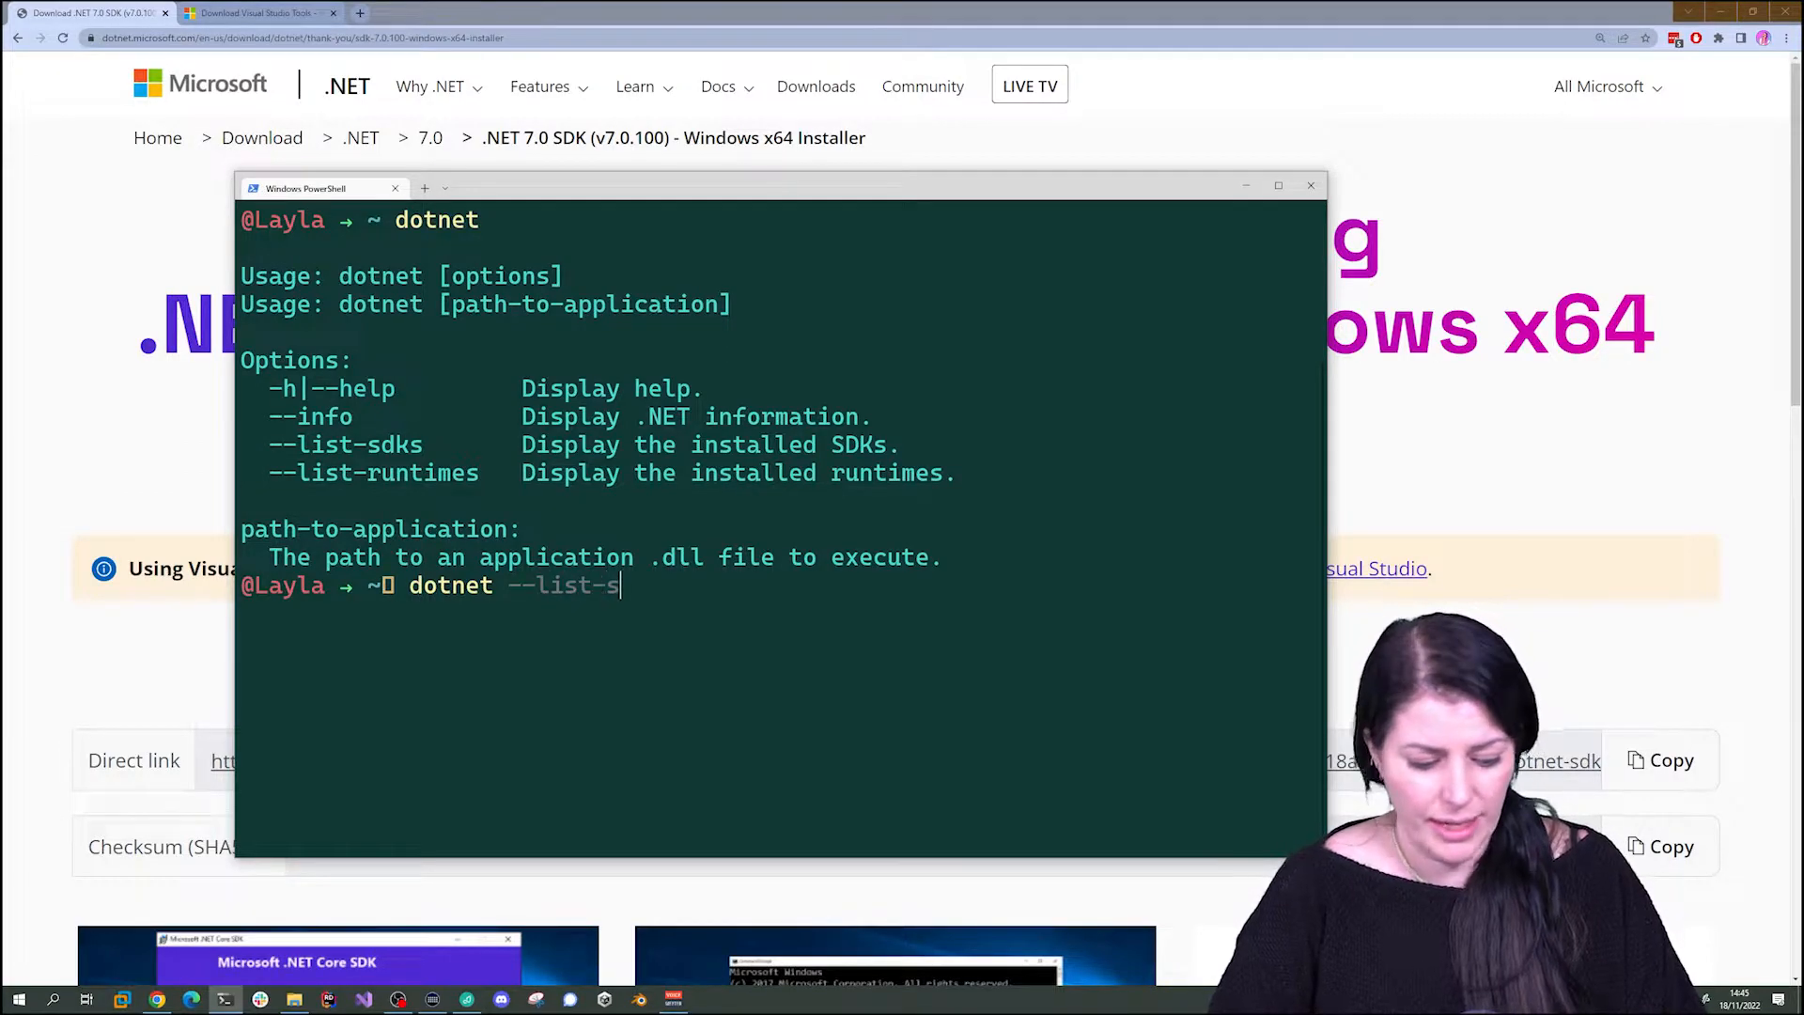
pyautogui.write('dks')
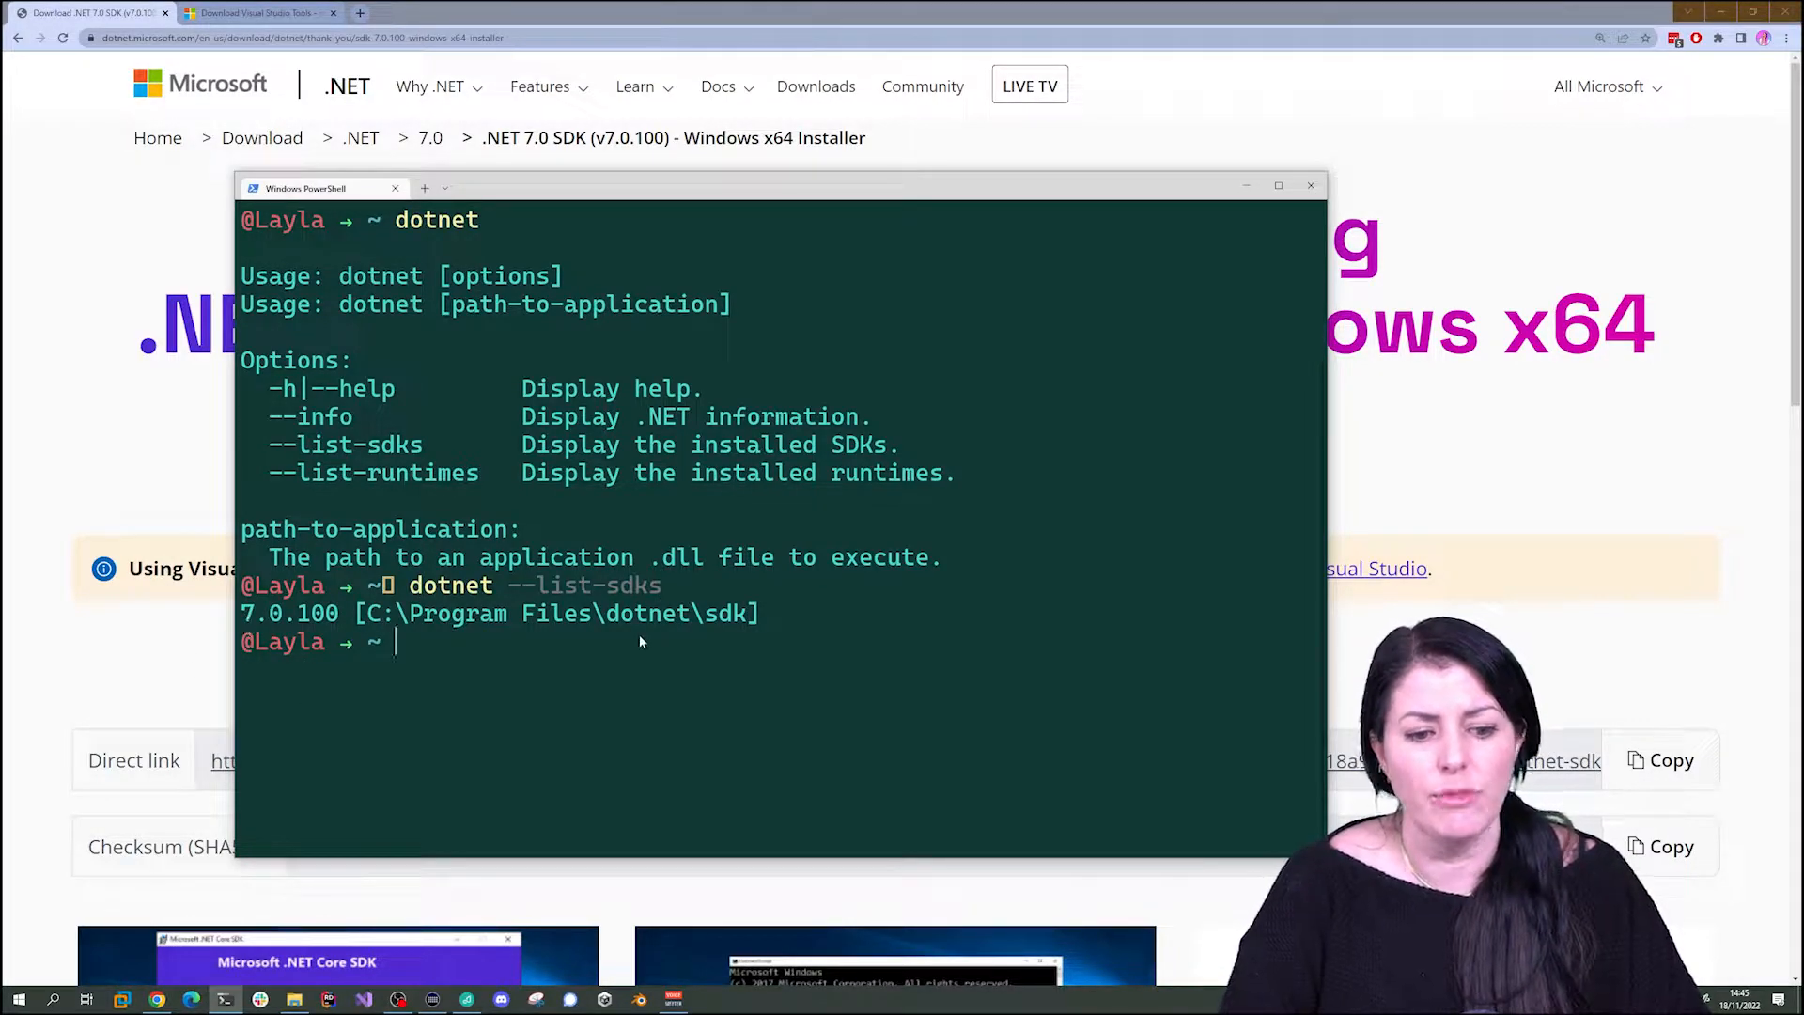
pyautogui.click(254, 13)
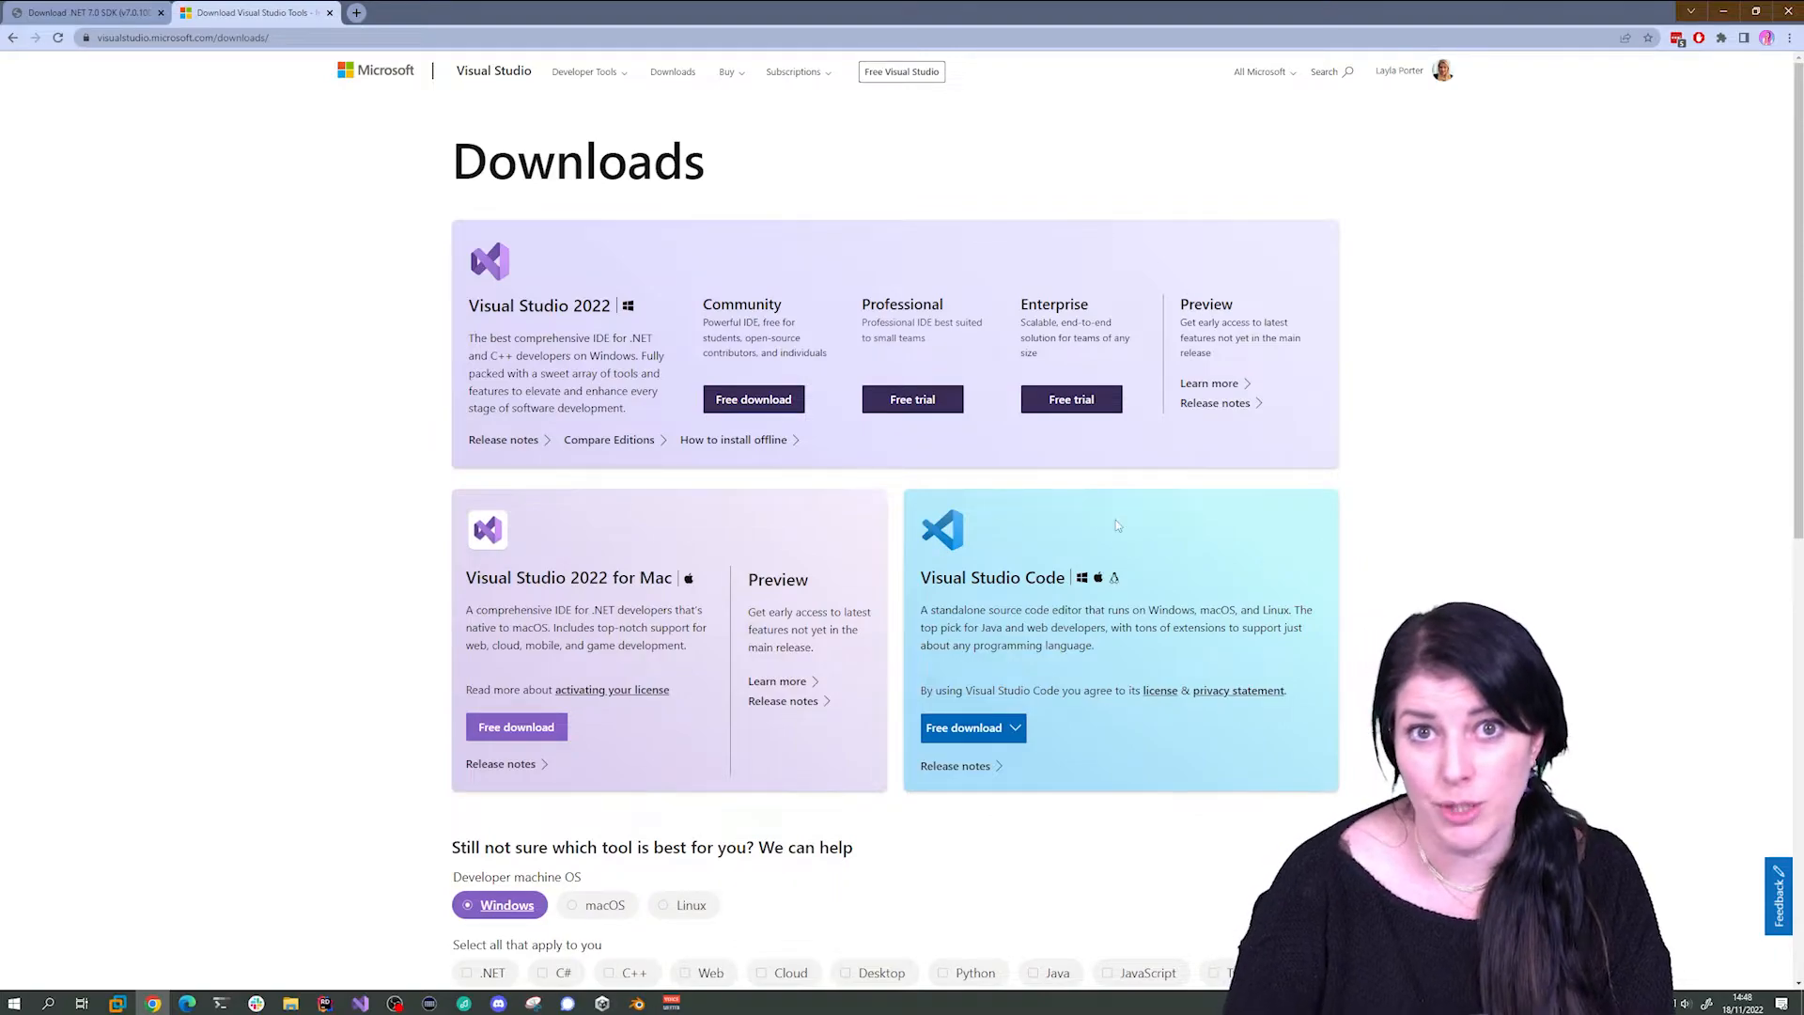
pyautogui.moveTo(1499, 565)
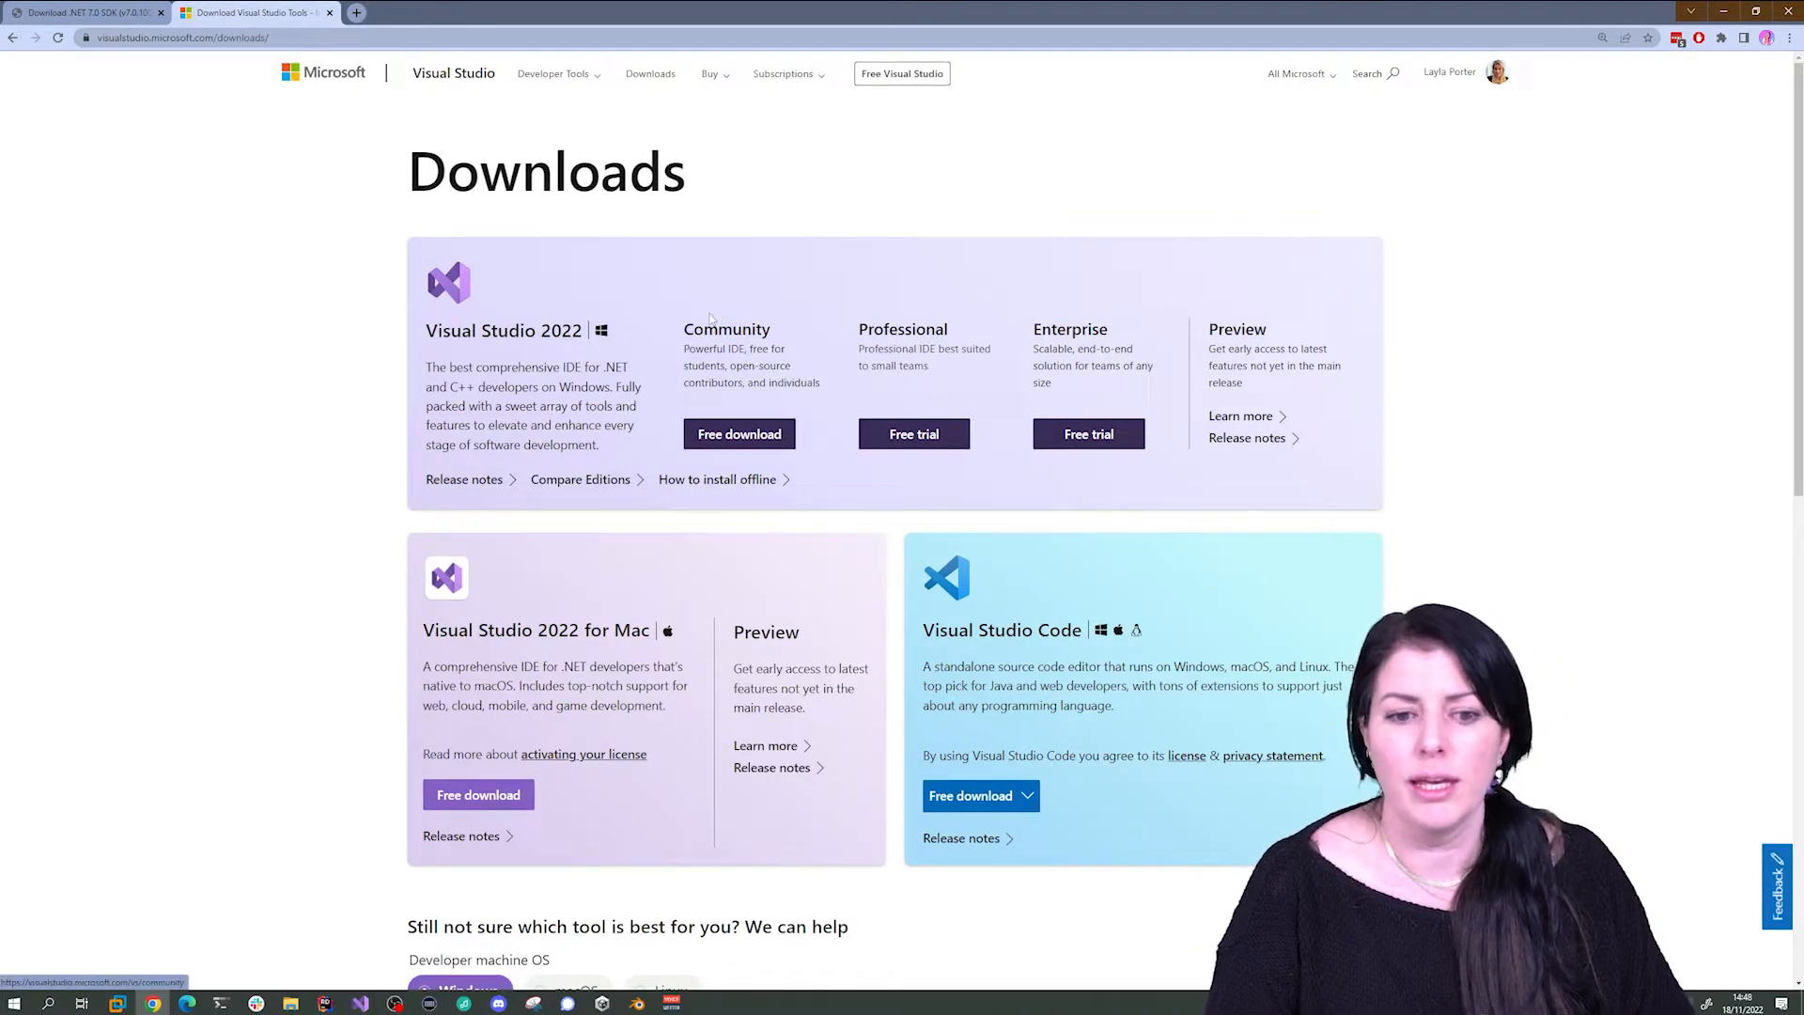
pyautogui.moveTo(727, 330)
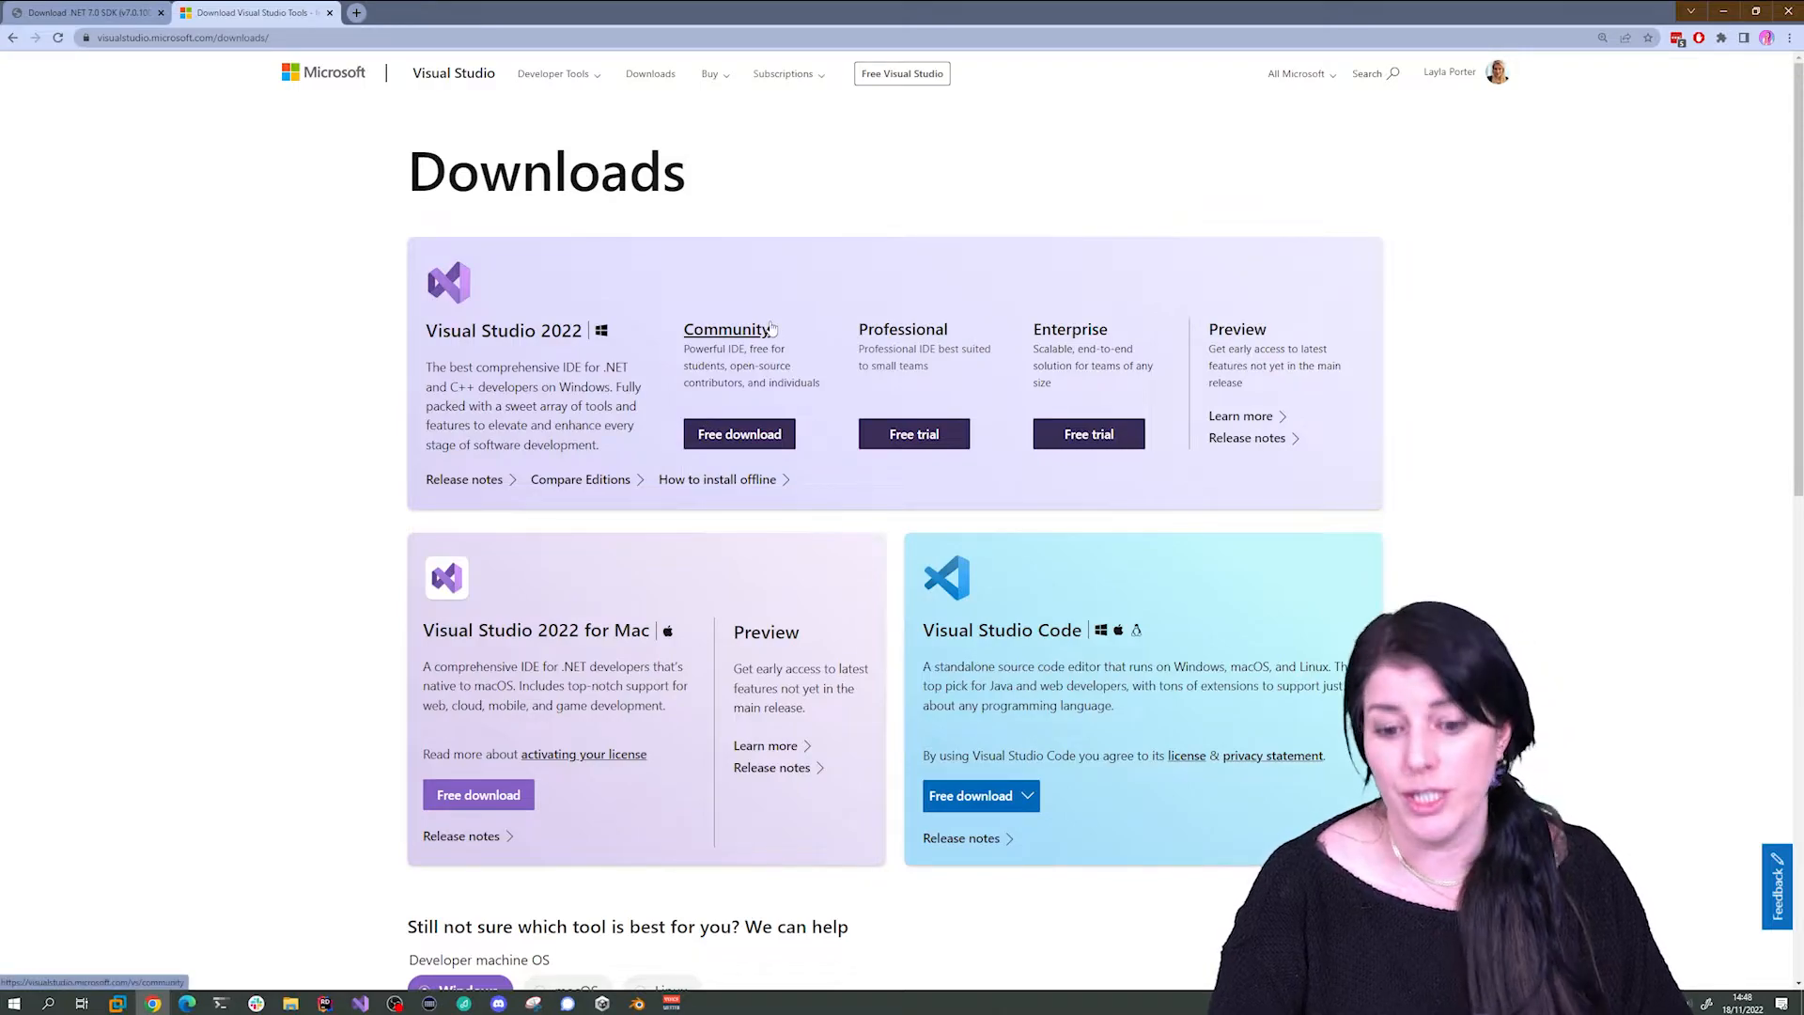
# - Choose the Windows x64 User Installer from the Visual Studio Code free download choices
pyautogui.scroll(-3)
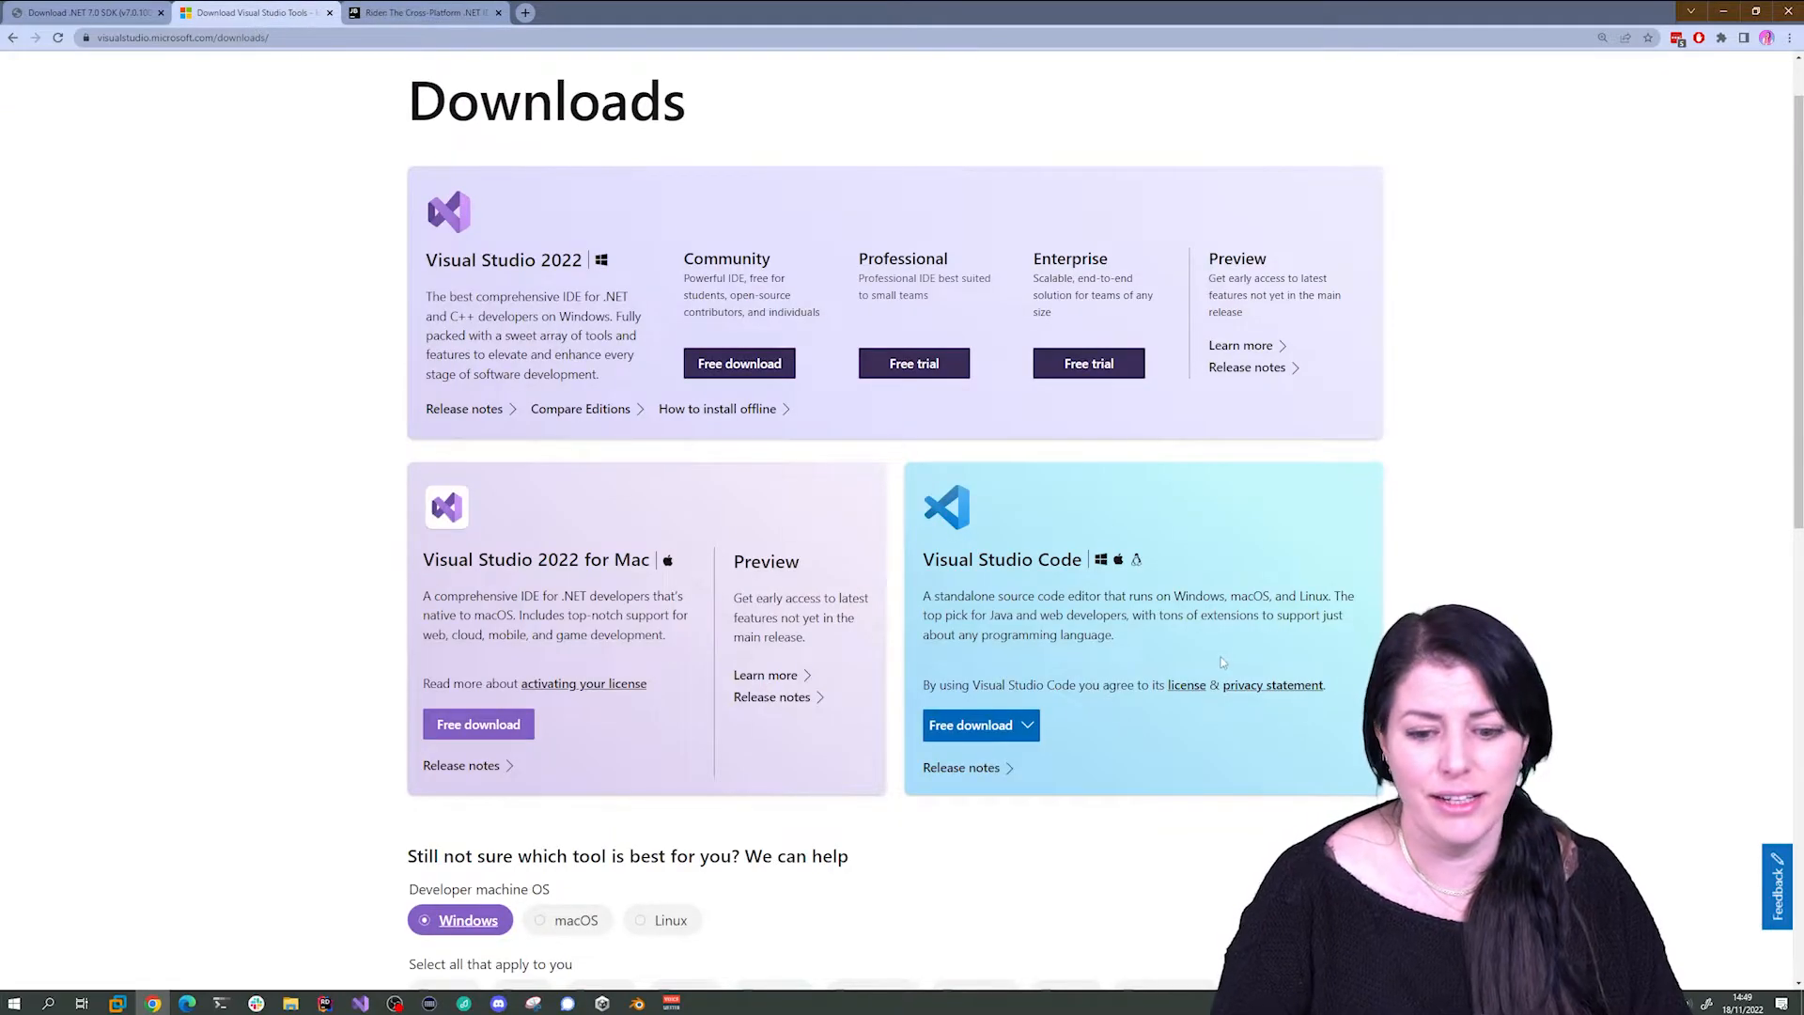
pyautogui.click(979, 725)
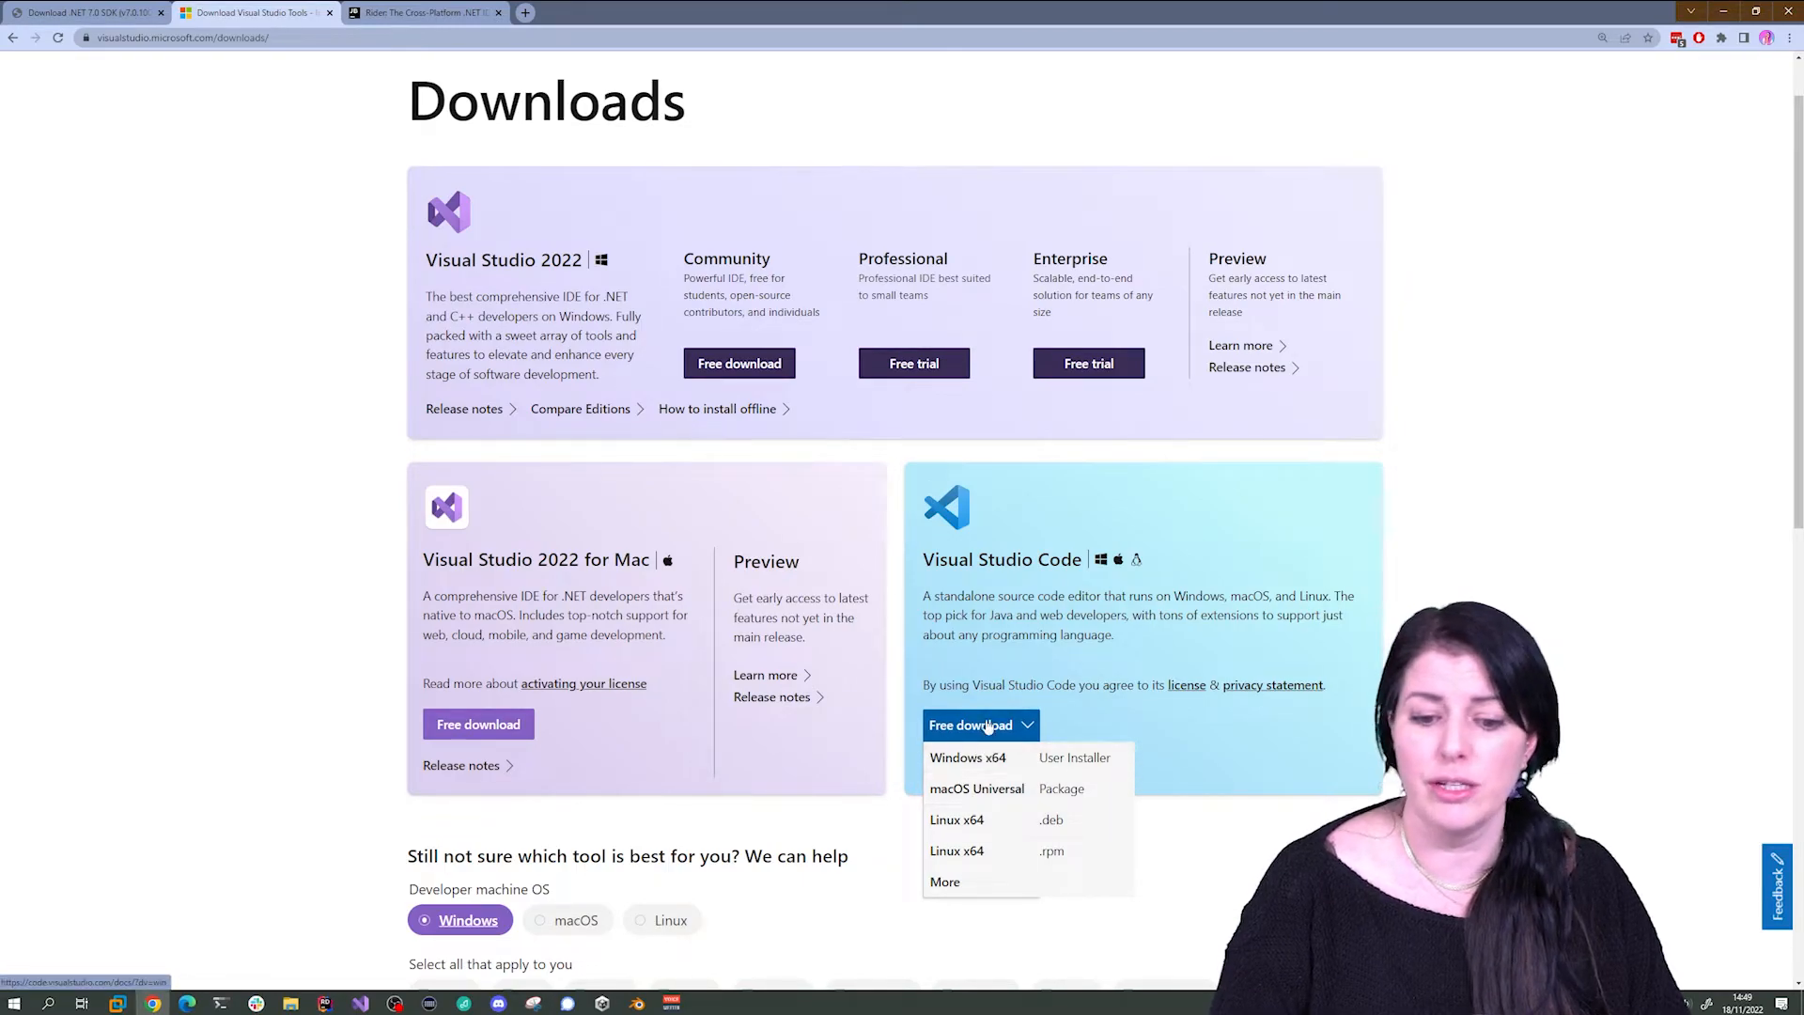
pyautogui.click(968, 757)
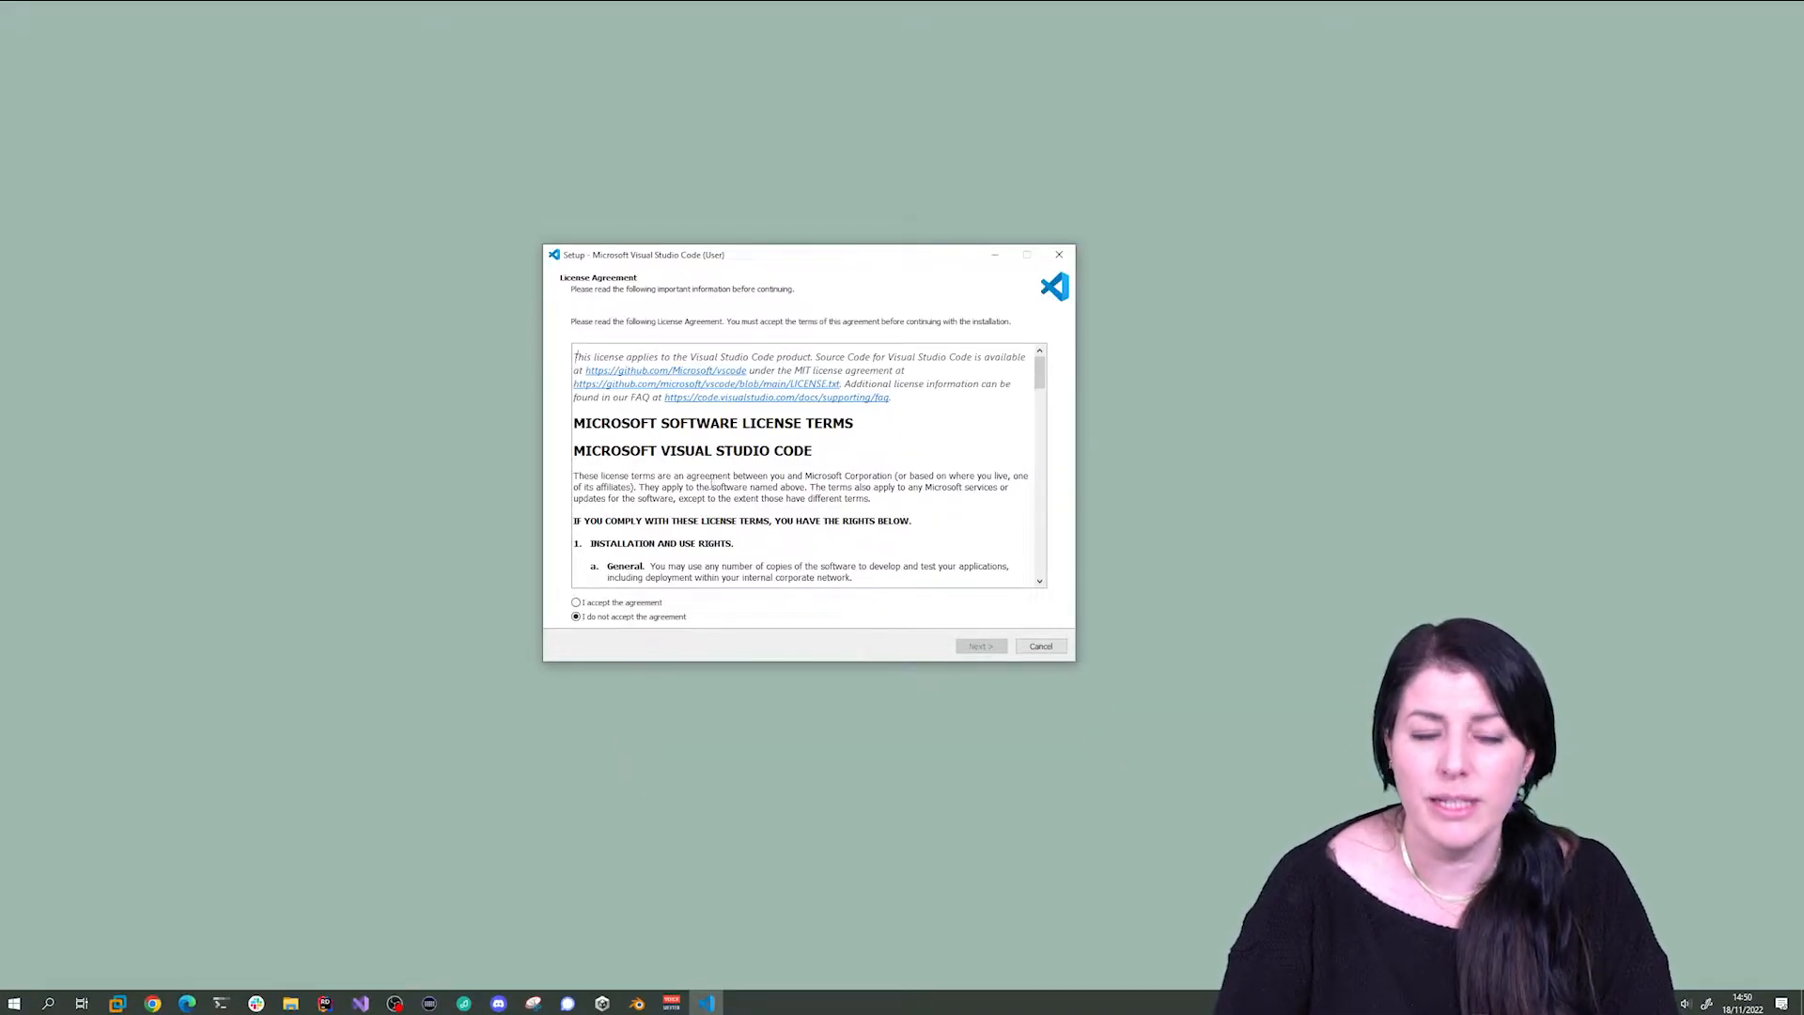
# - Accept the Visual Studio Code license agreement and continue the setup
pyautogui.click(575, 601)
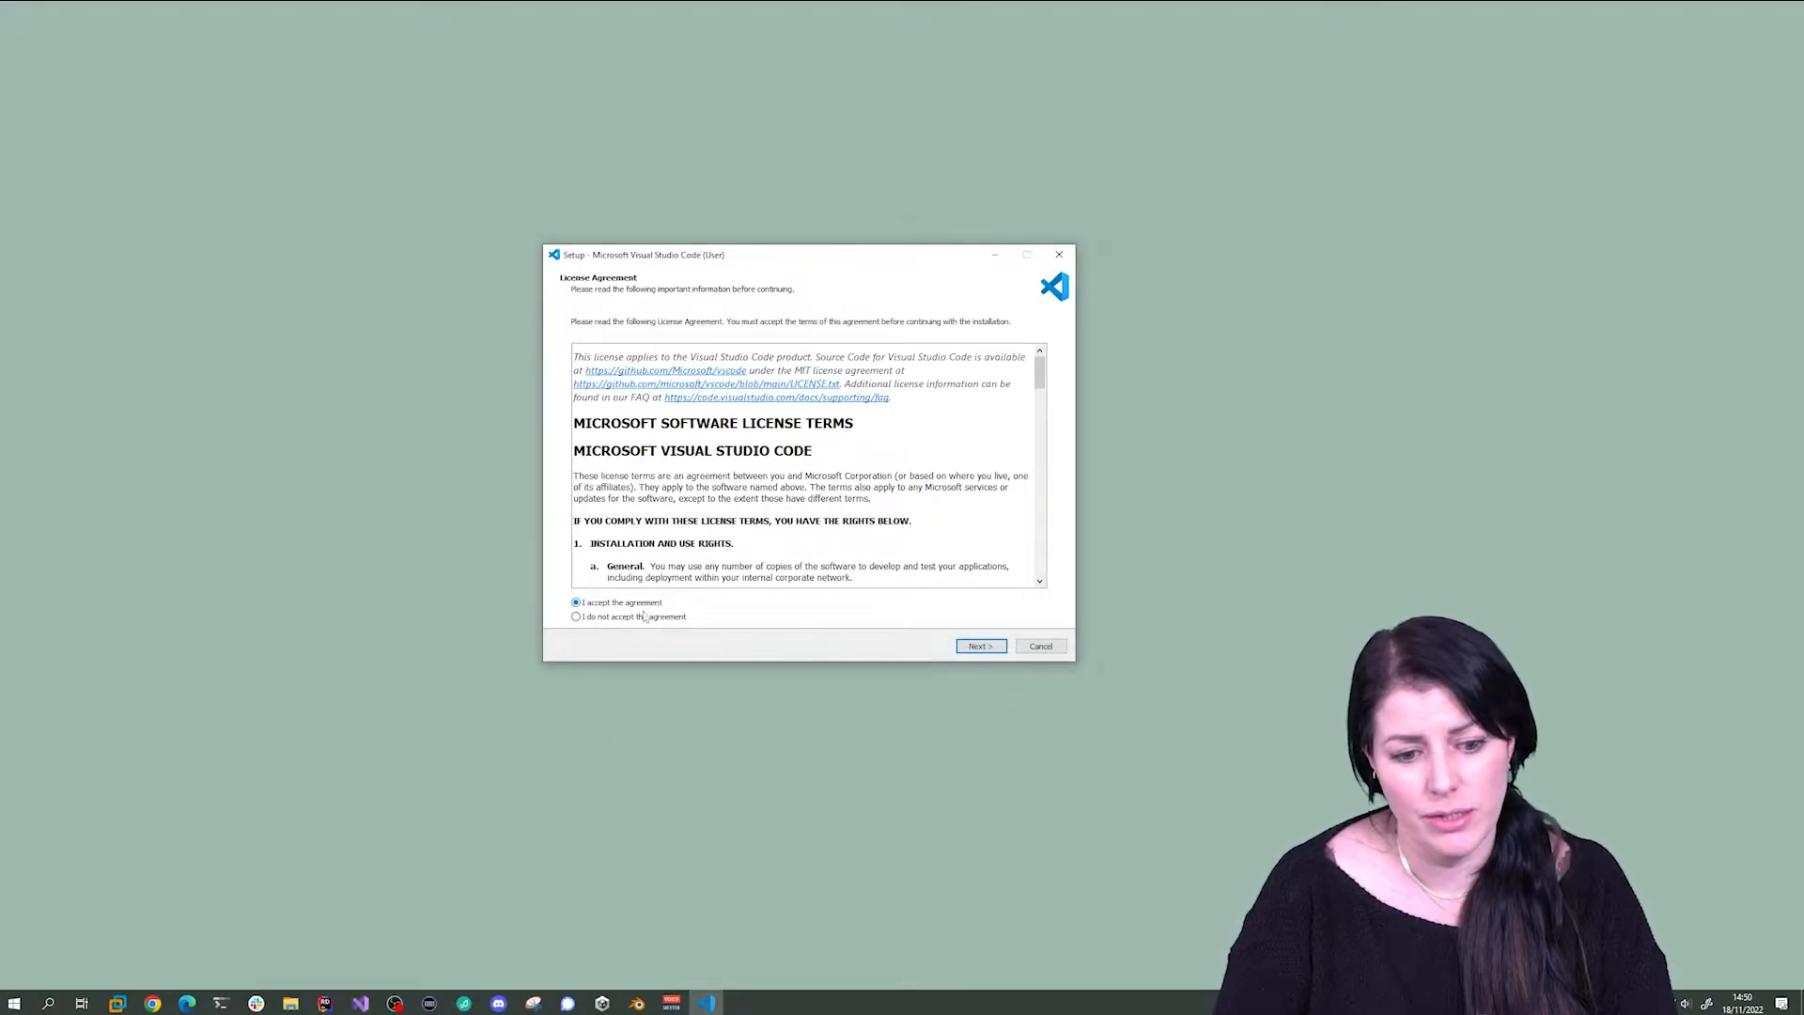
pyautogui.click(979, 645)
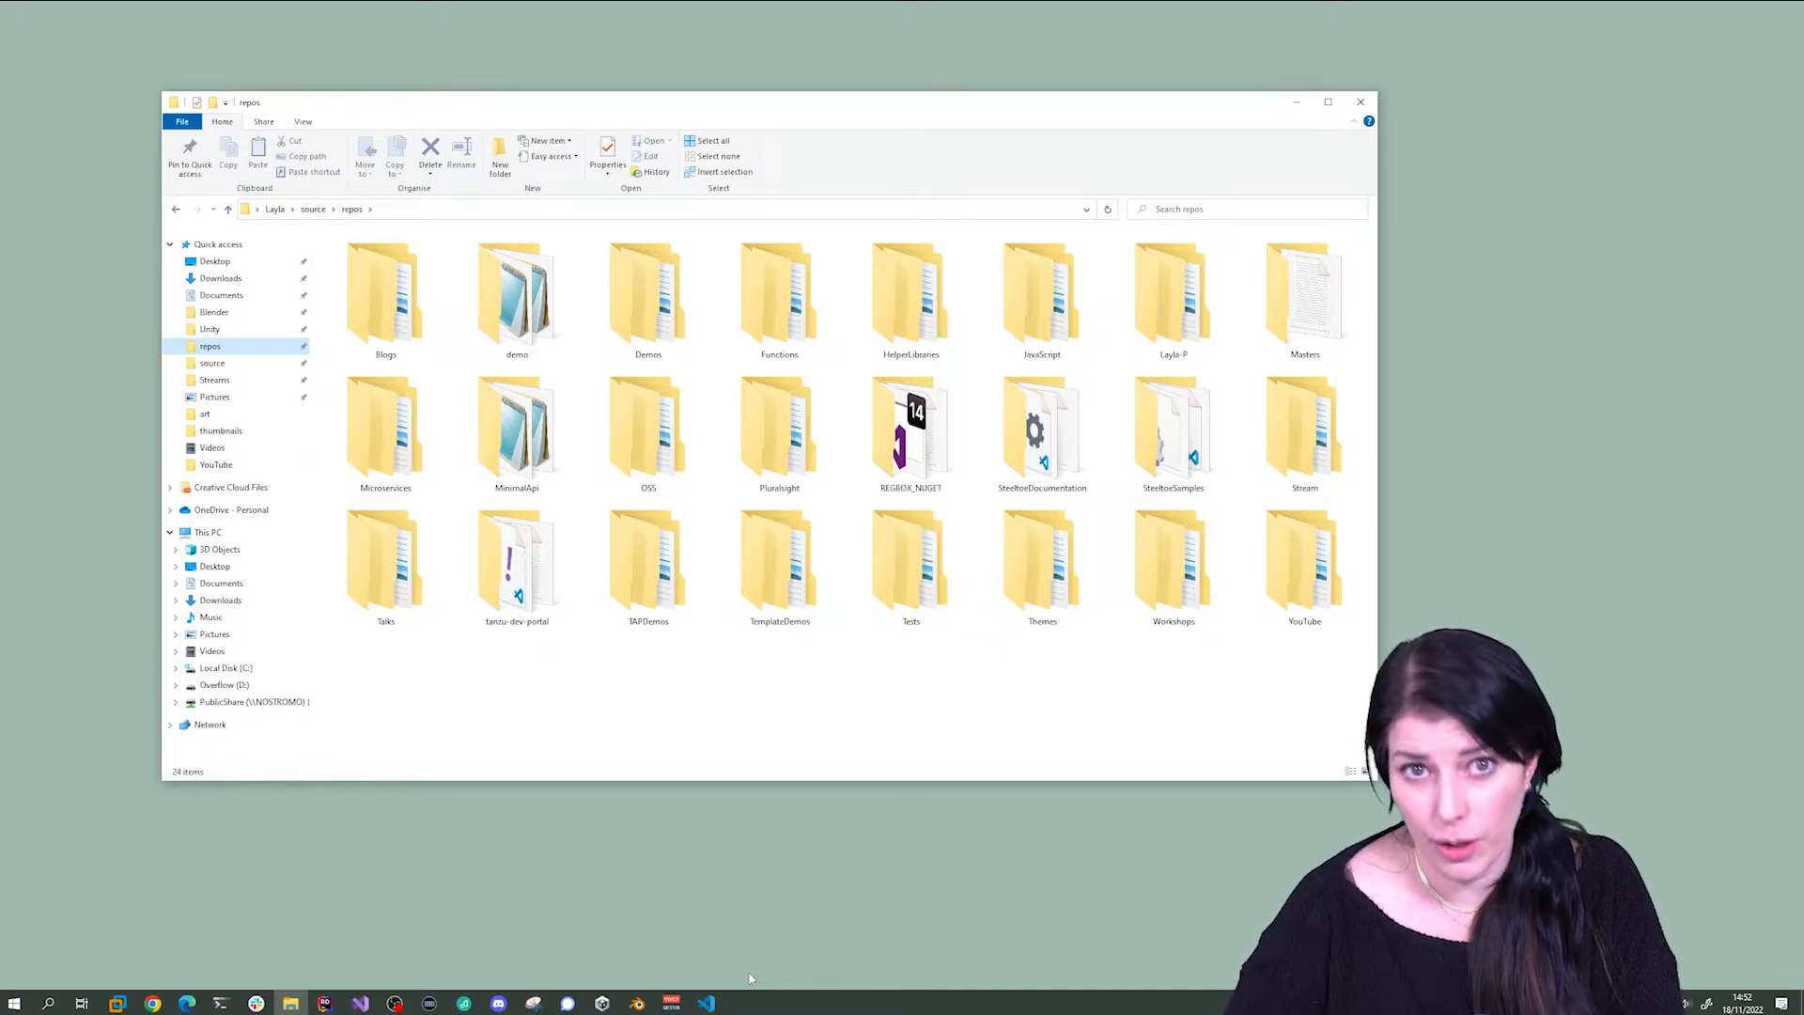
pyautogui.moveTo(1011, 881)
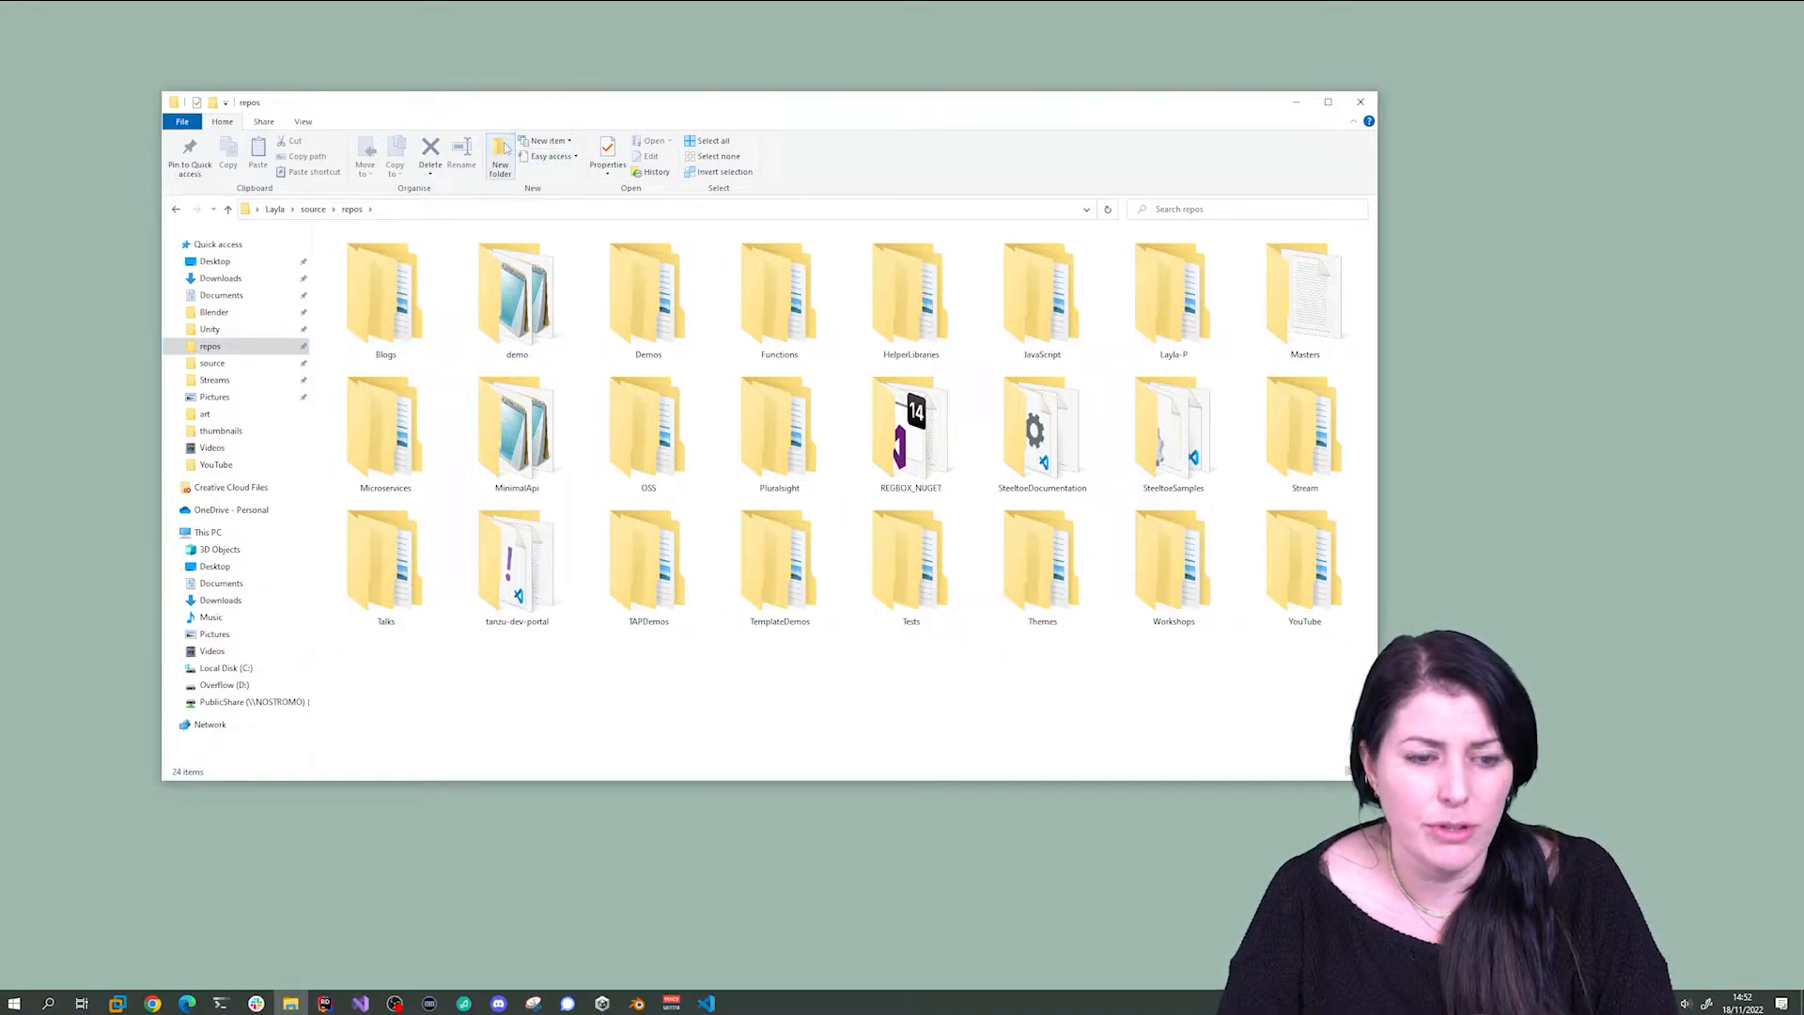
# - Create a folder named NewCode inside repos and enter it
pyautogui.click(500, 157)
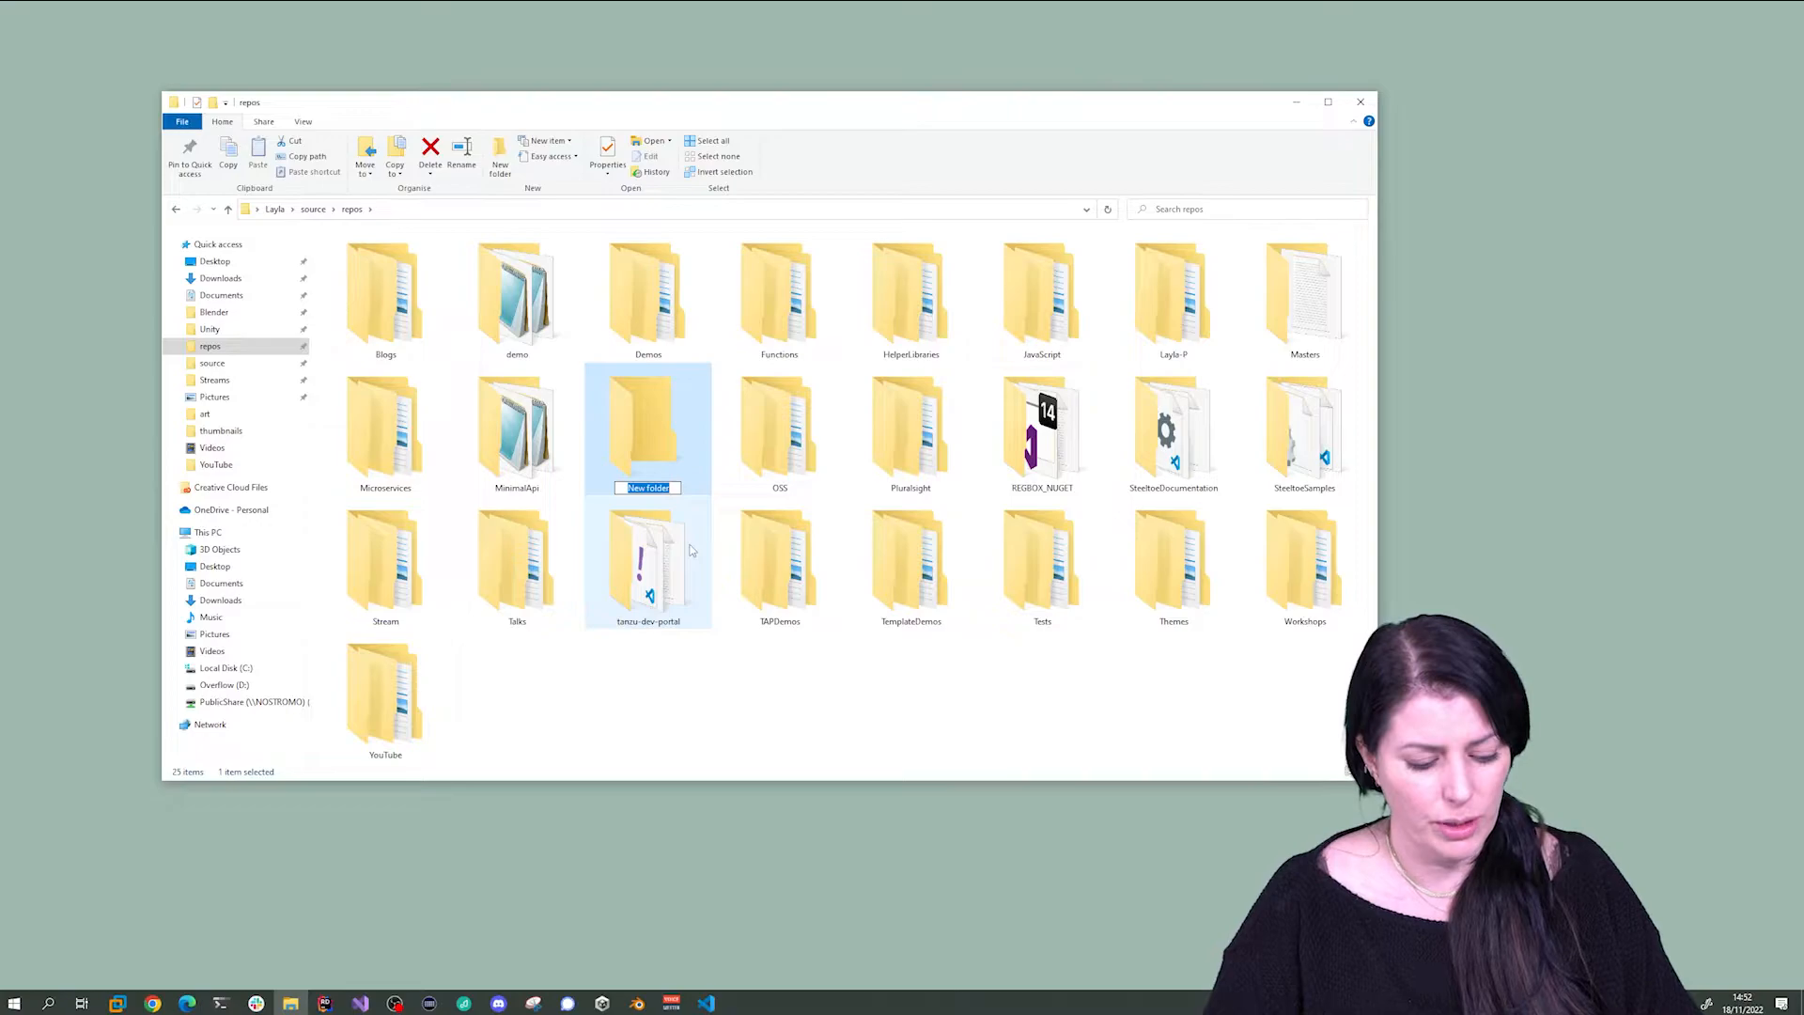
pyautogui.write('New')
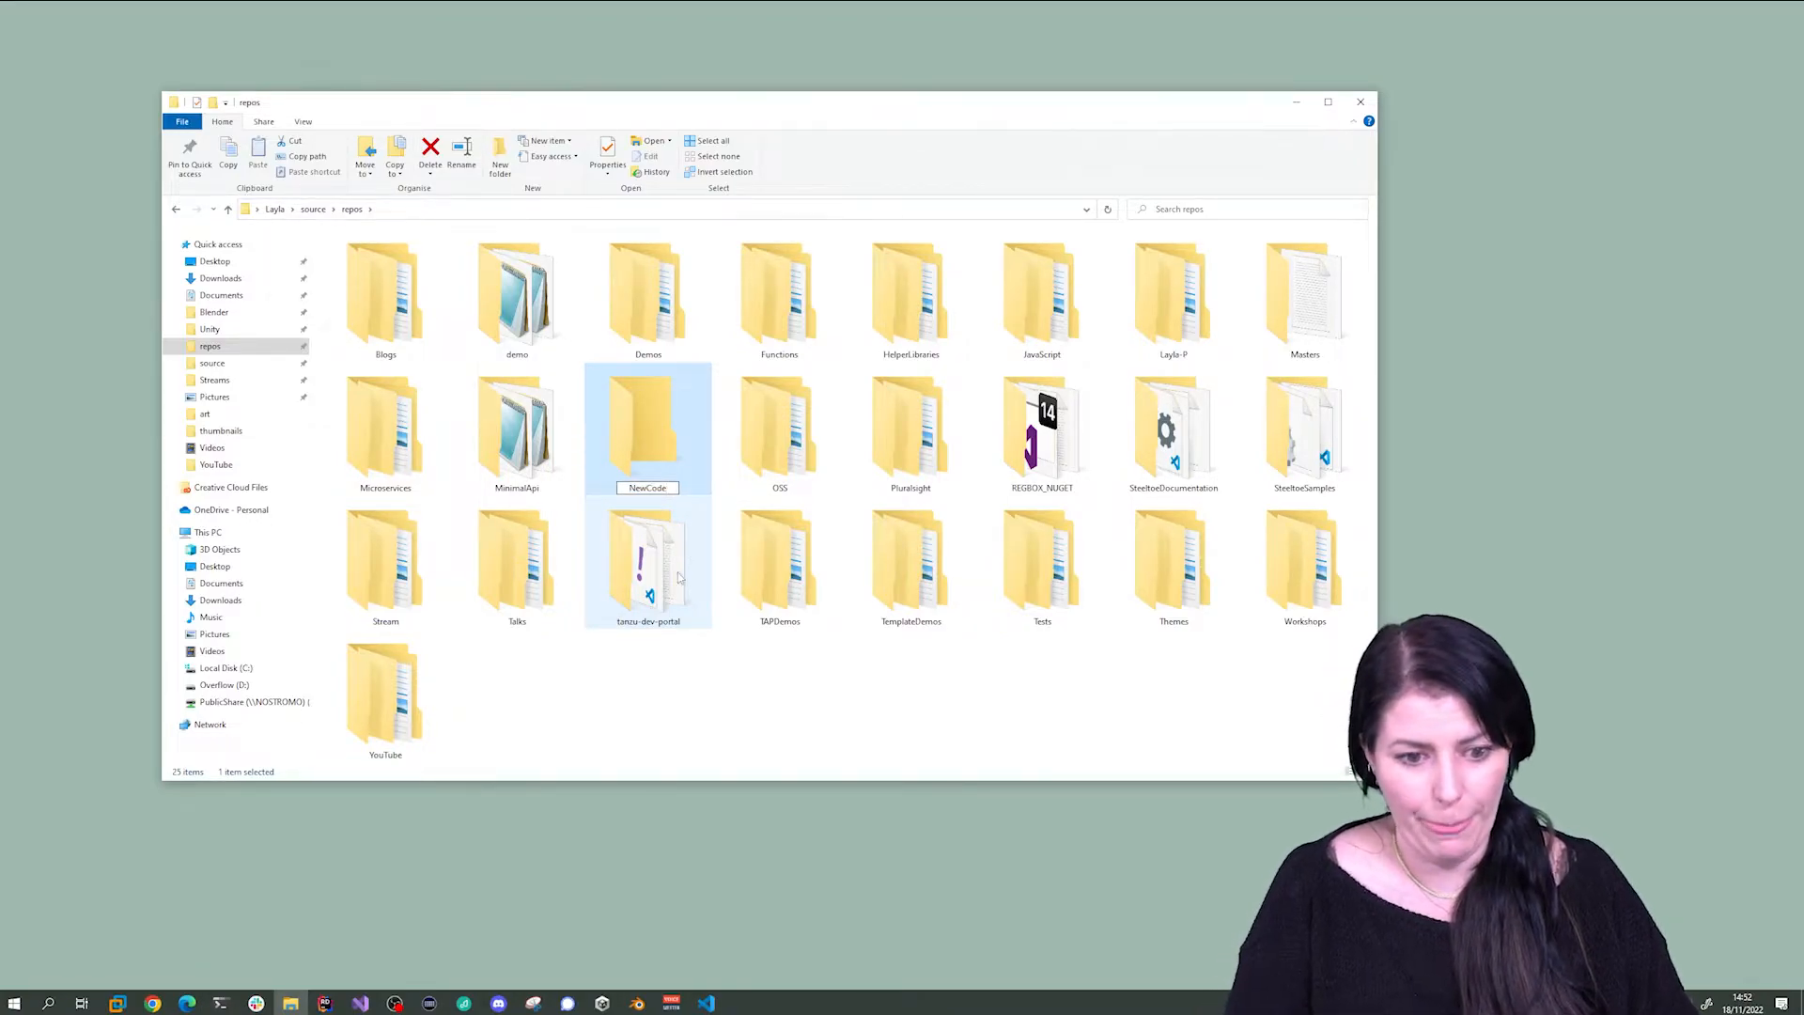
pyautogui.doubleClick(646, 427)
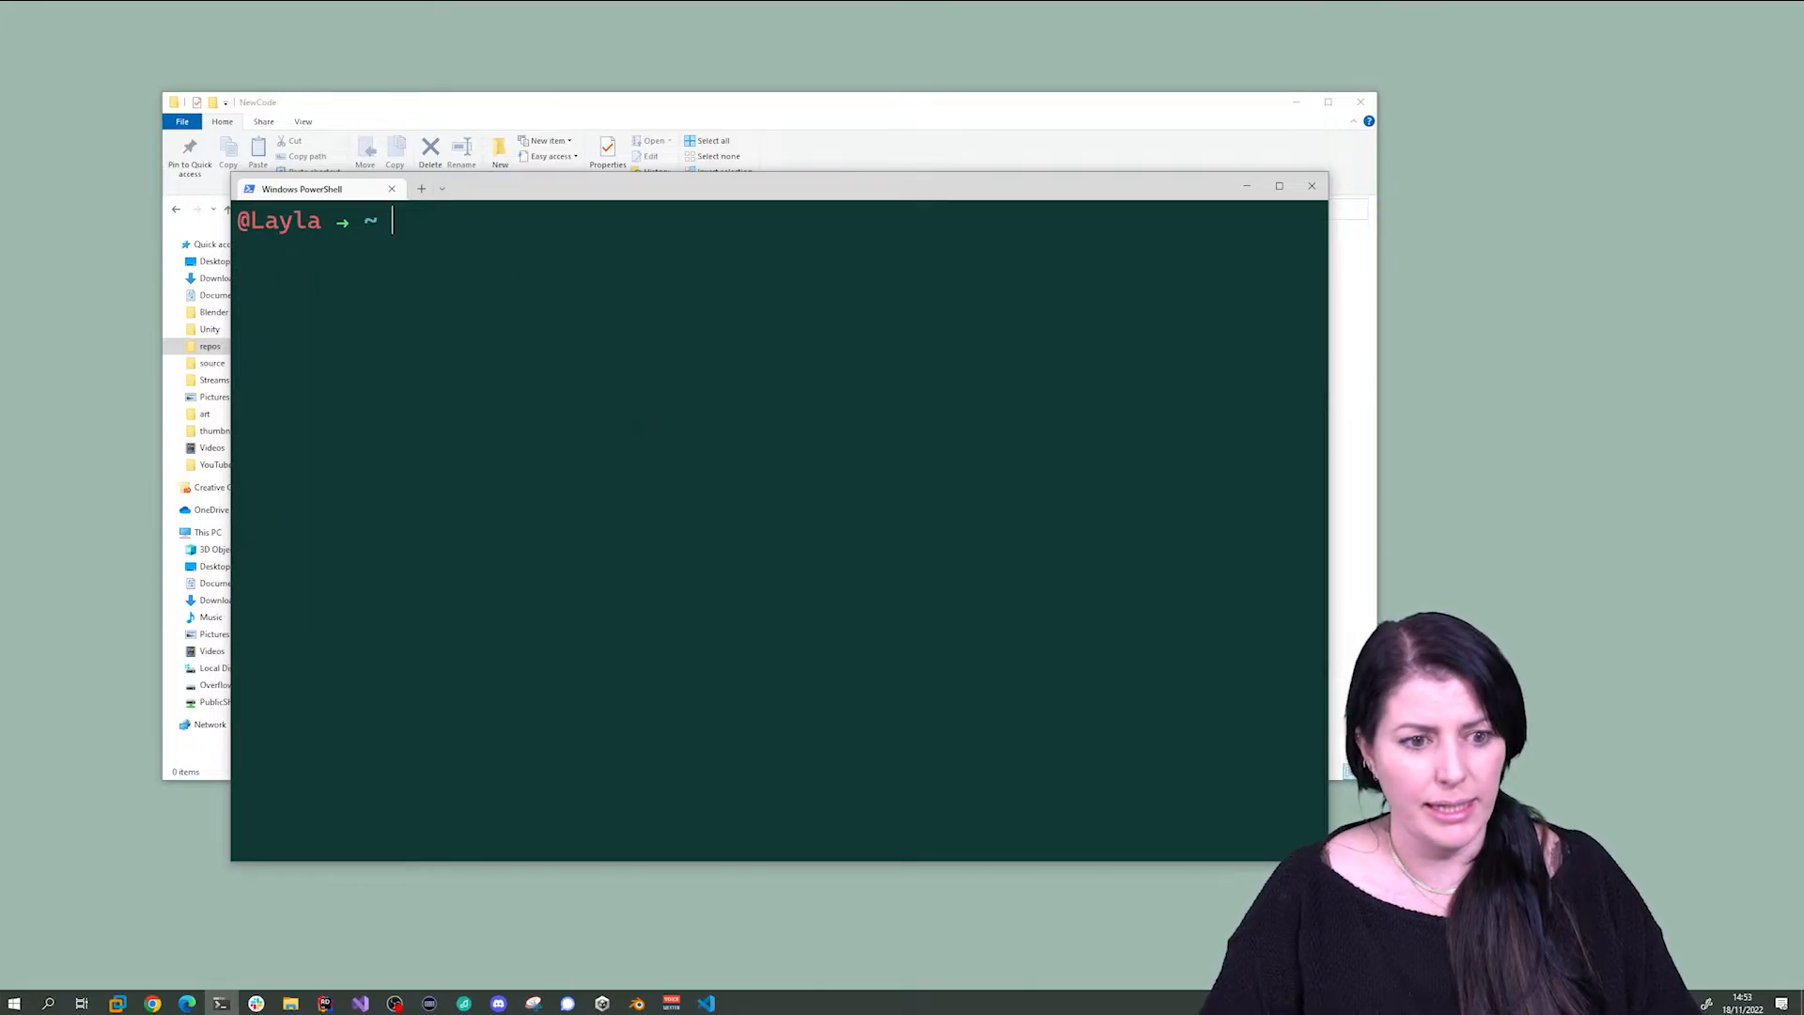
# - Change directory to C:\Users\Layla\source\repos\NewCode in PowerShell
pyautogui.moveTo(301, 188); pyautogui.dragTo(269, 171)
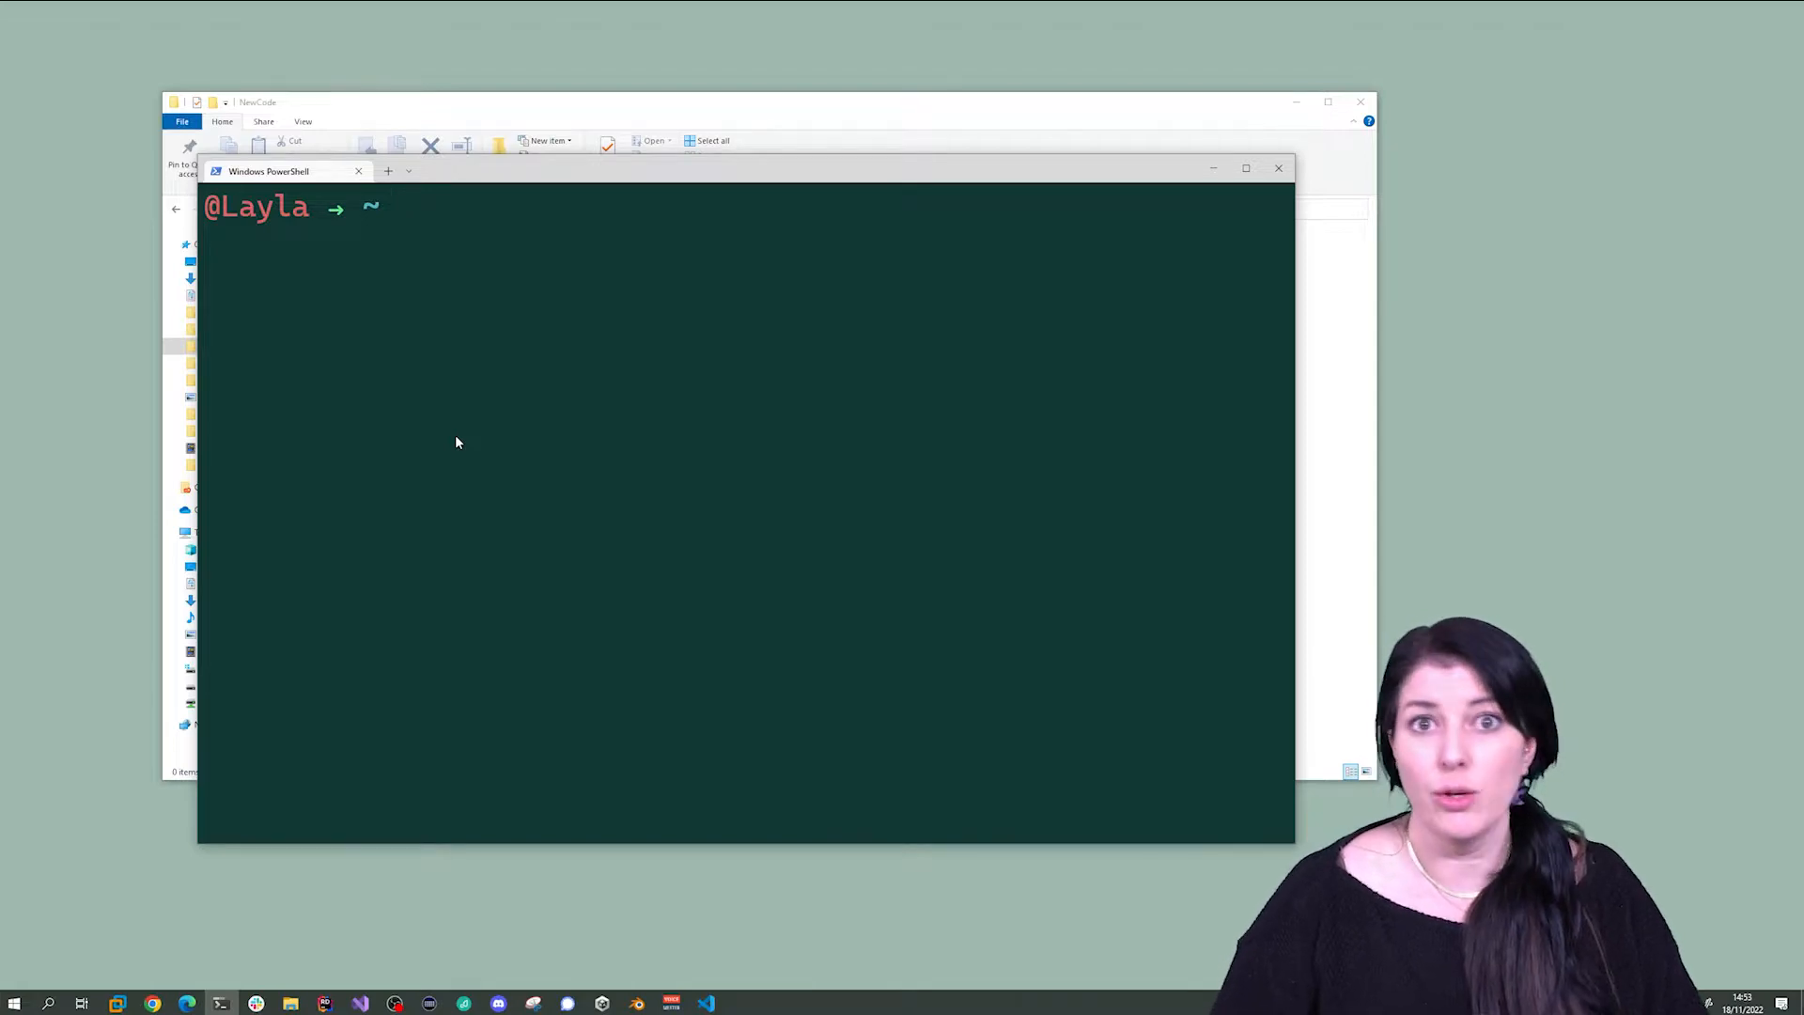
pyautogui.write('c')
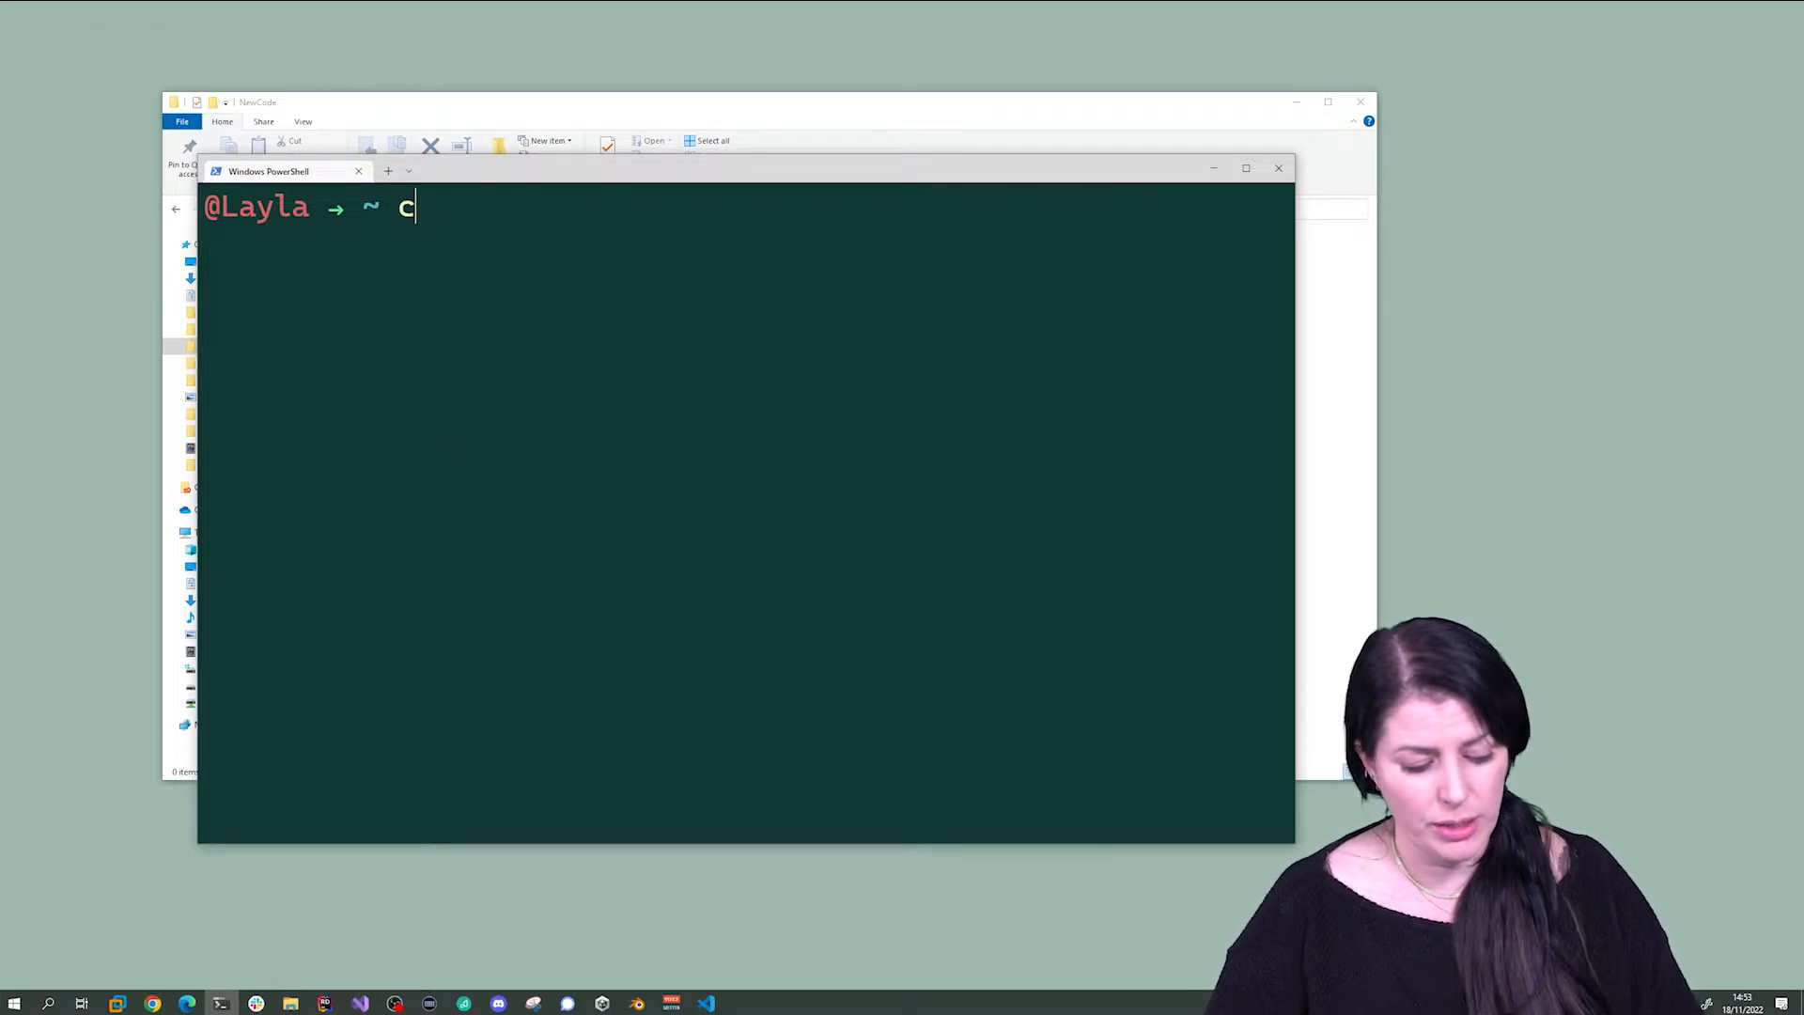
pyautogui.write('d')
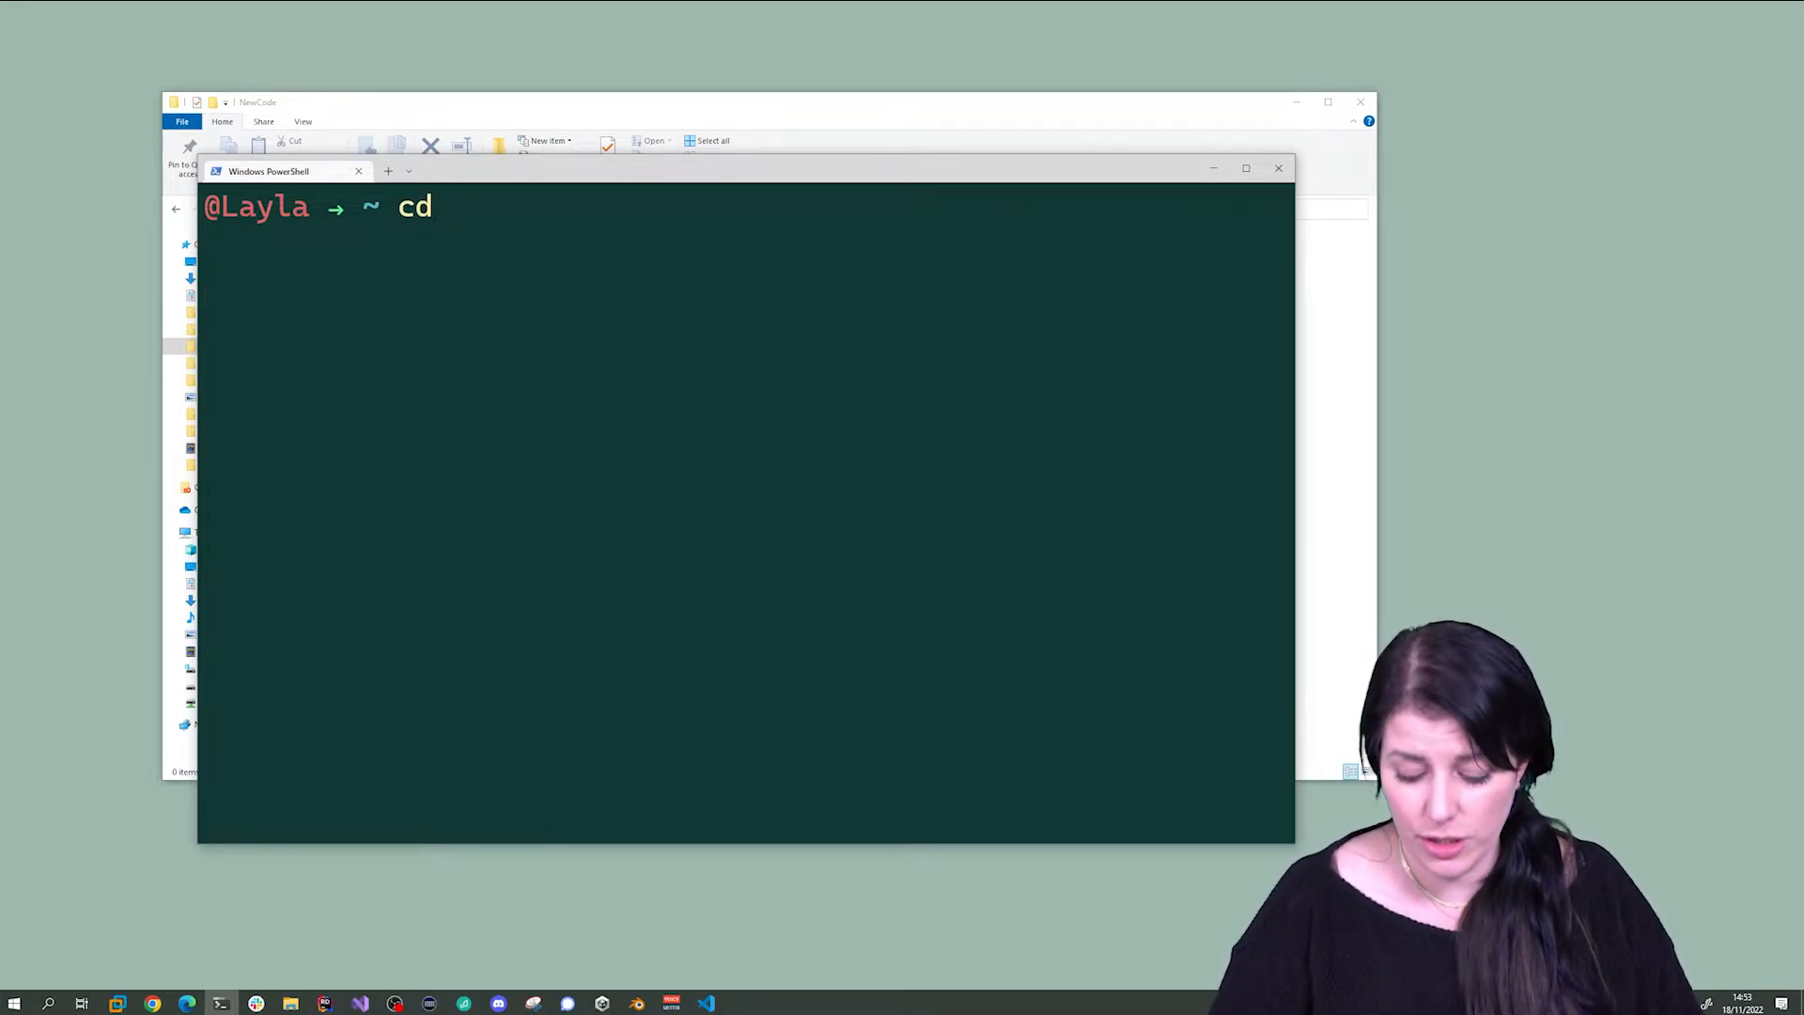
pyautogui.moveTo(454, 443)
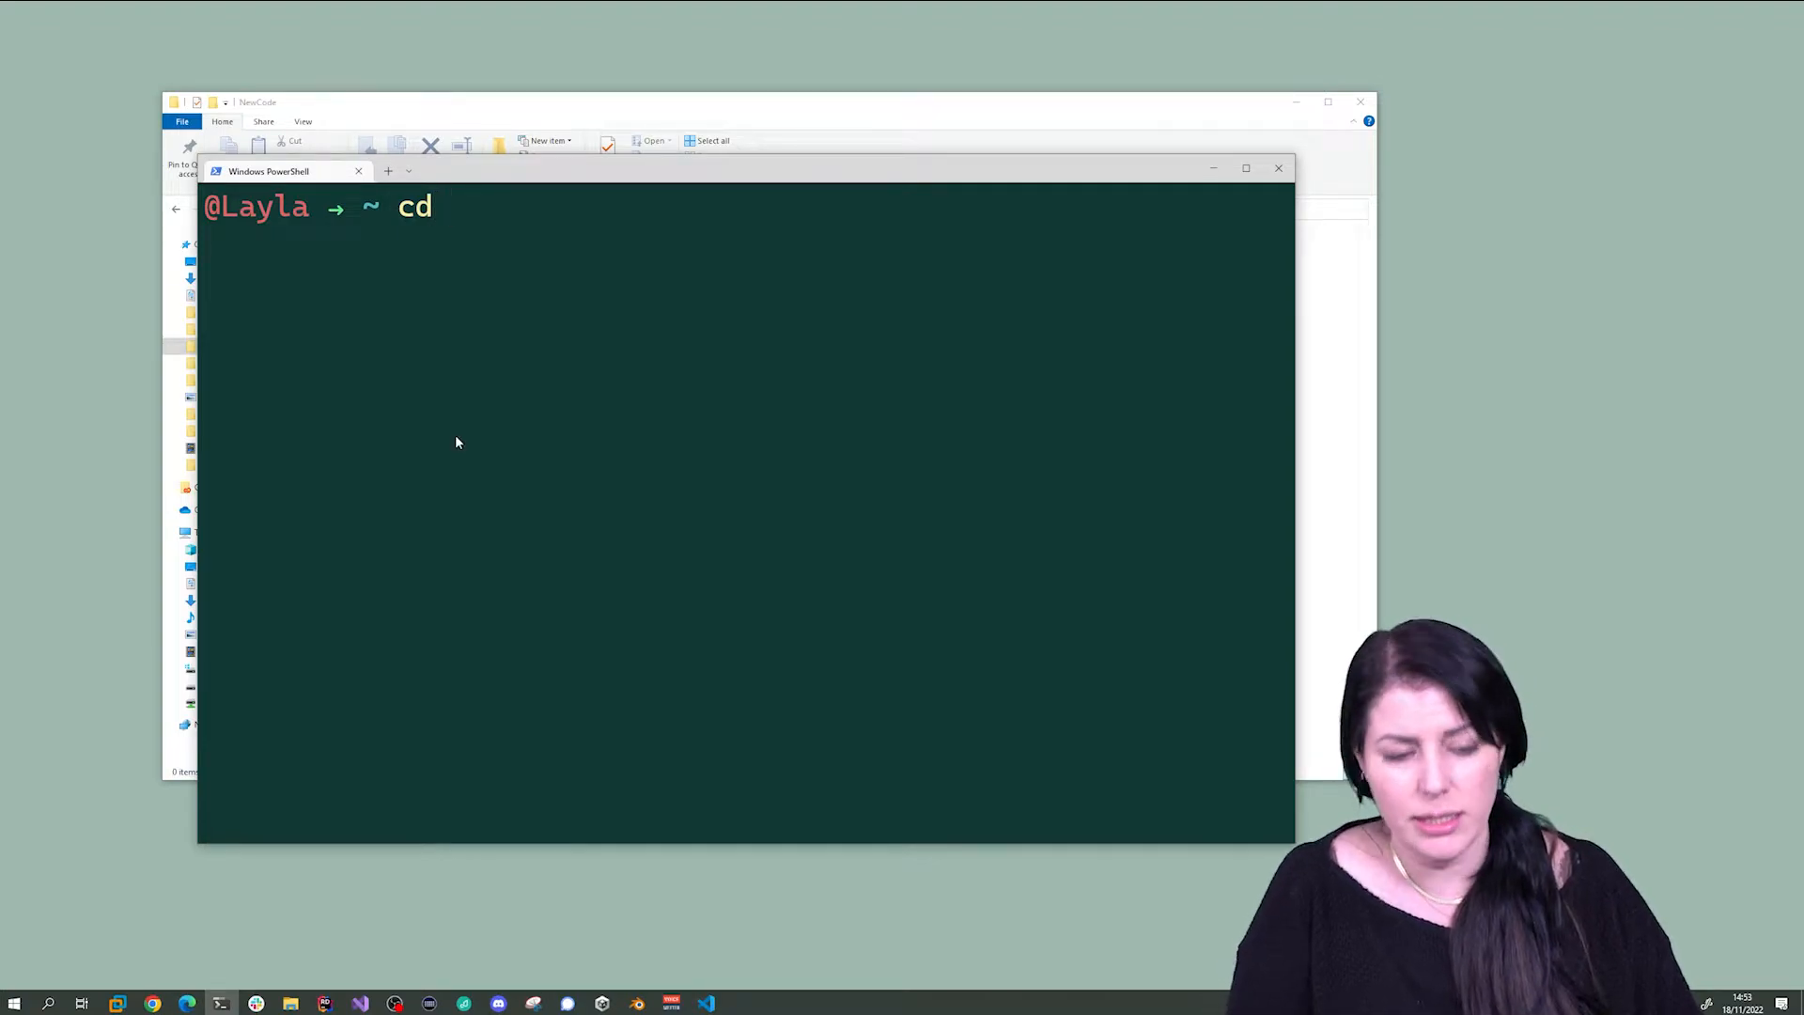
pyautogui.write('C:\\Users\\Layla\\source\\repos\\NewCode')
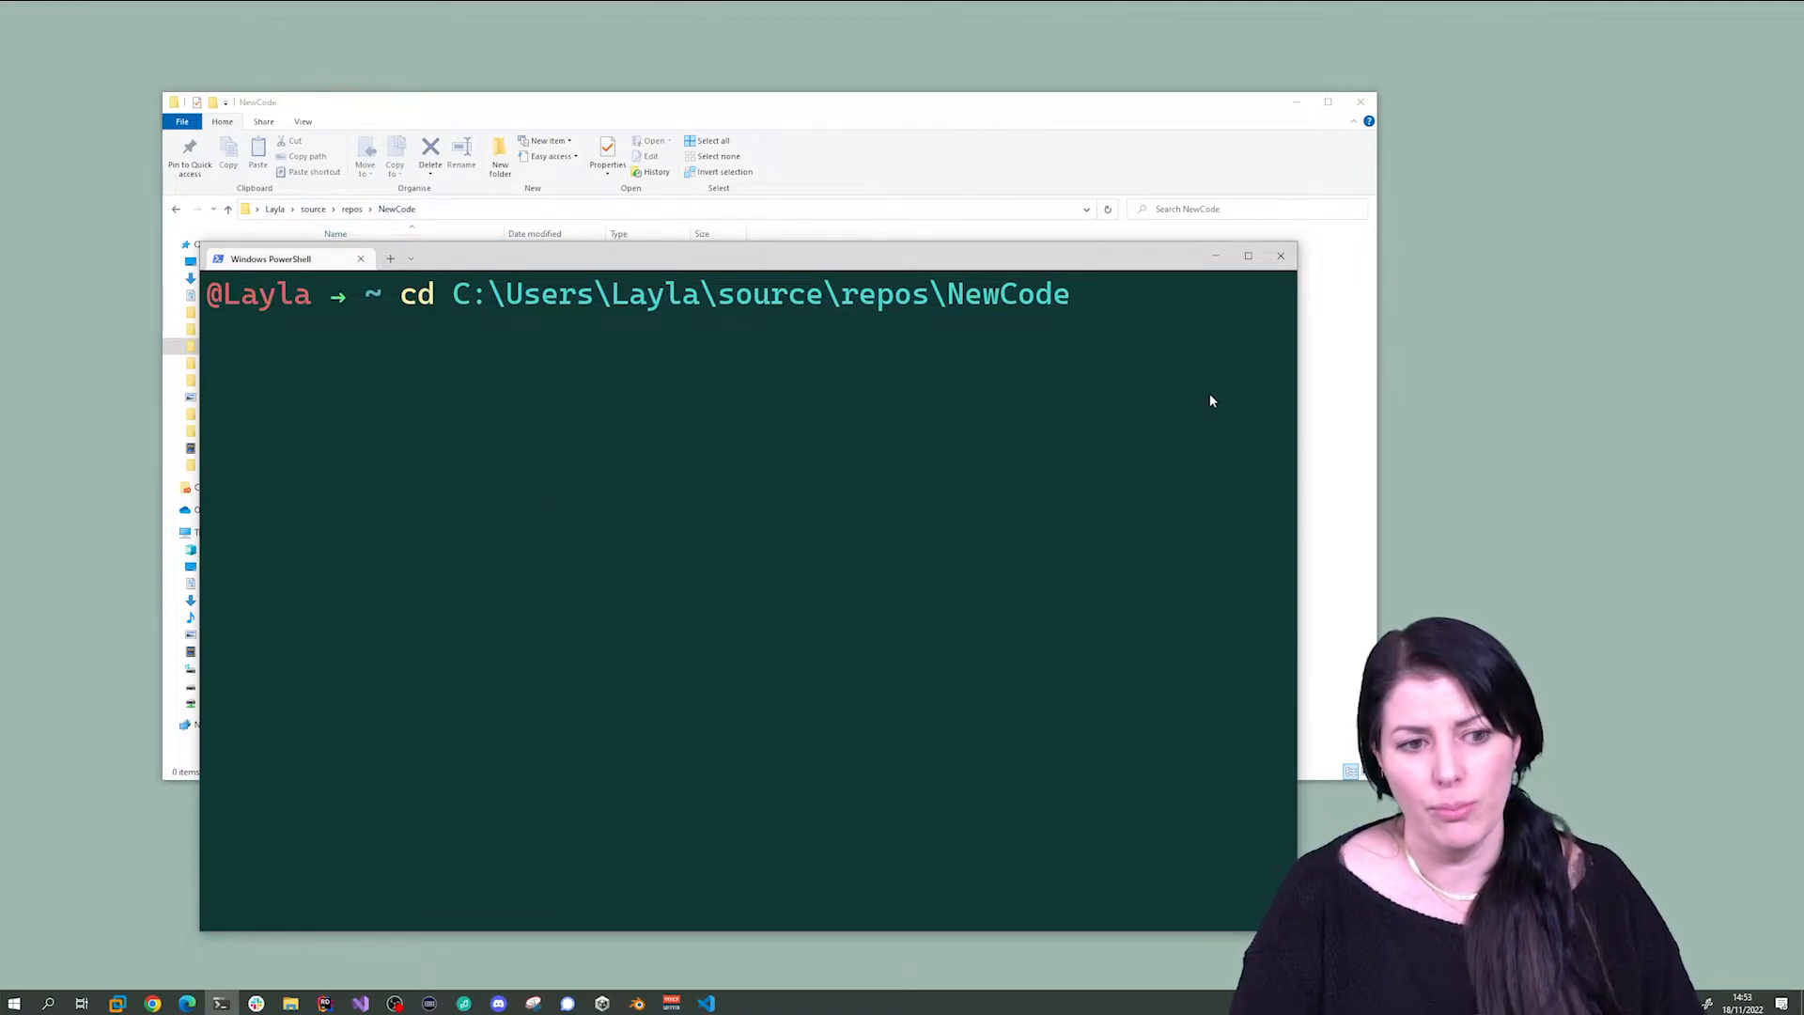
pyautogui.press('enter')
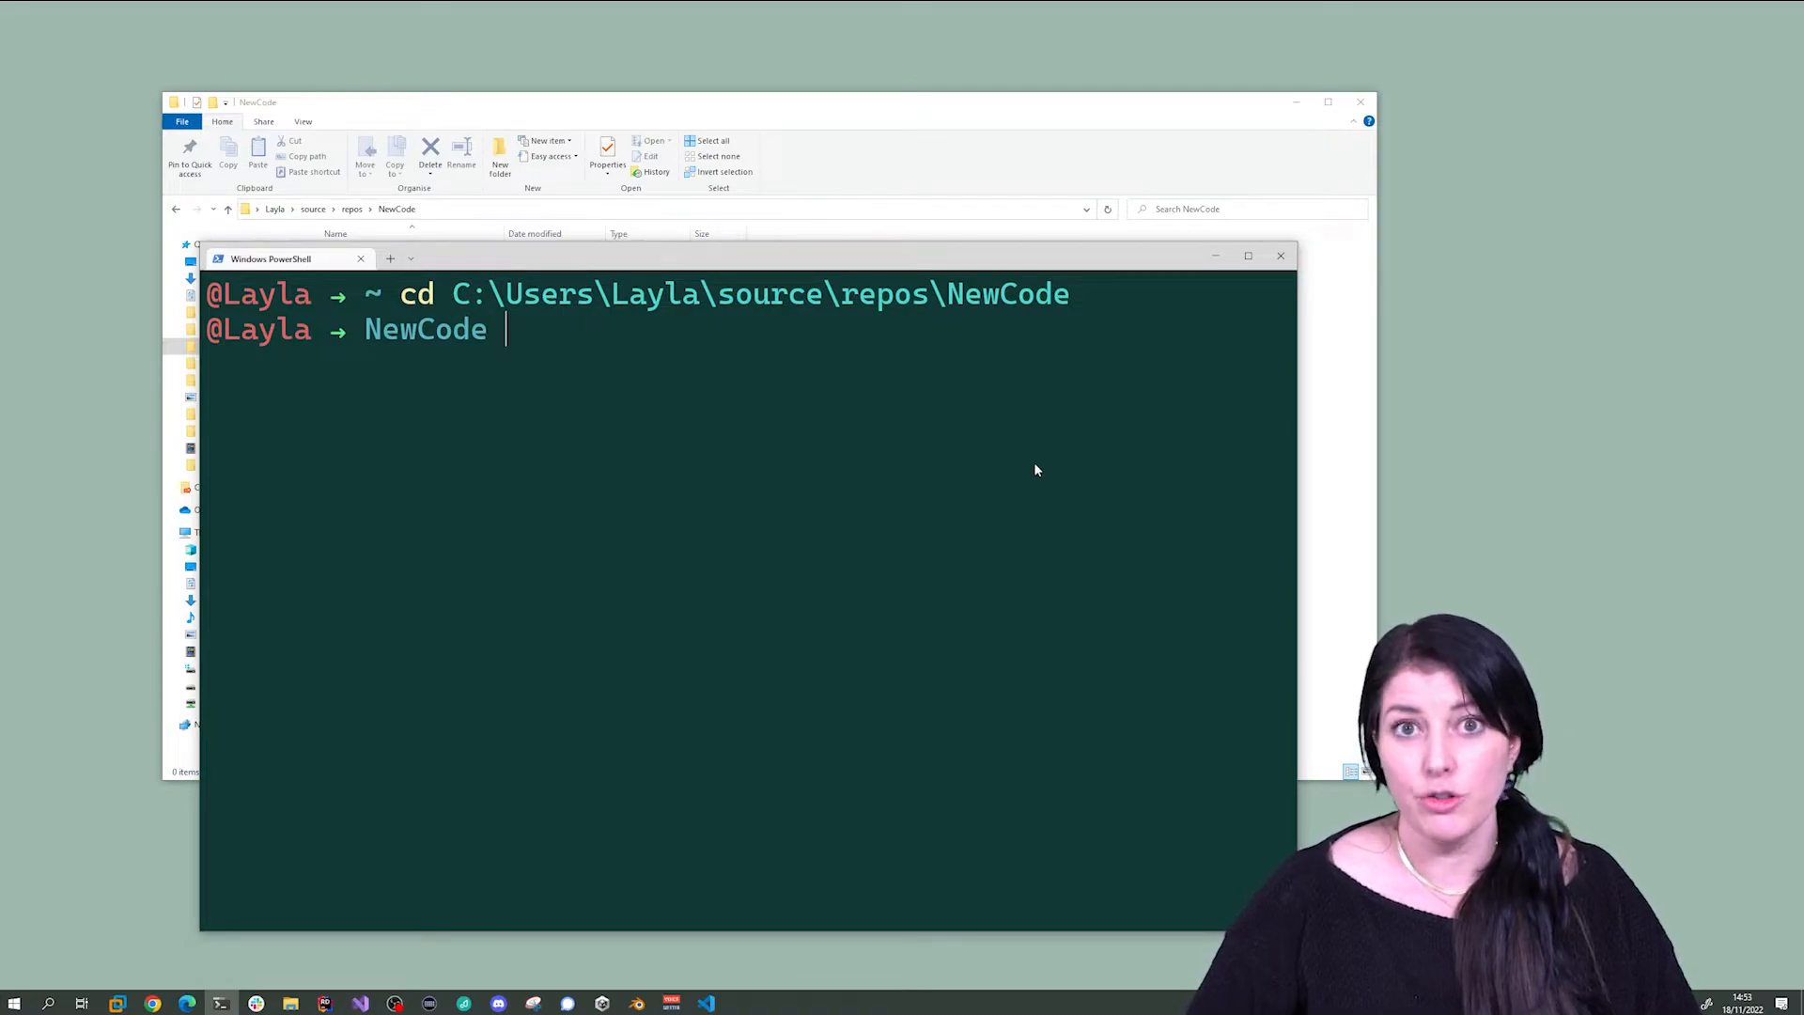
pyautogui.moveTo(494, 477)
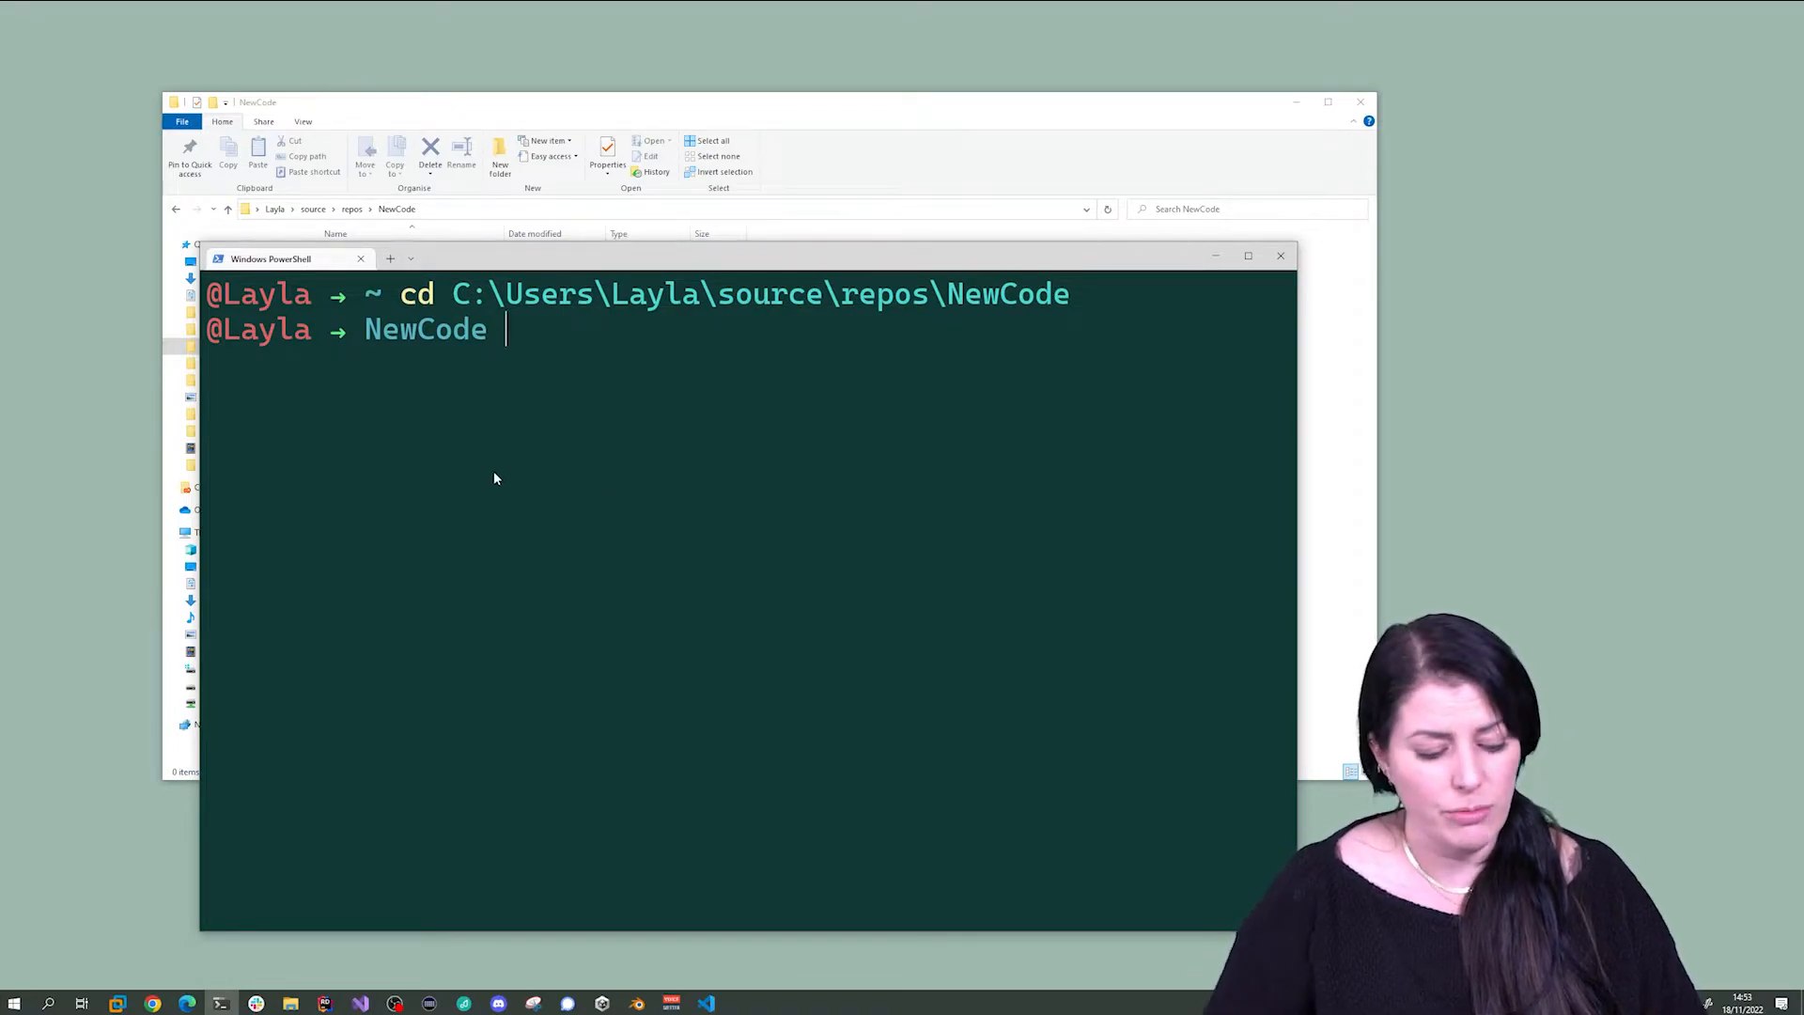
# - Run 'dotnet new' to list the available project templates
pyautogui.write('dotnet')
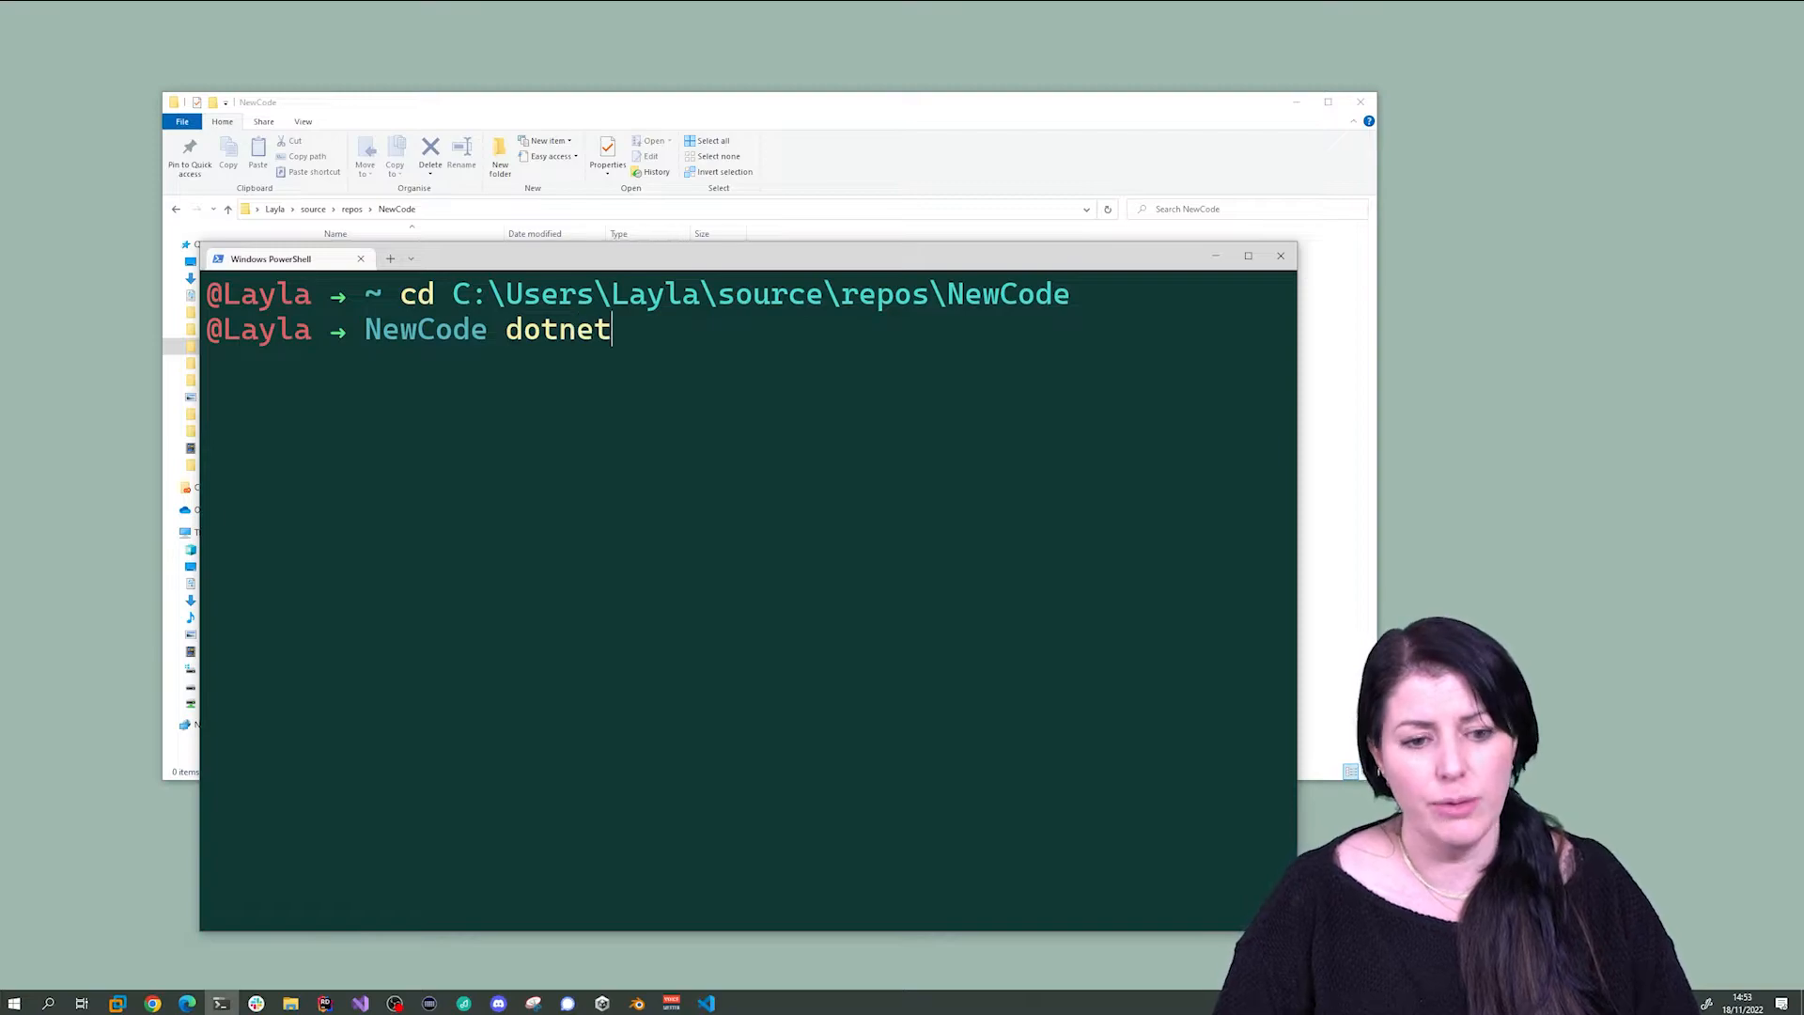
pyautogui.write('new')
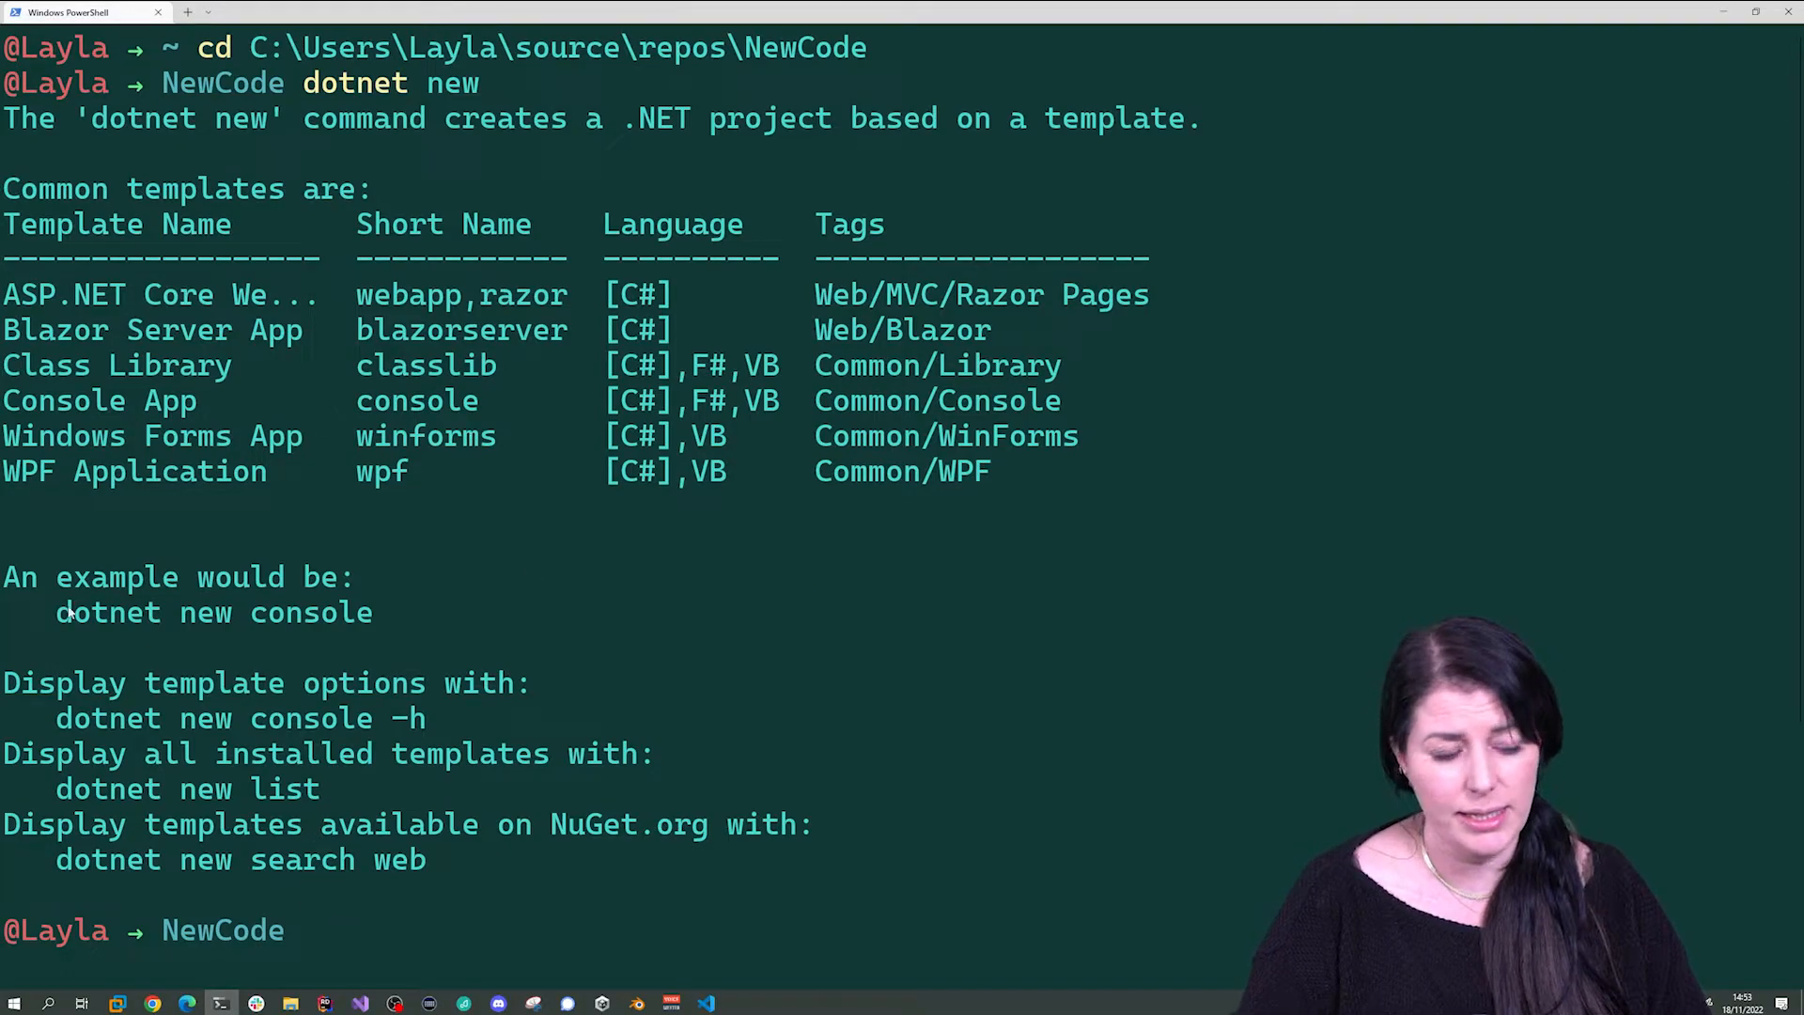
pyautogui.moveTo(362, 618)
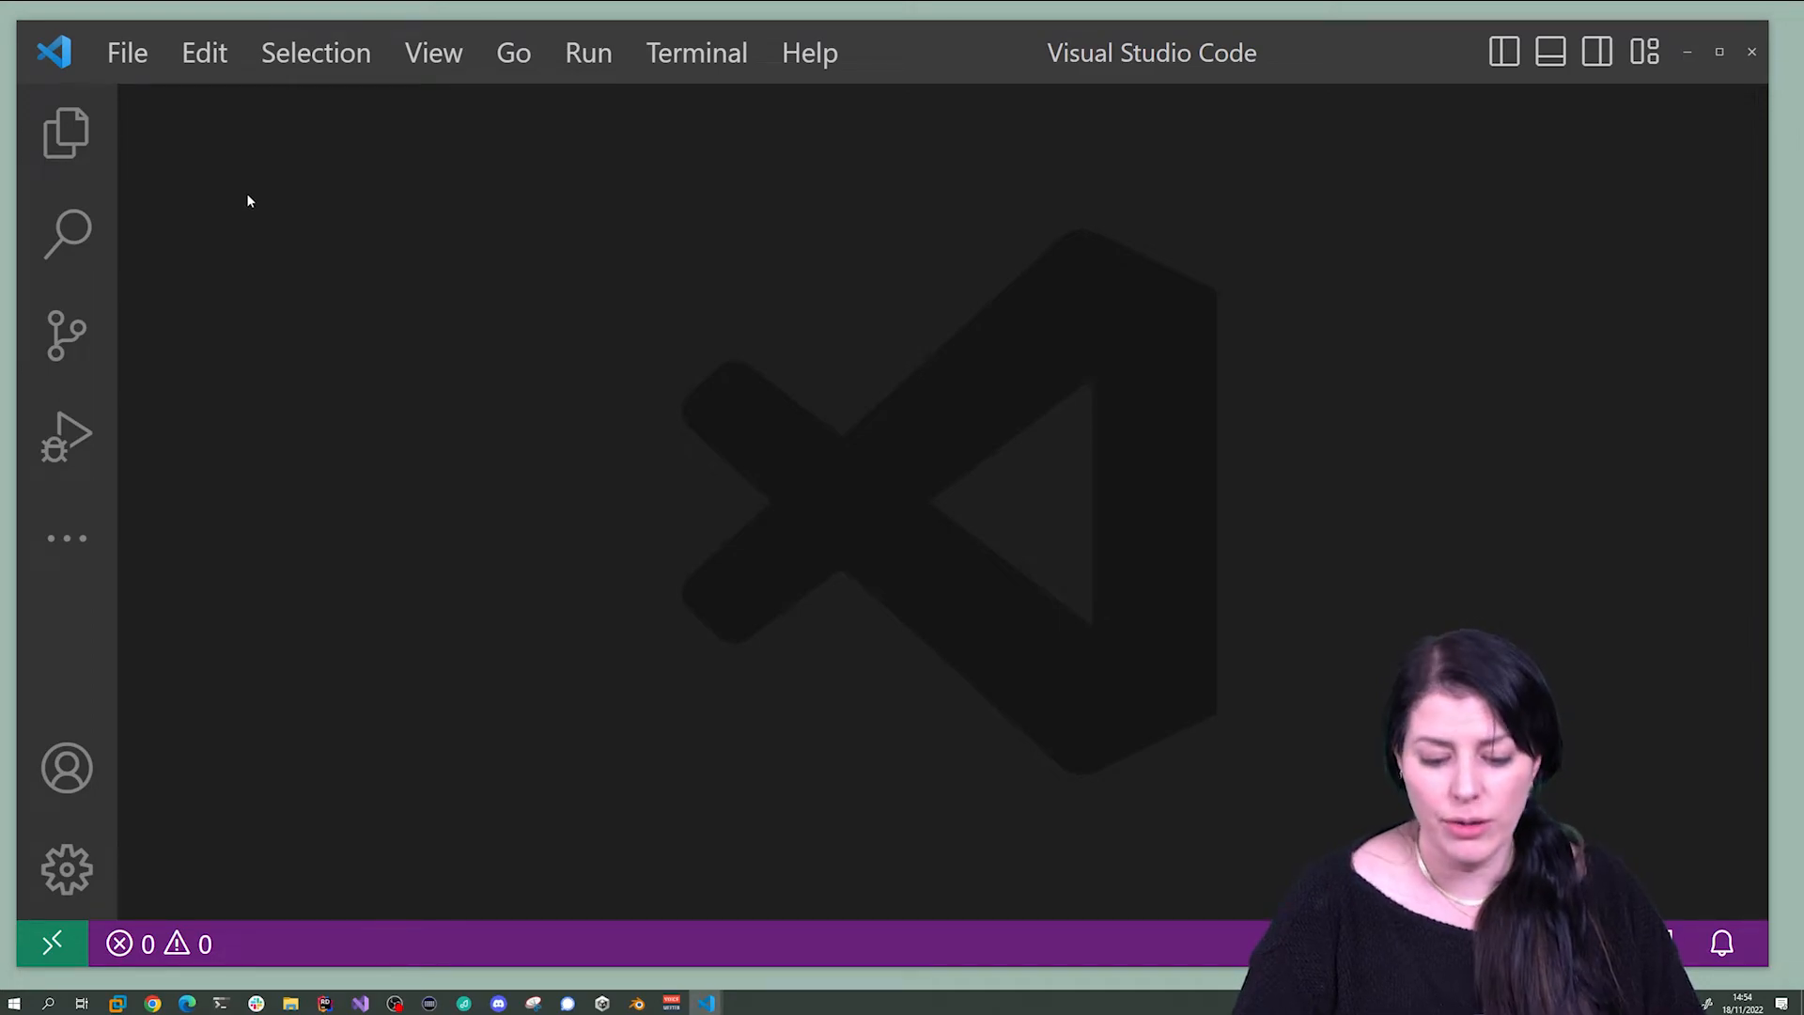
# - Load the NewCode folder into VS Code and dismiss the Get Started page
pyautogui.click(128, 52)
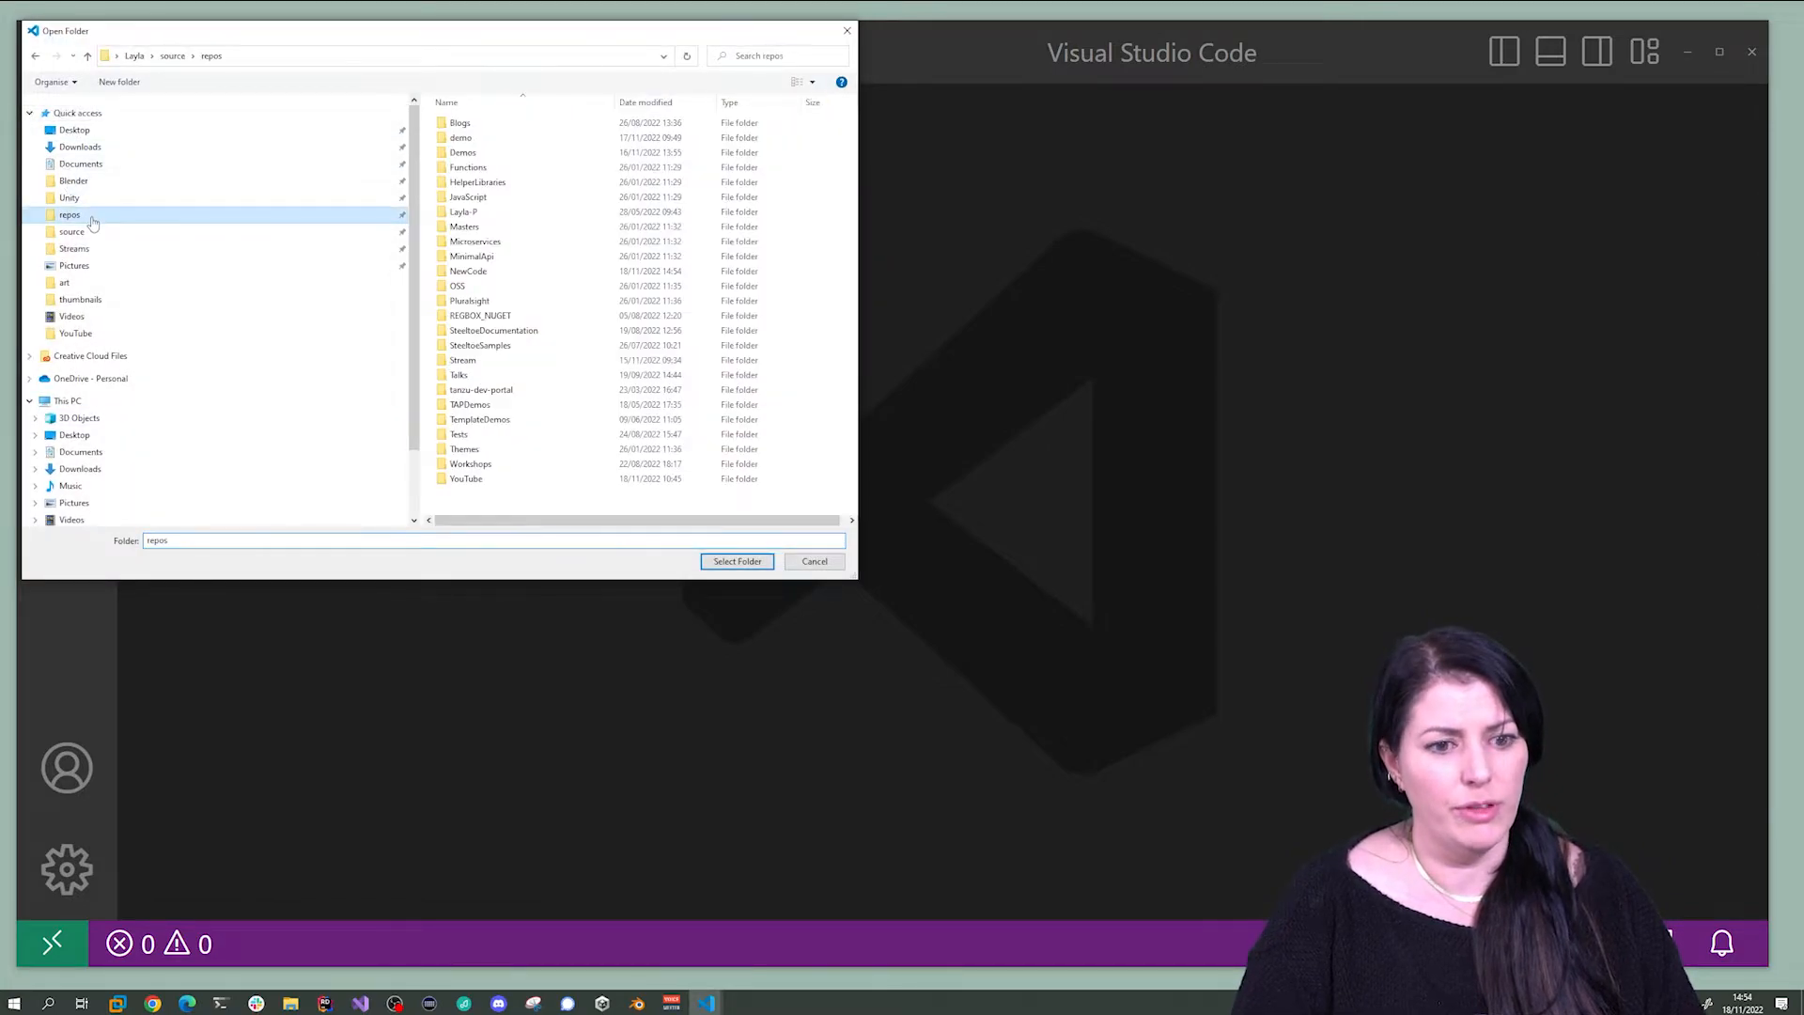
pyautogui.moveTo(460, 434)
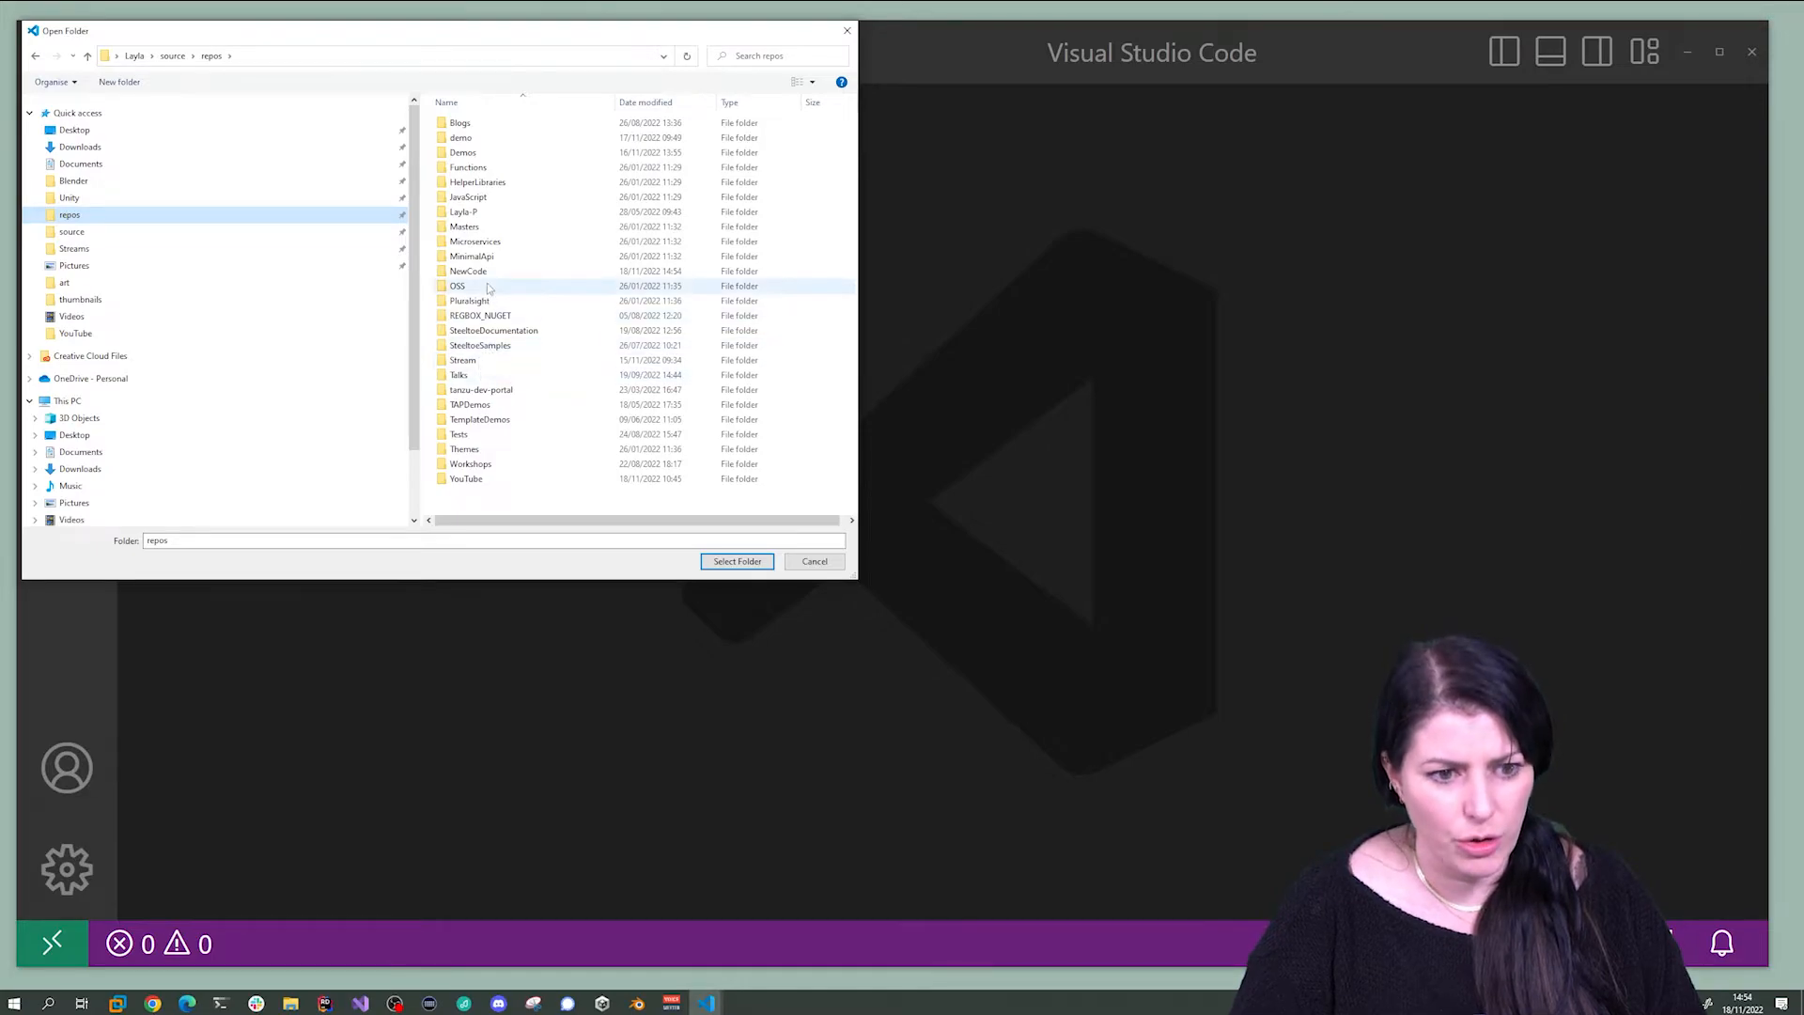
pyautogui.doubleClick(468, 271)
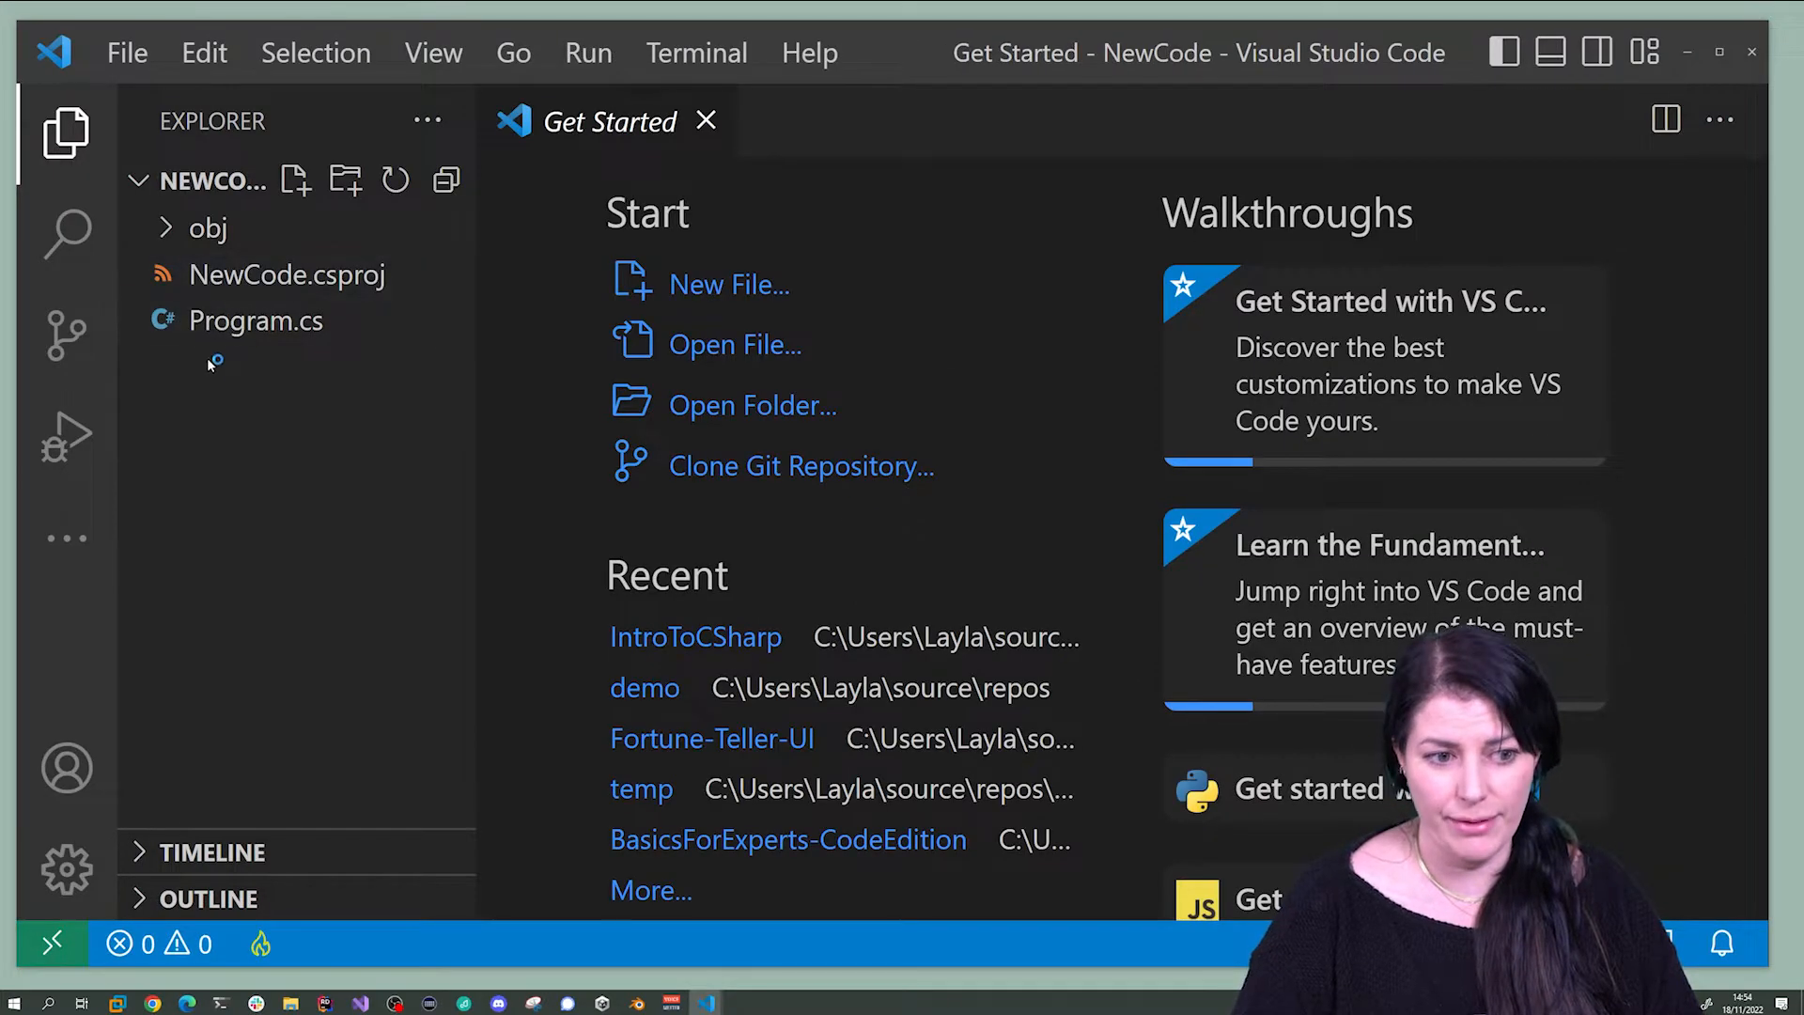
pyautogui.click(706, 121)
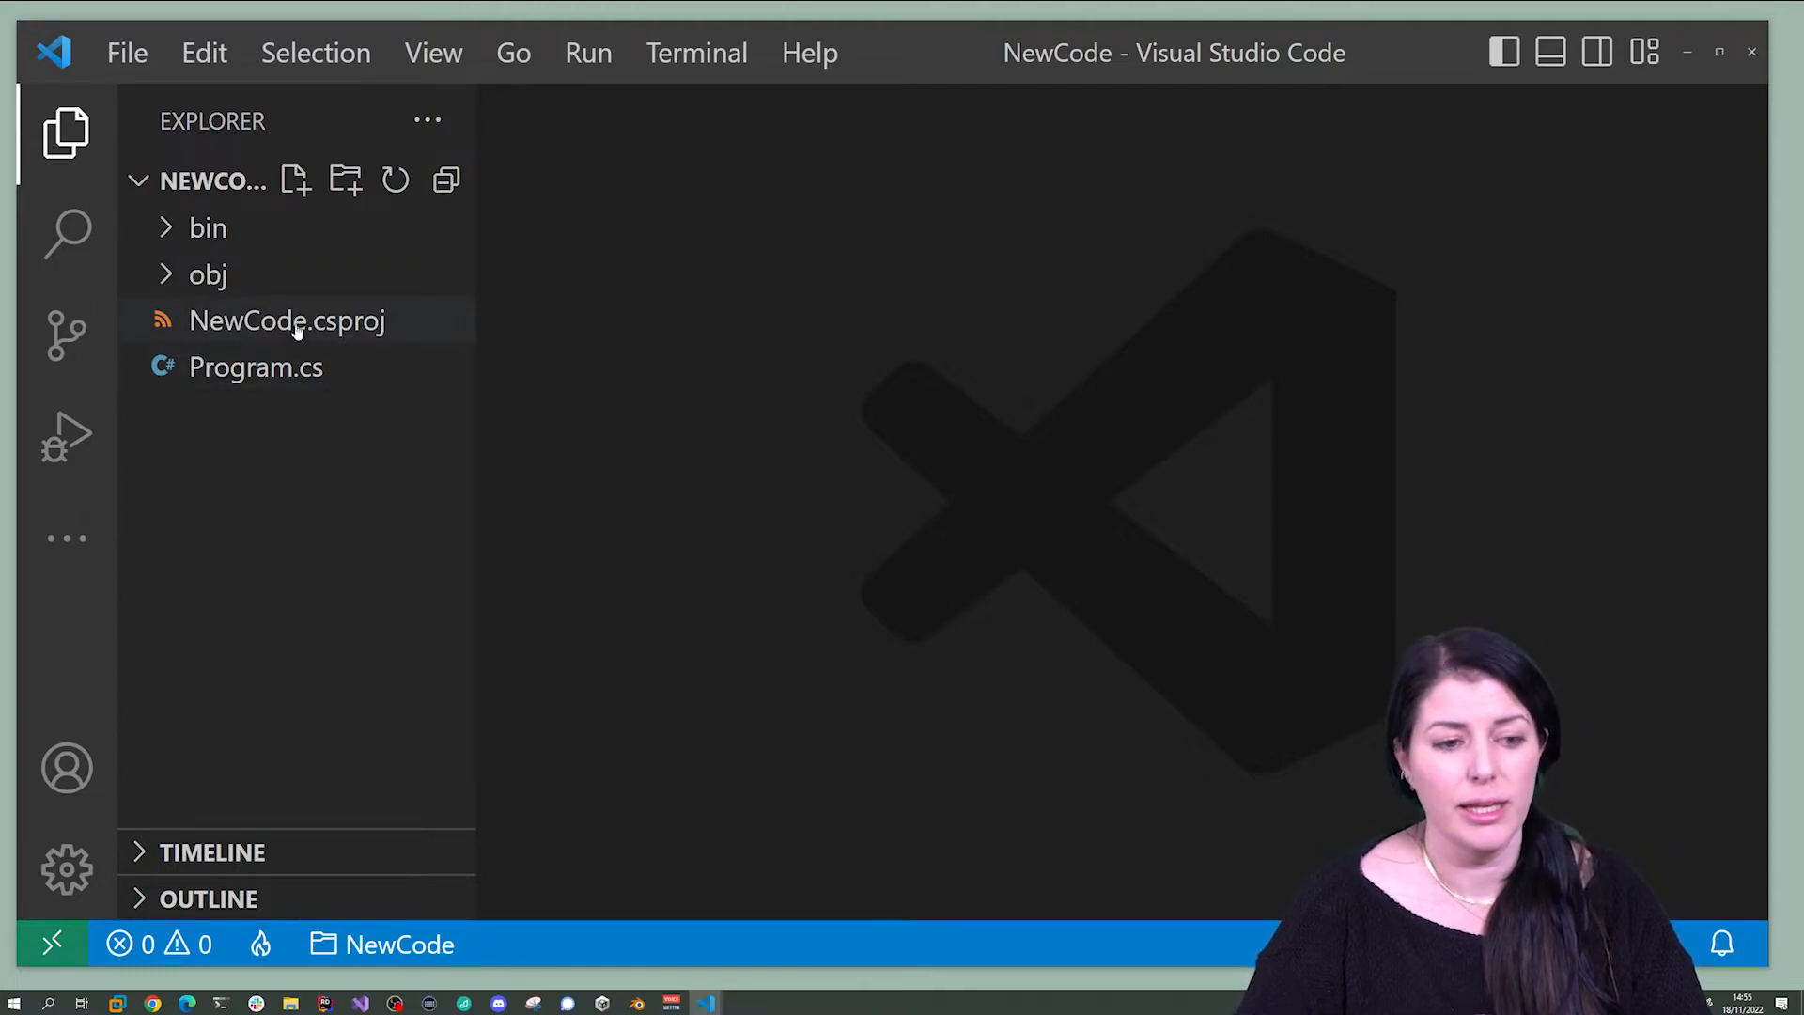
pyautogui.moveTo(286, 321)
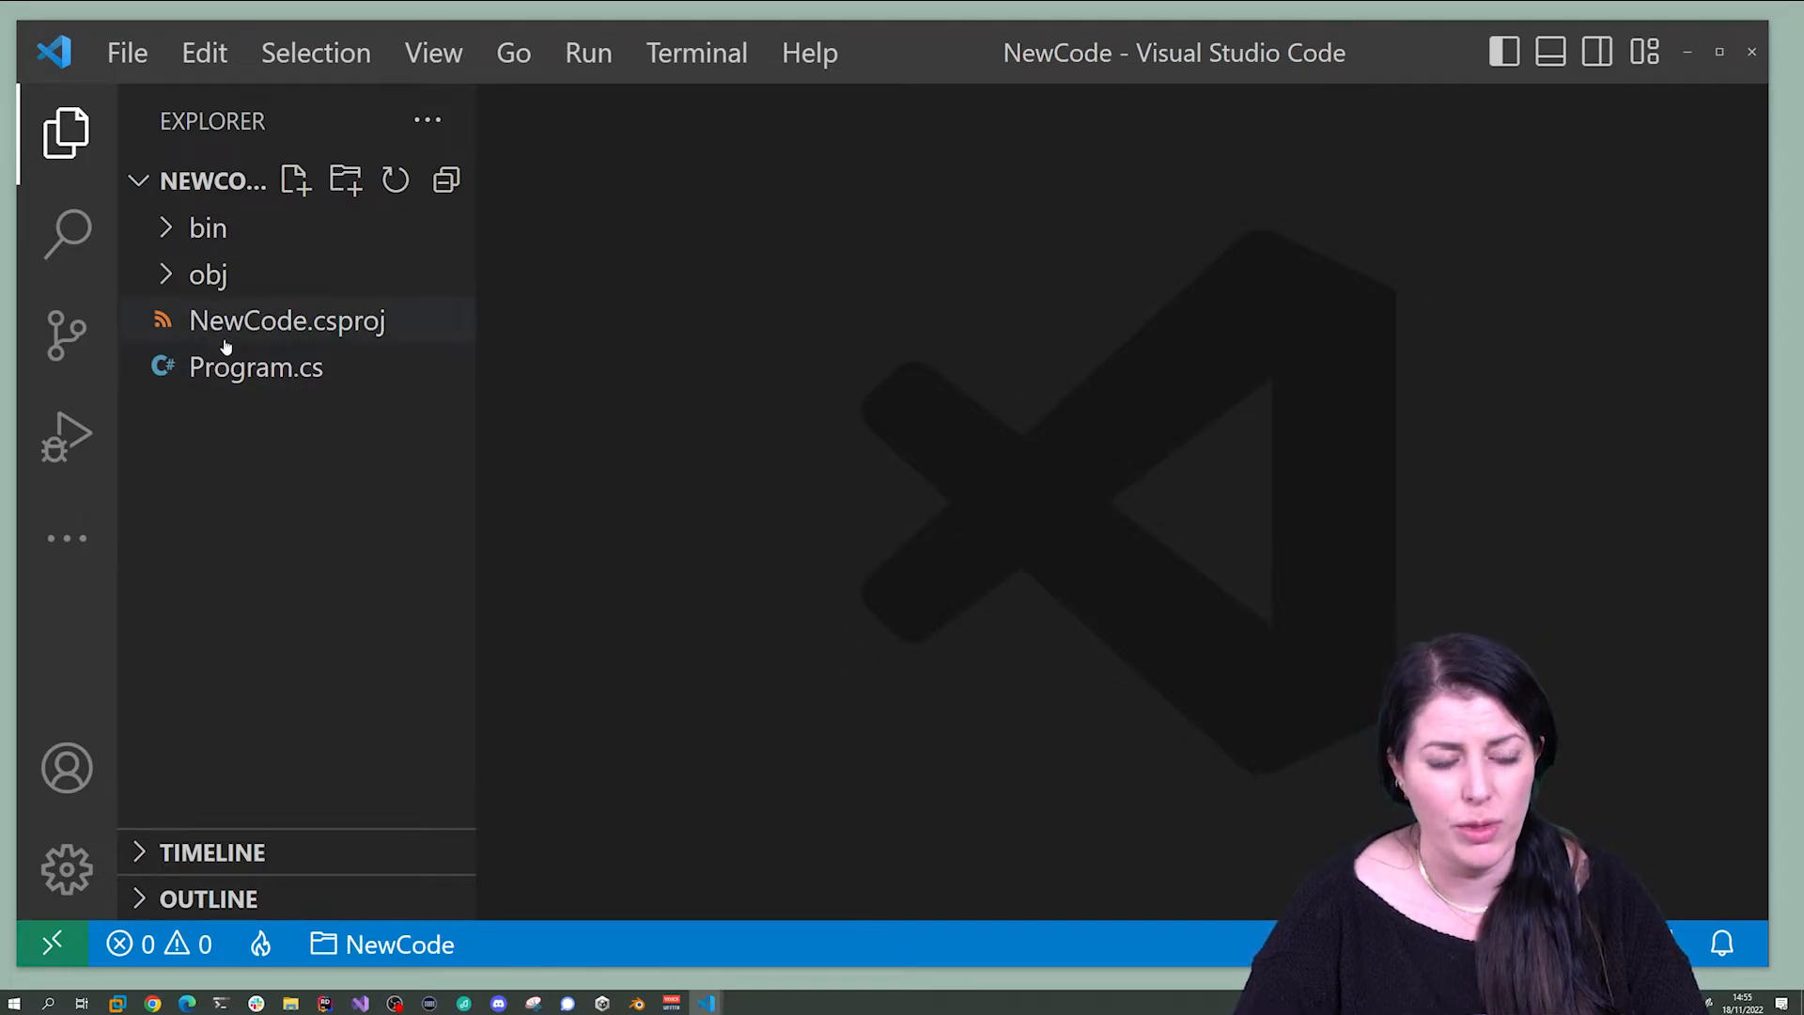
# - Show Program.cs with its Hello, World! console line in the editor
pyautogui.doubleClick(255, 367)
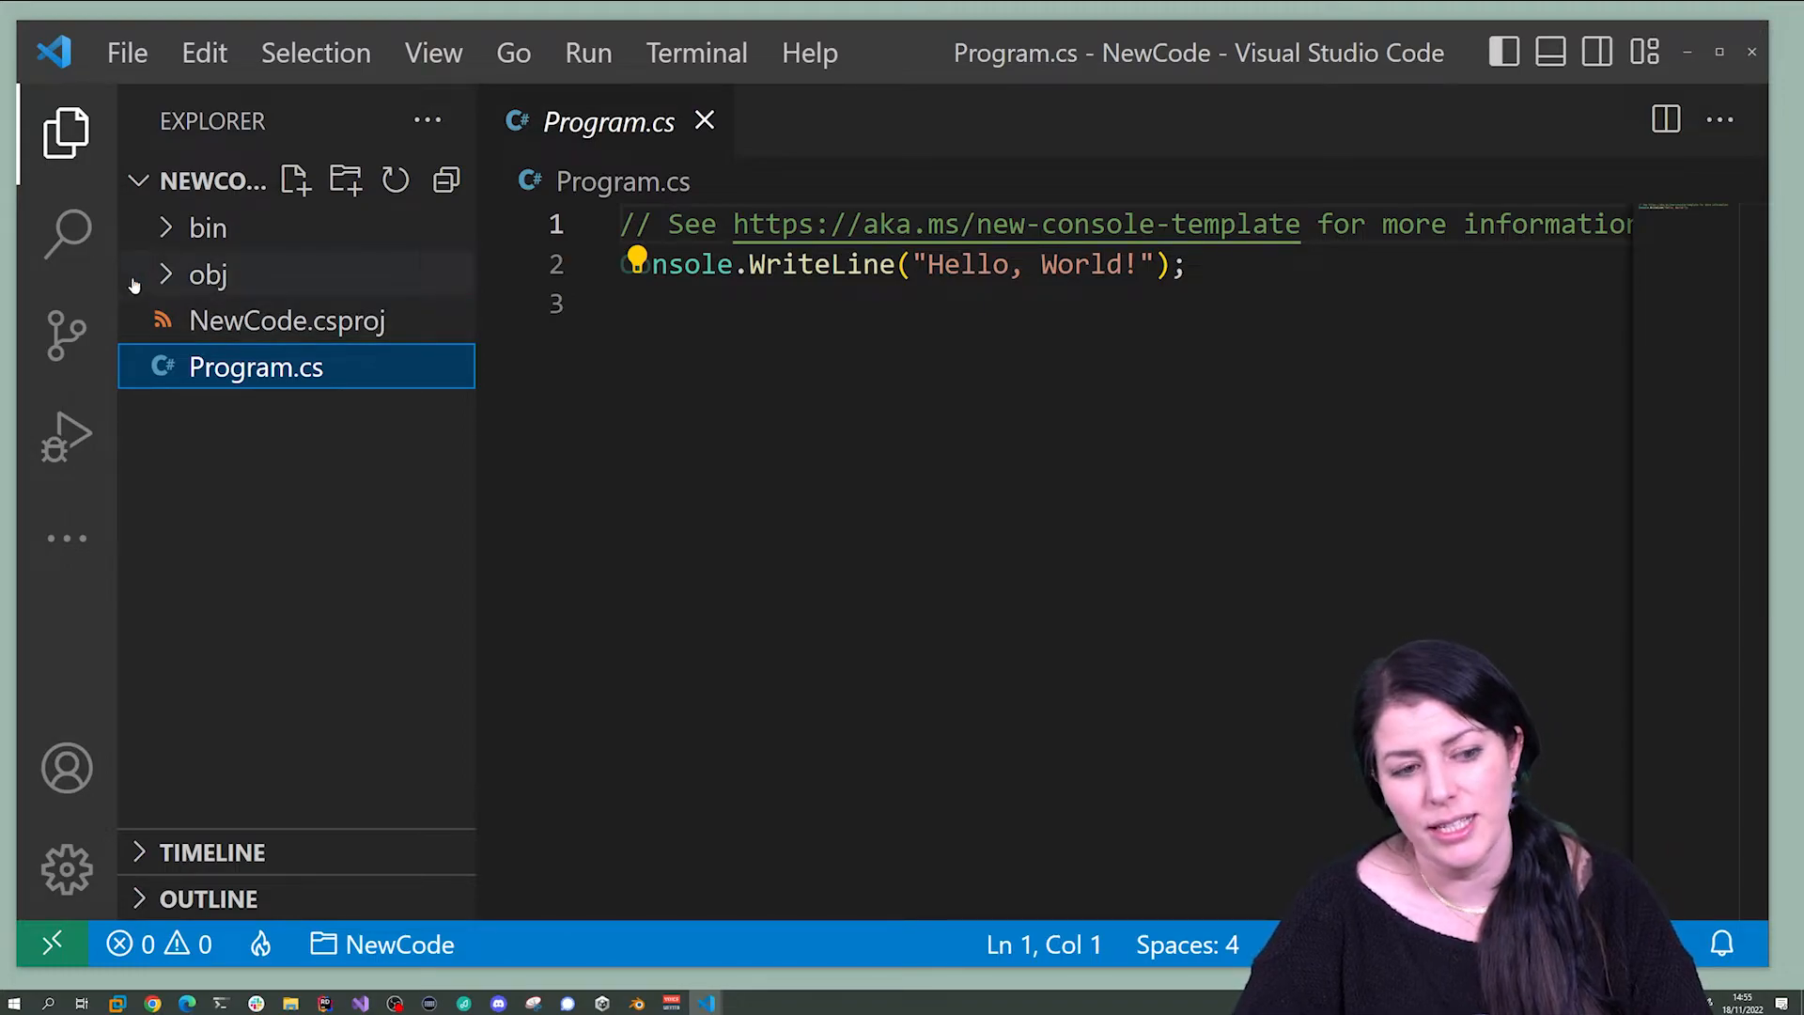
pyautogui.moveTo(335, 644)
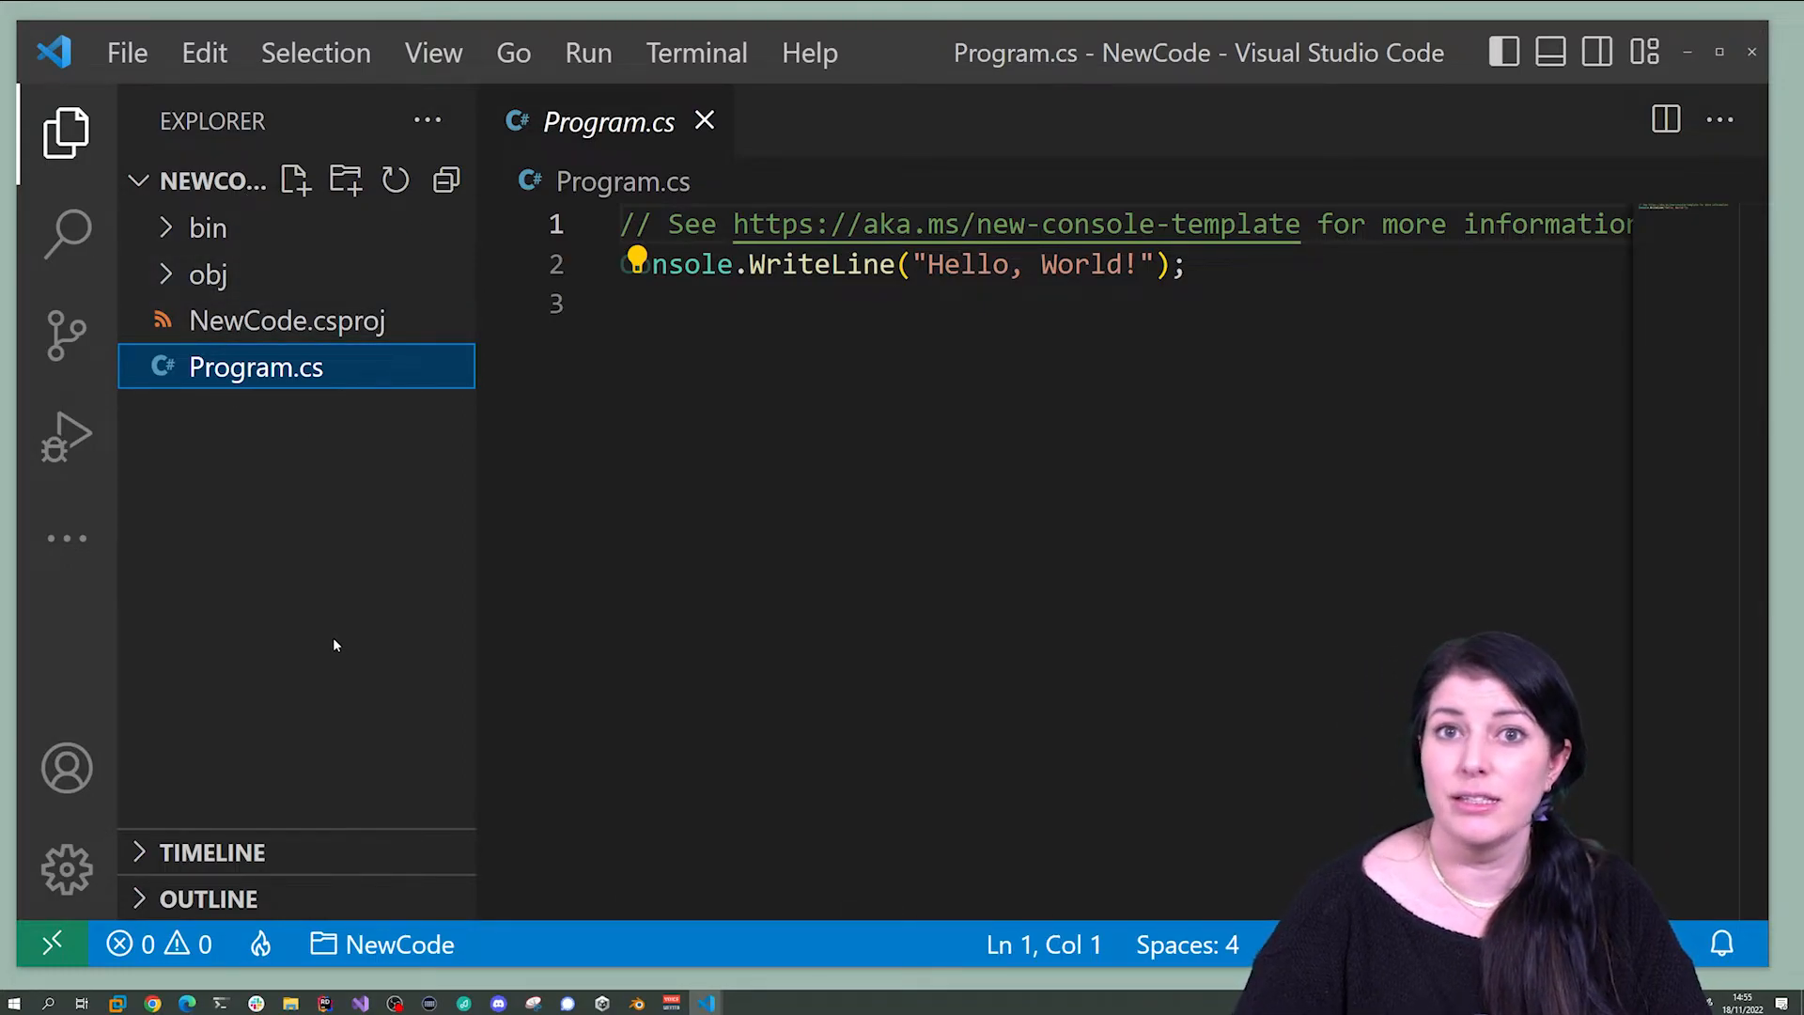
pyautogui.moveTo(318, 629)
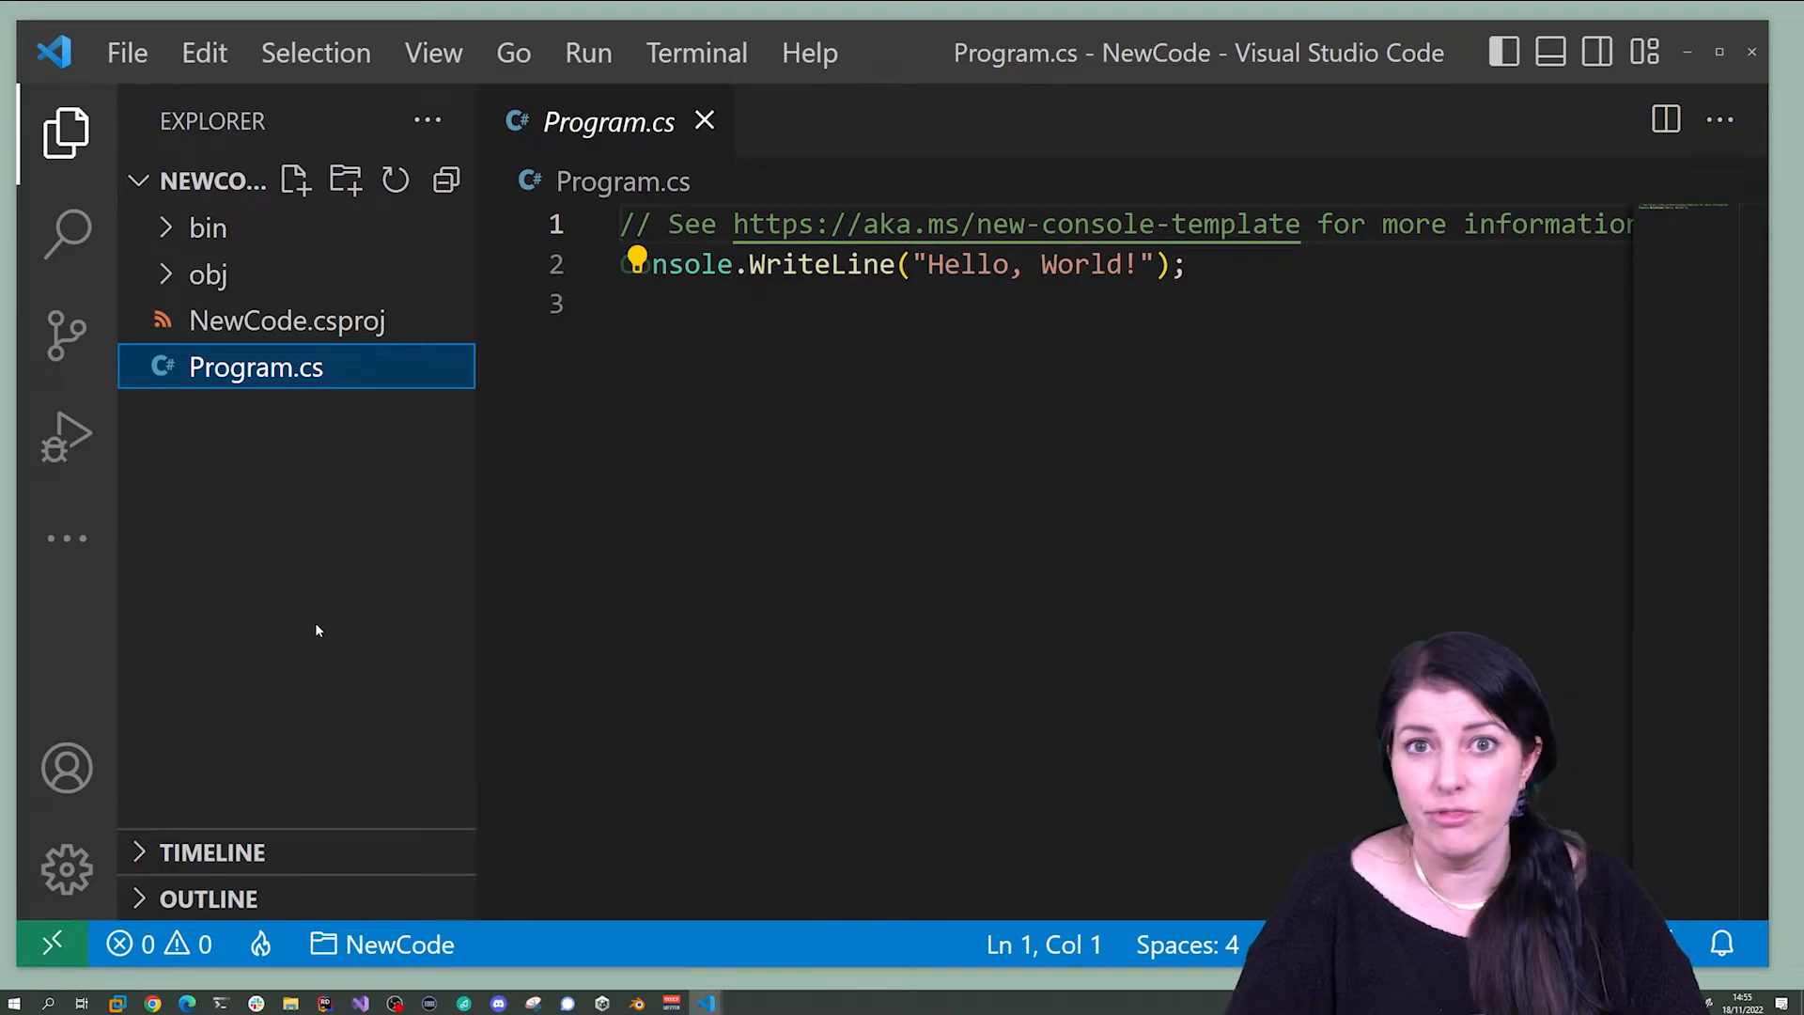
pyautogui.moveTo(310, 622)
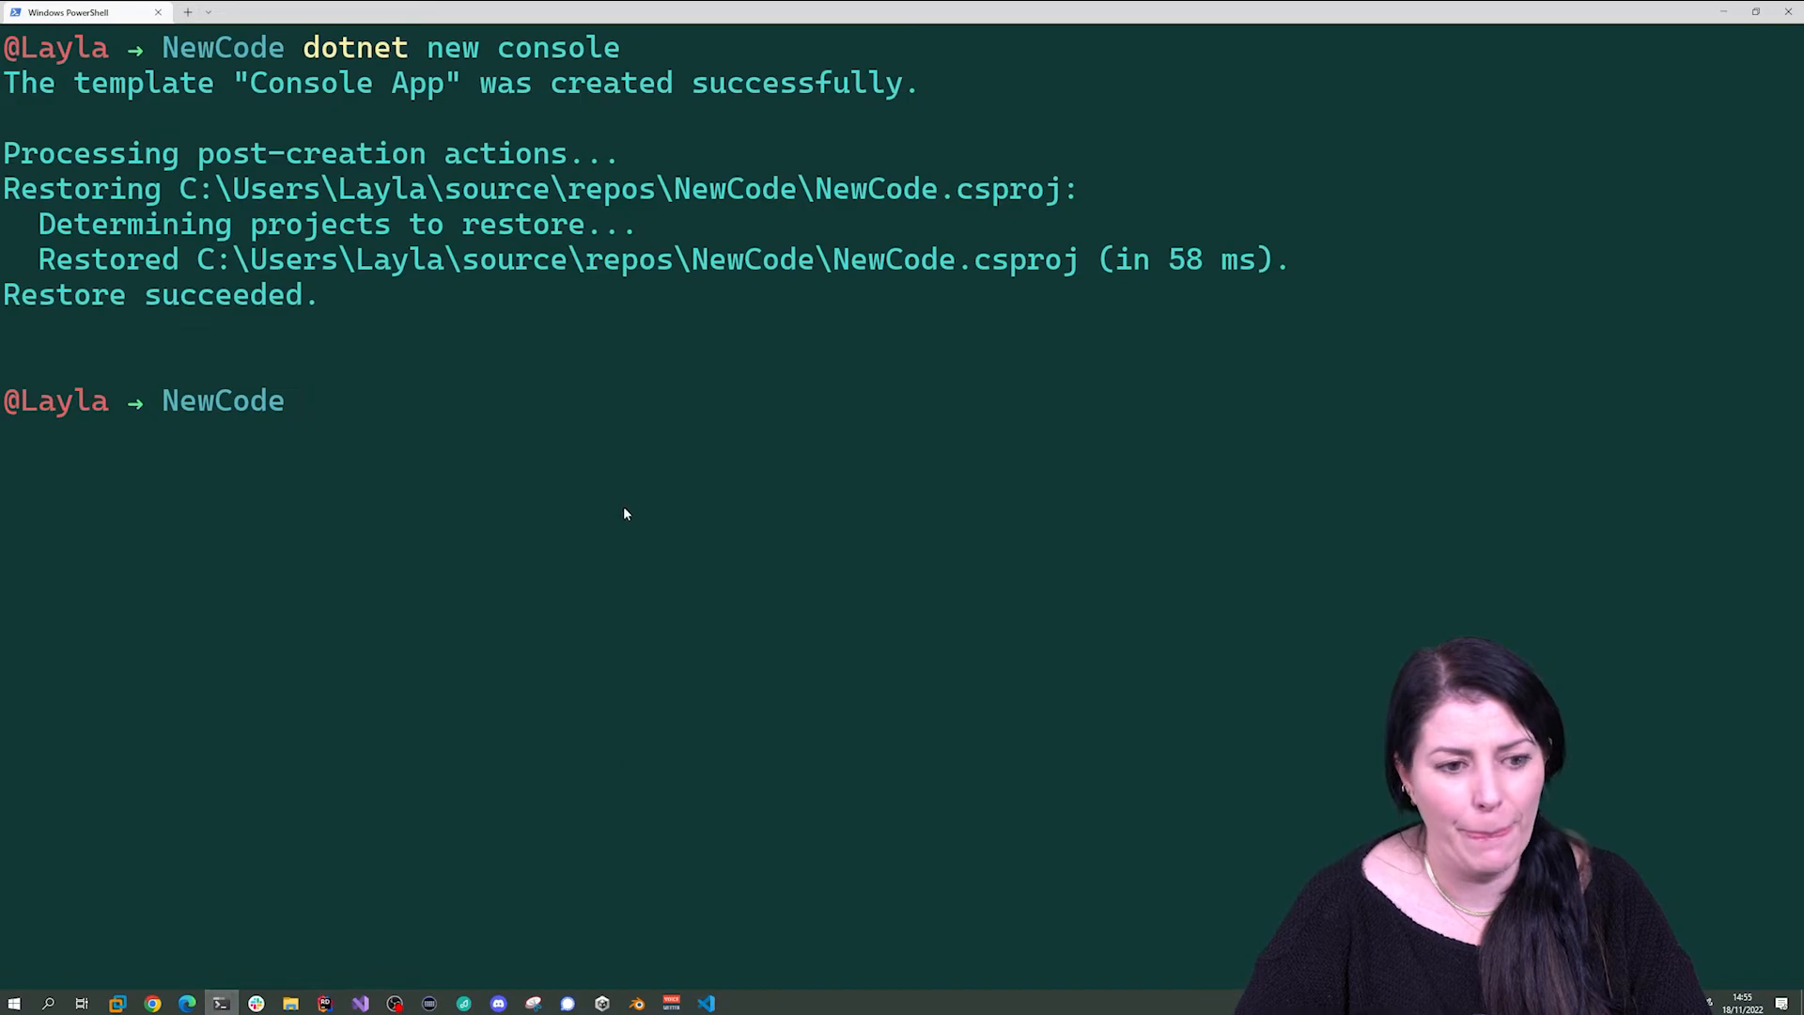
# - Run the console app with 'dotnet run' from the NewCode folder
pyautogui.write('dotn')
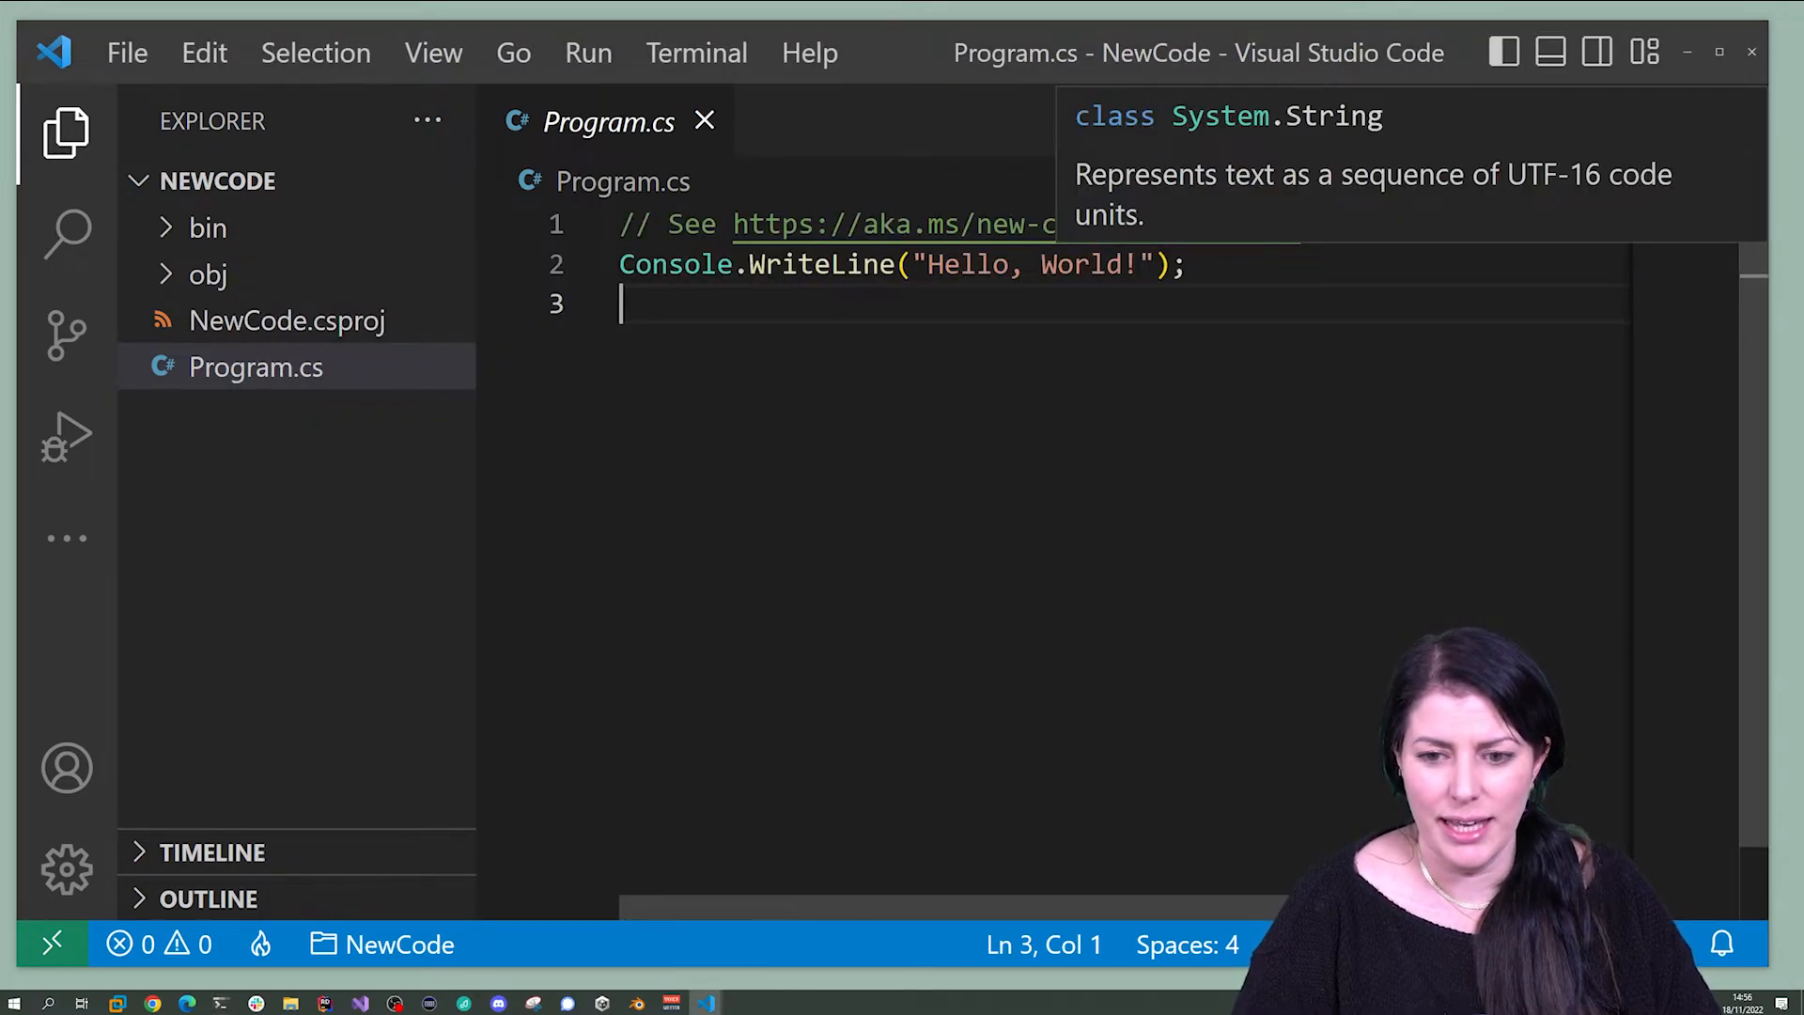
# - Change the greeting to Hello, Layla!, save Program.cs, and verify the rerun prints it
pyautogui.doubleClick(1079, 265)
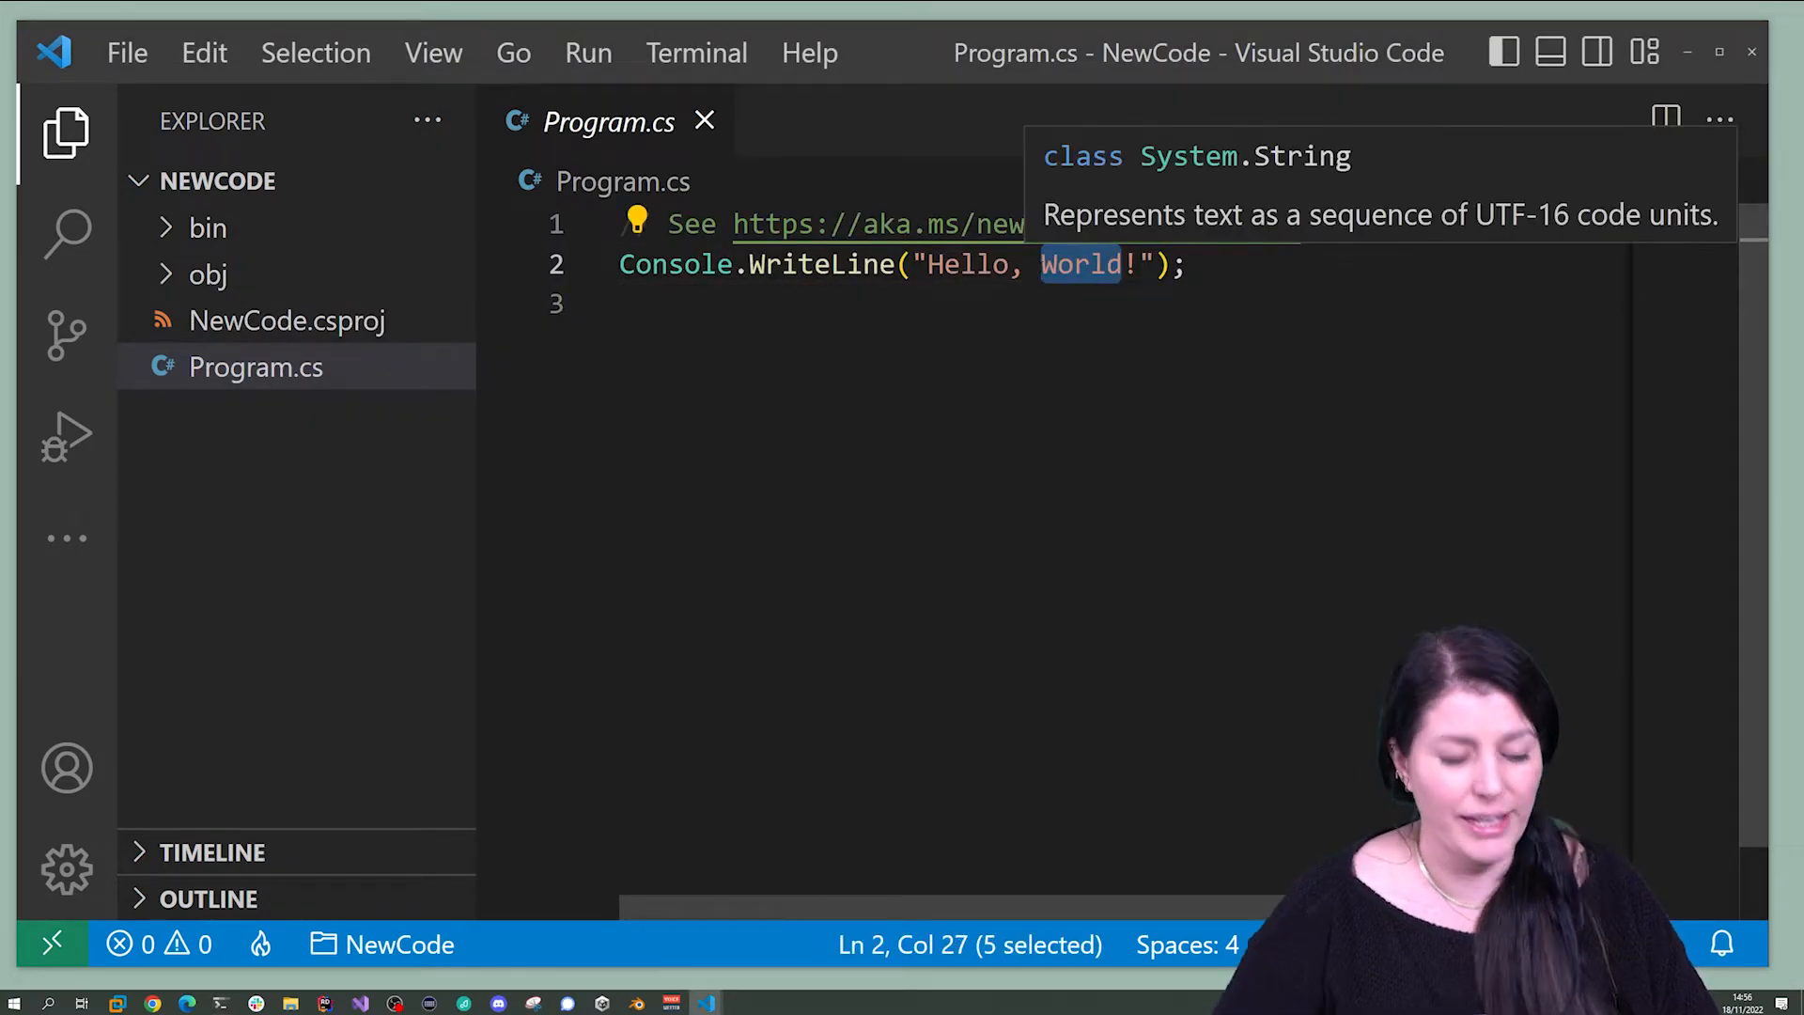
pyautogui.write('Layla')
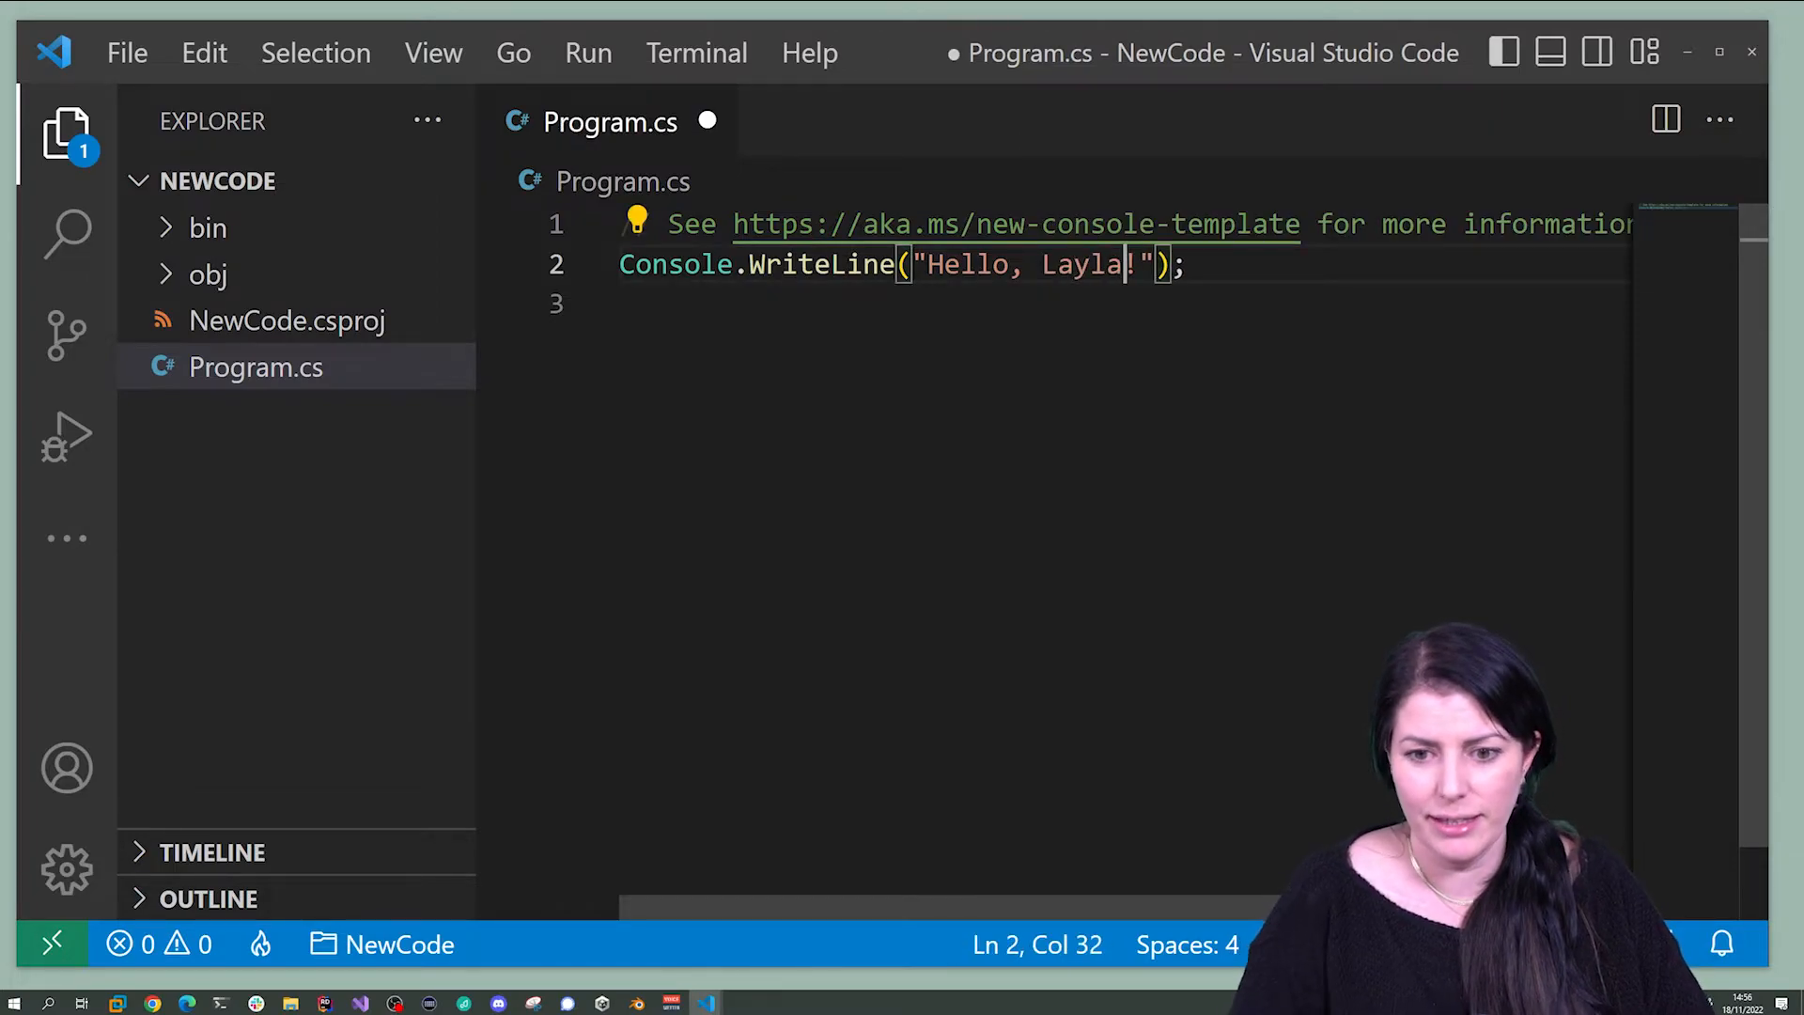
pyautogui.press('enter')
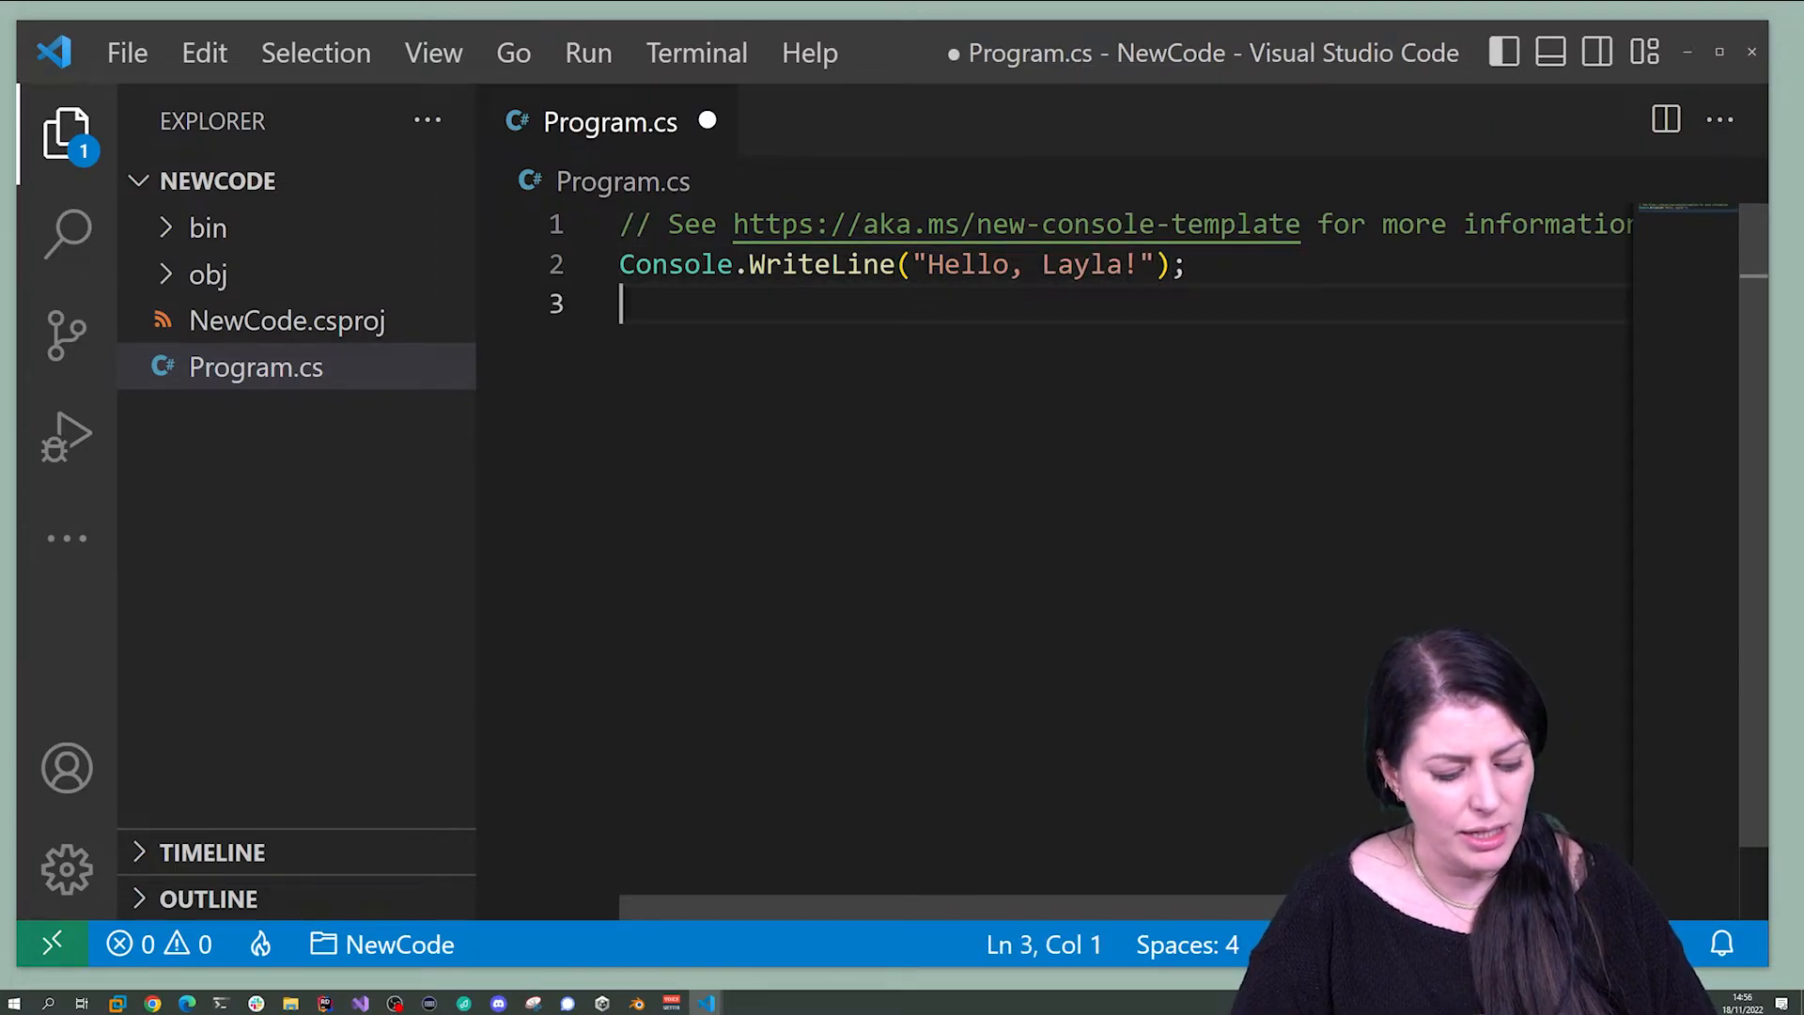
pyautogui.press('ctrl+s')
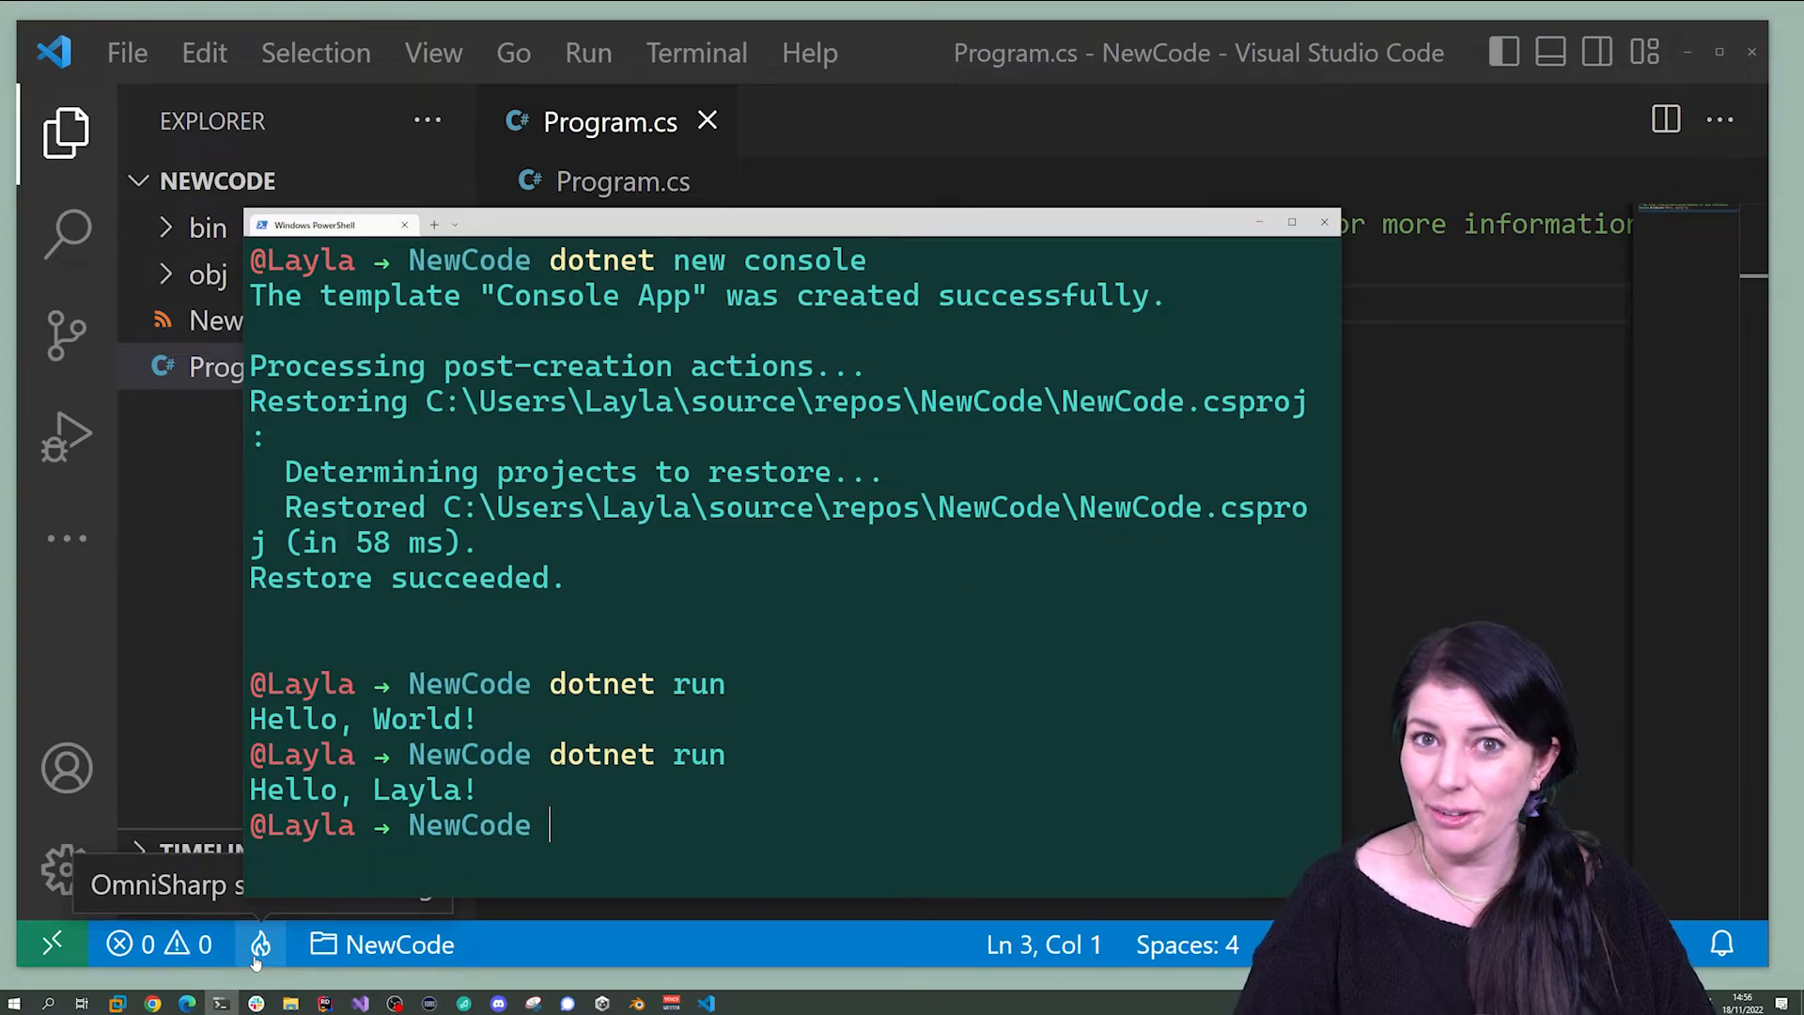
pyautogui.click(1325, 222)
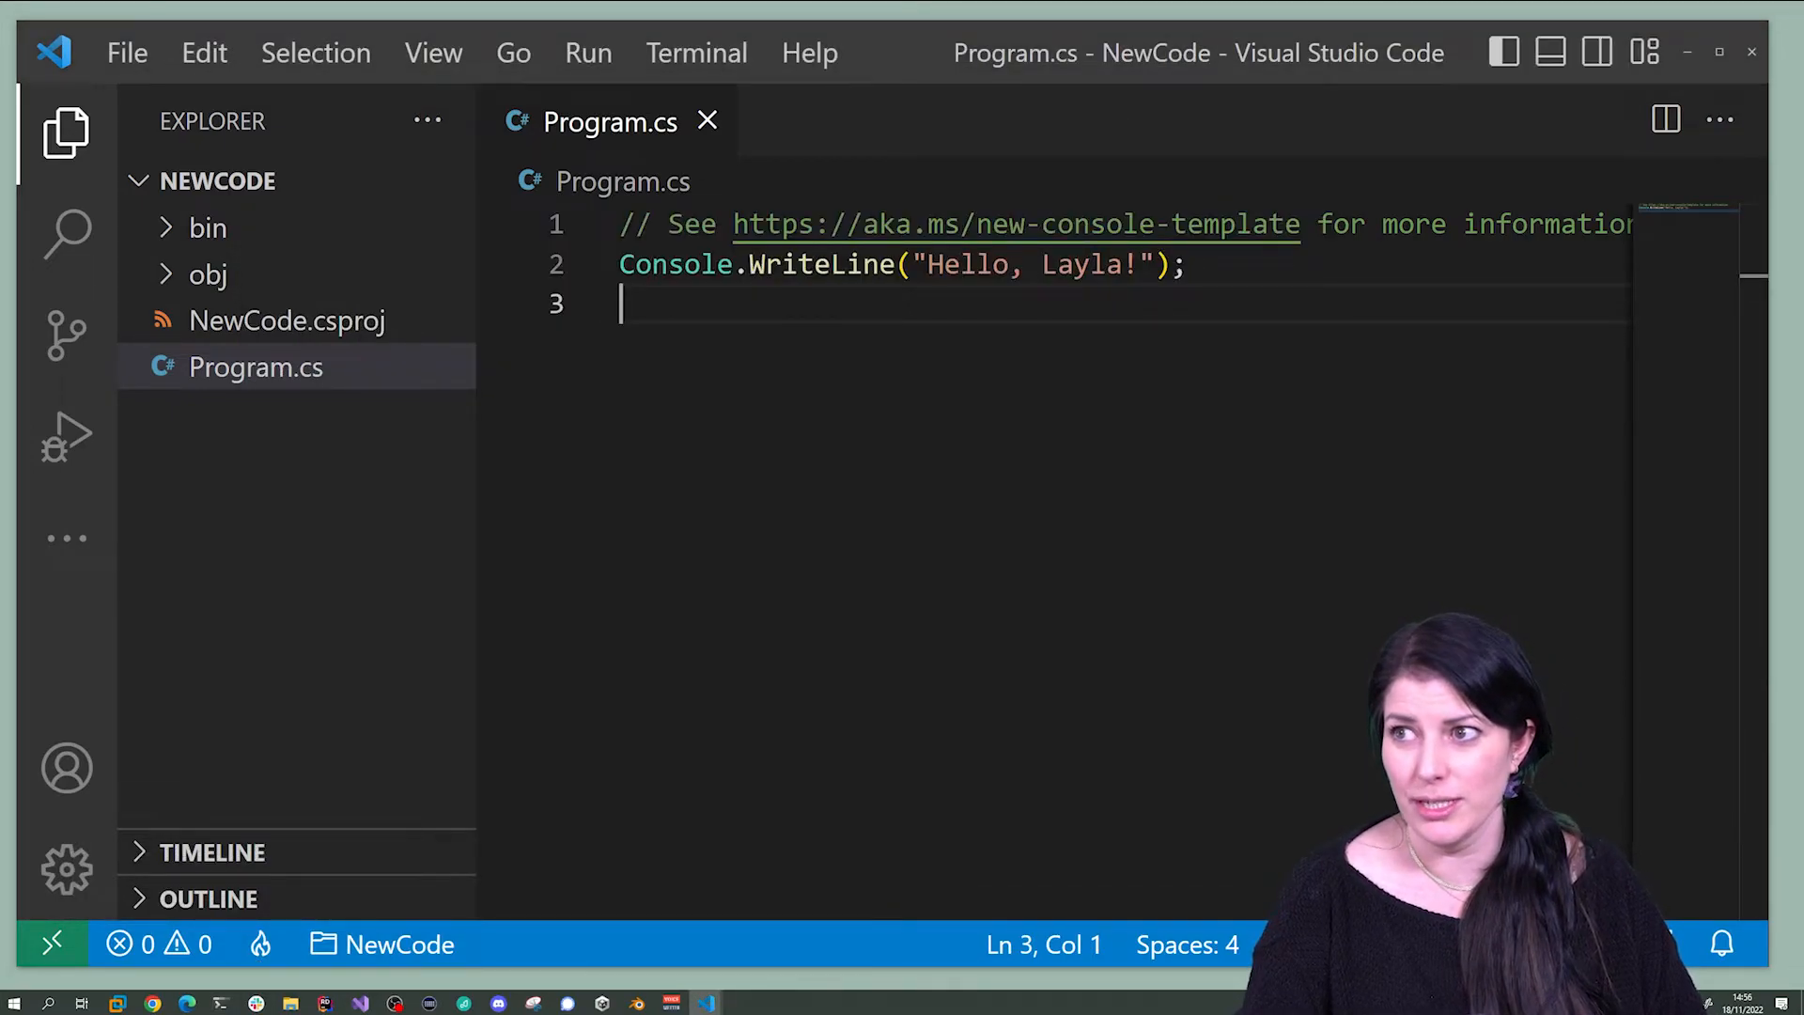
# - Change the greeting string to read "What is your name"
pyautogui.doubleClick(1080, 265)
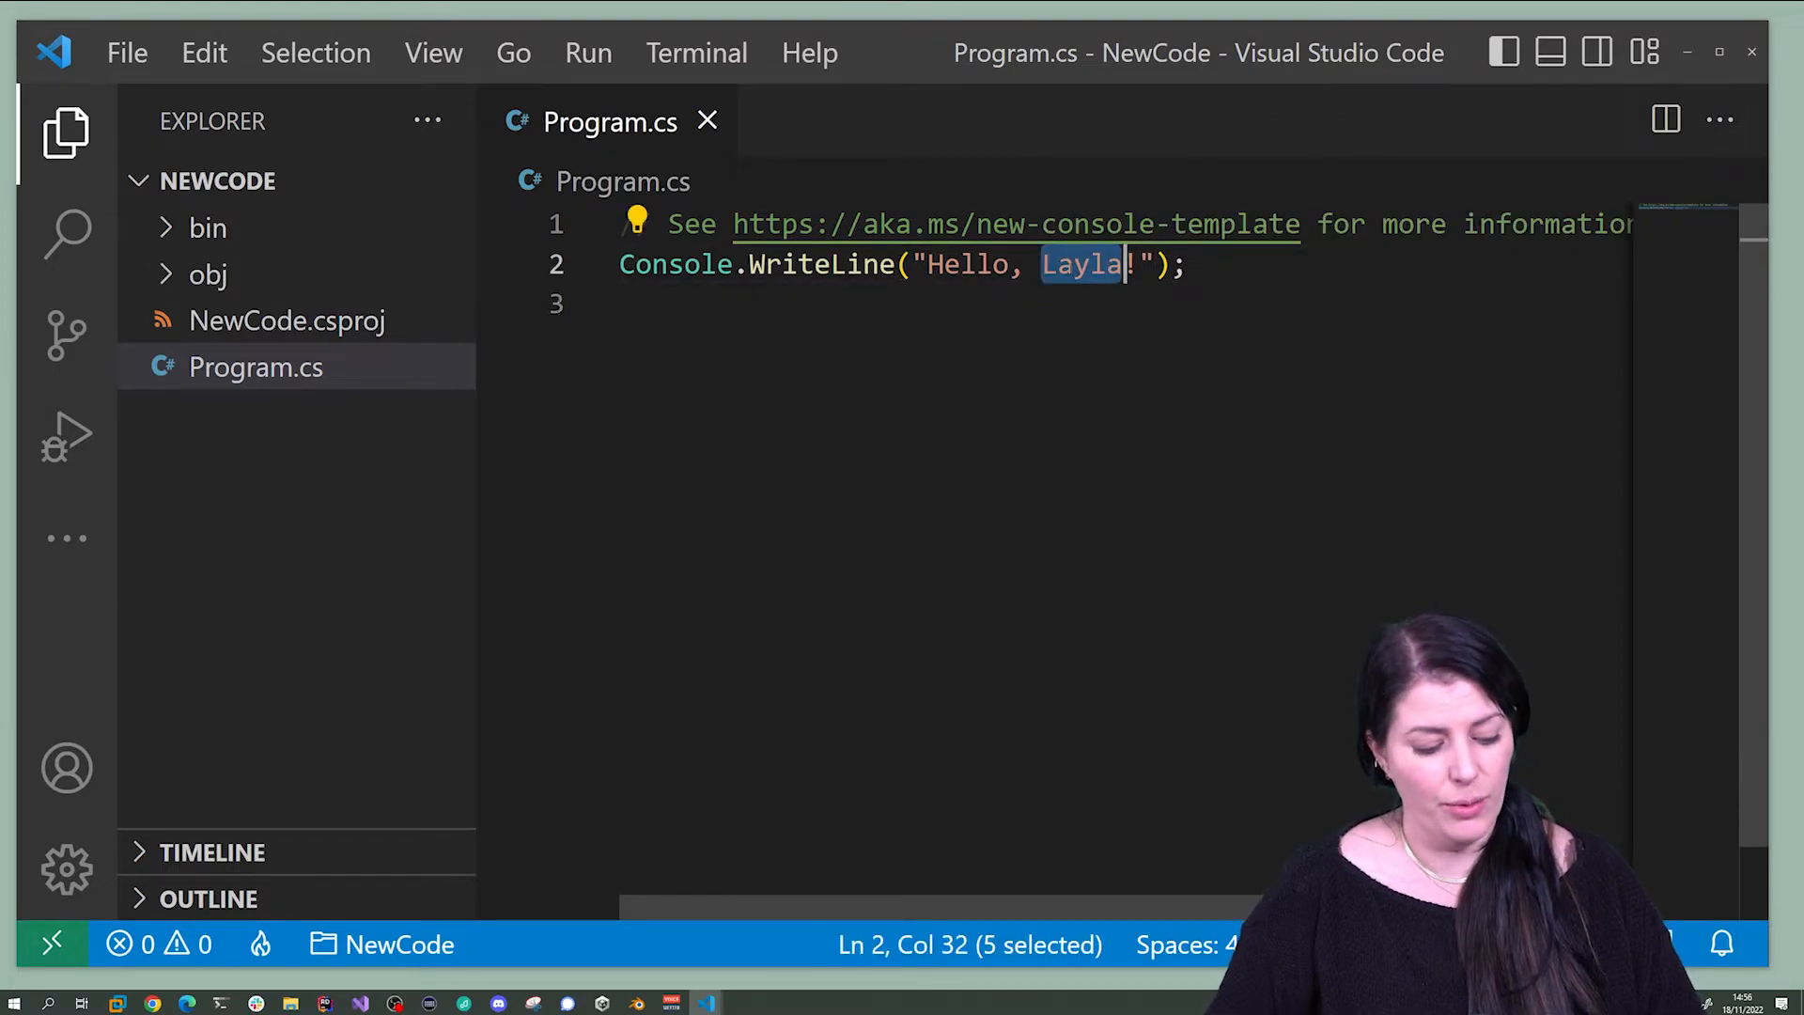
pyautogui.write('What is your name')
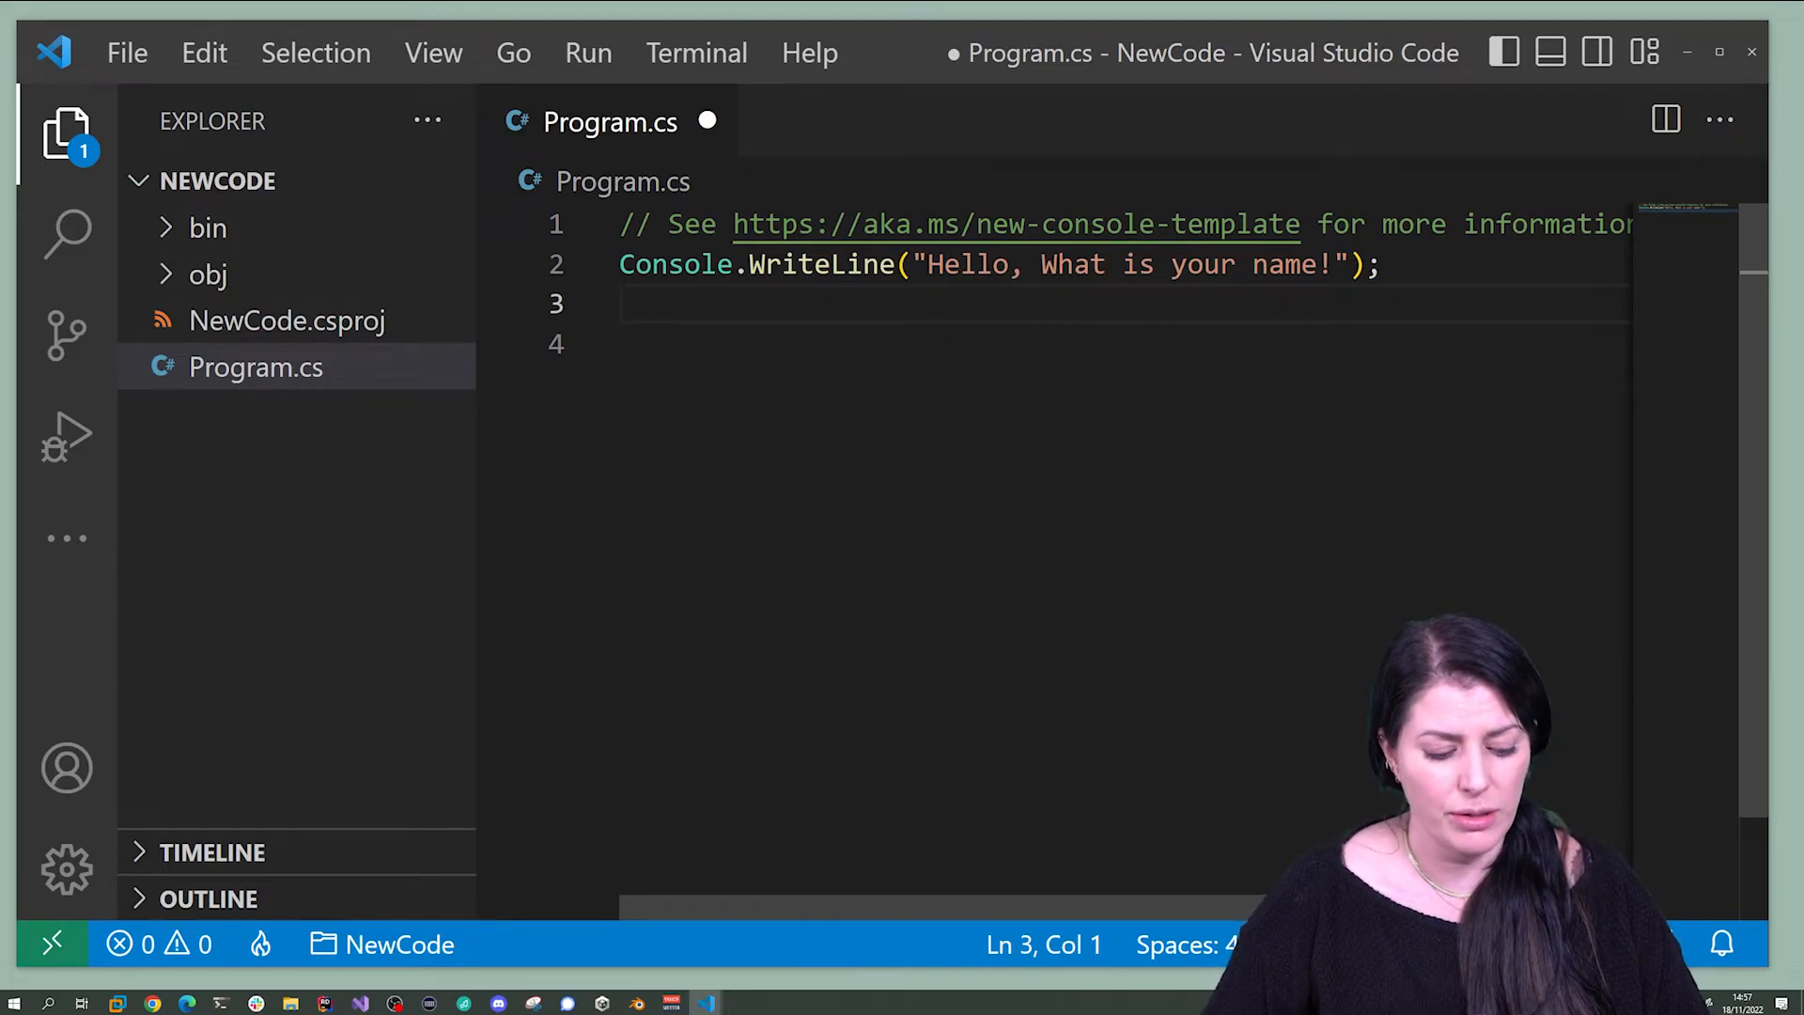
# - Add the line string name = Console.ReadLine(); and start a new line
pyautogui.write('string')
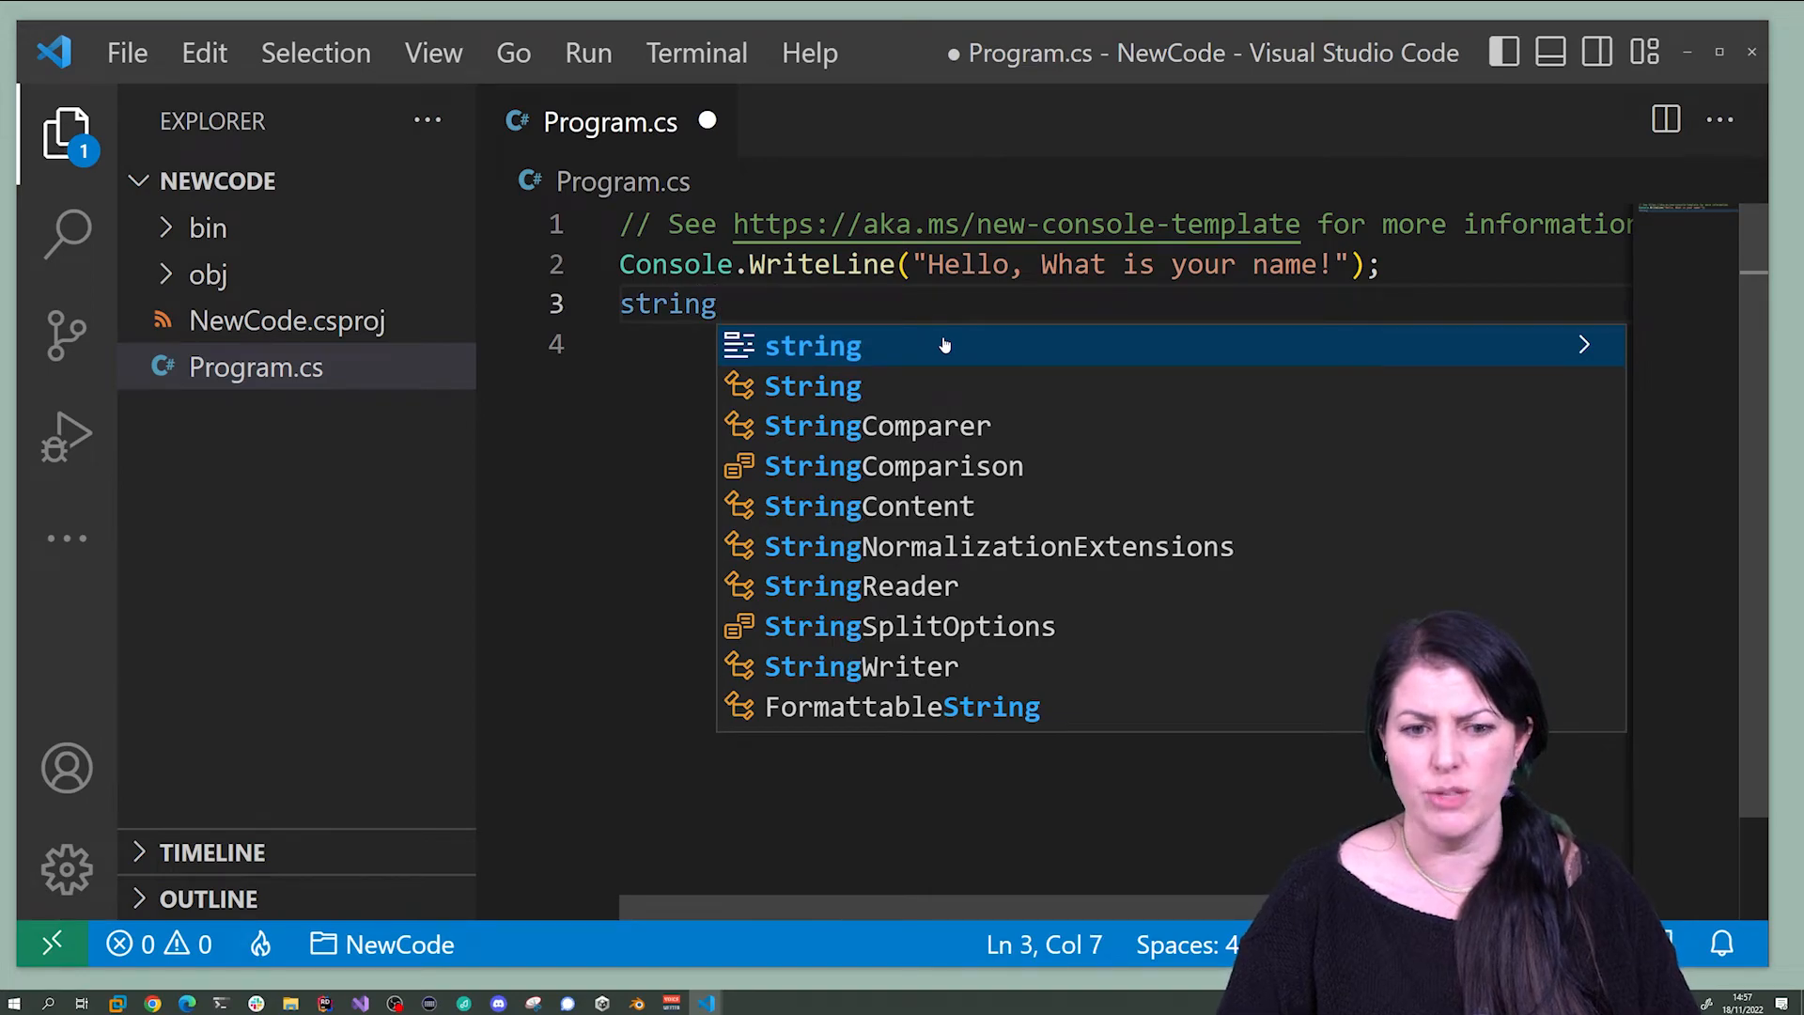
pyautogui.write('" "')
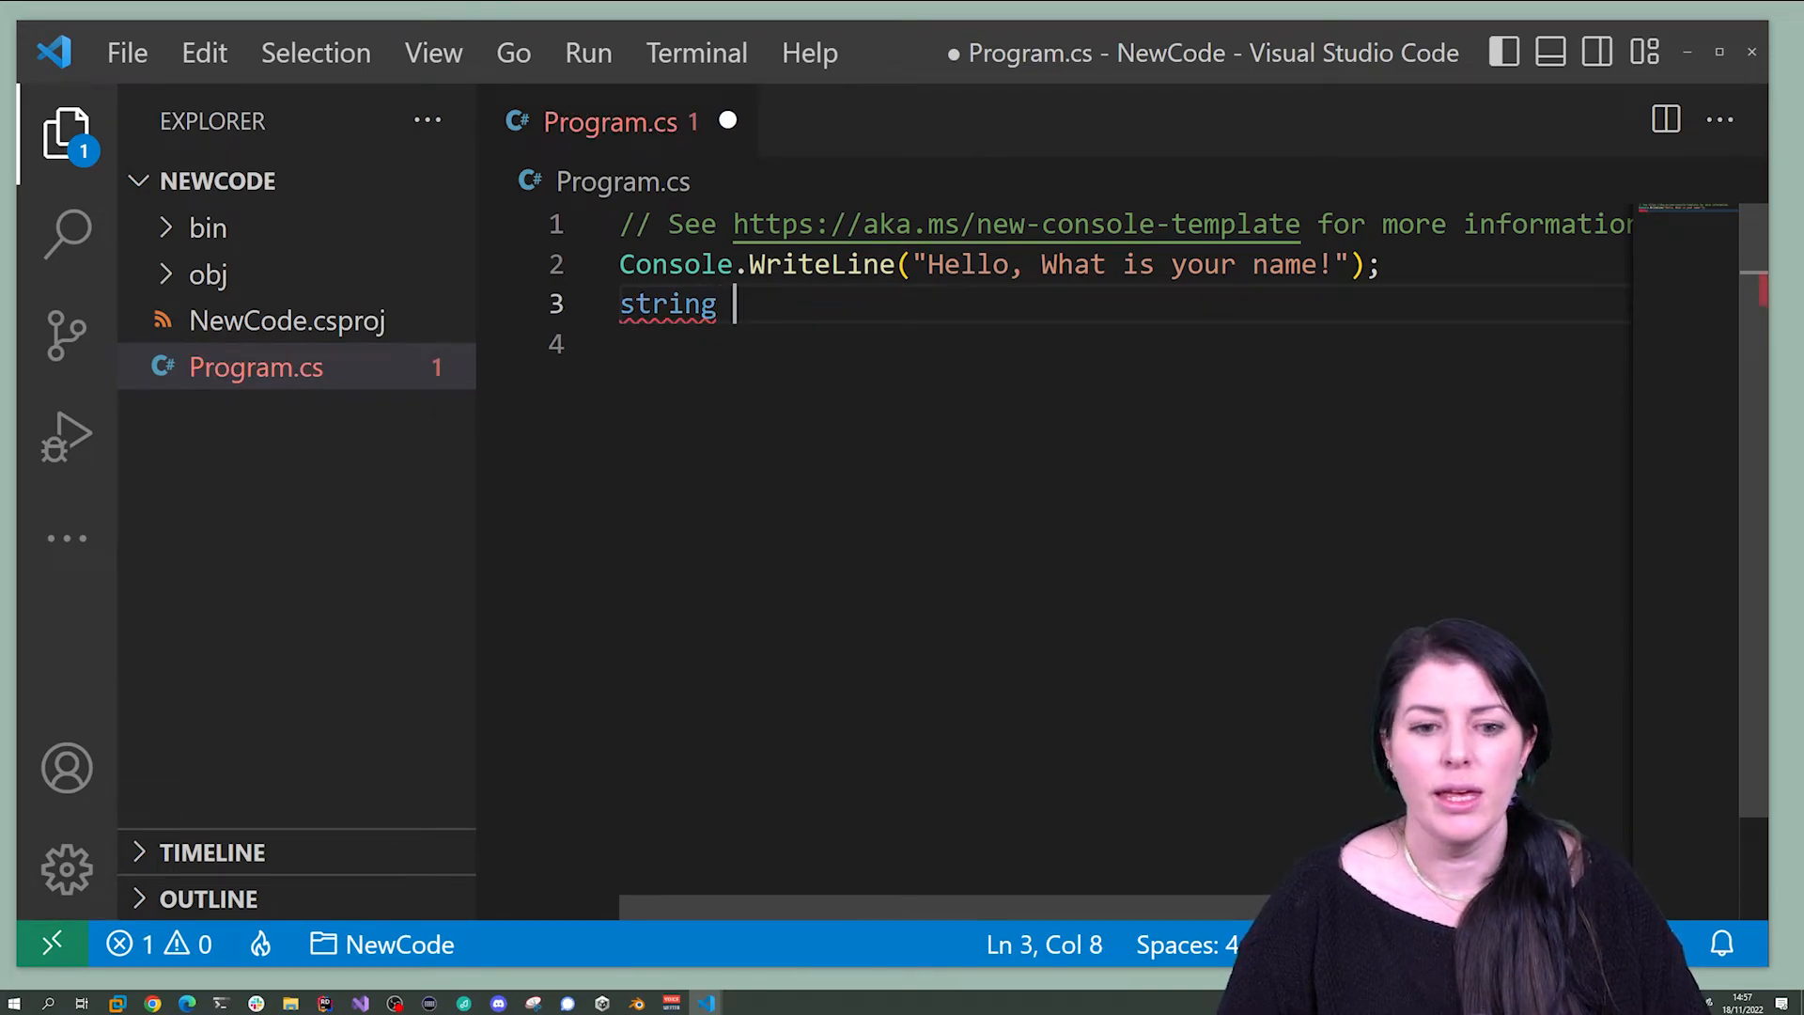
pyautogui.write('n')
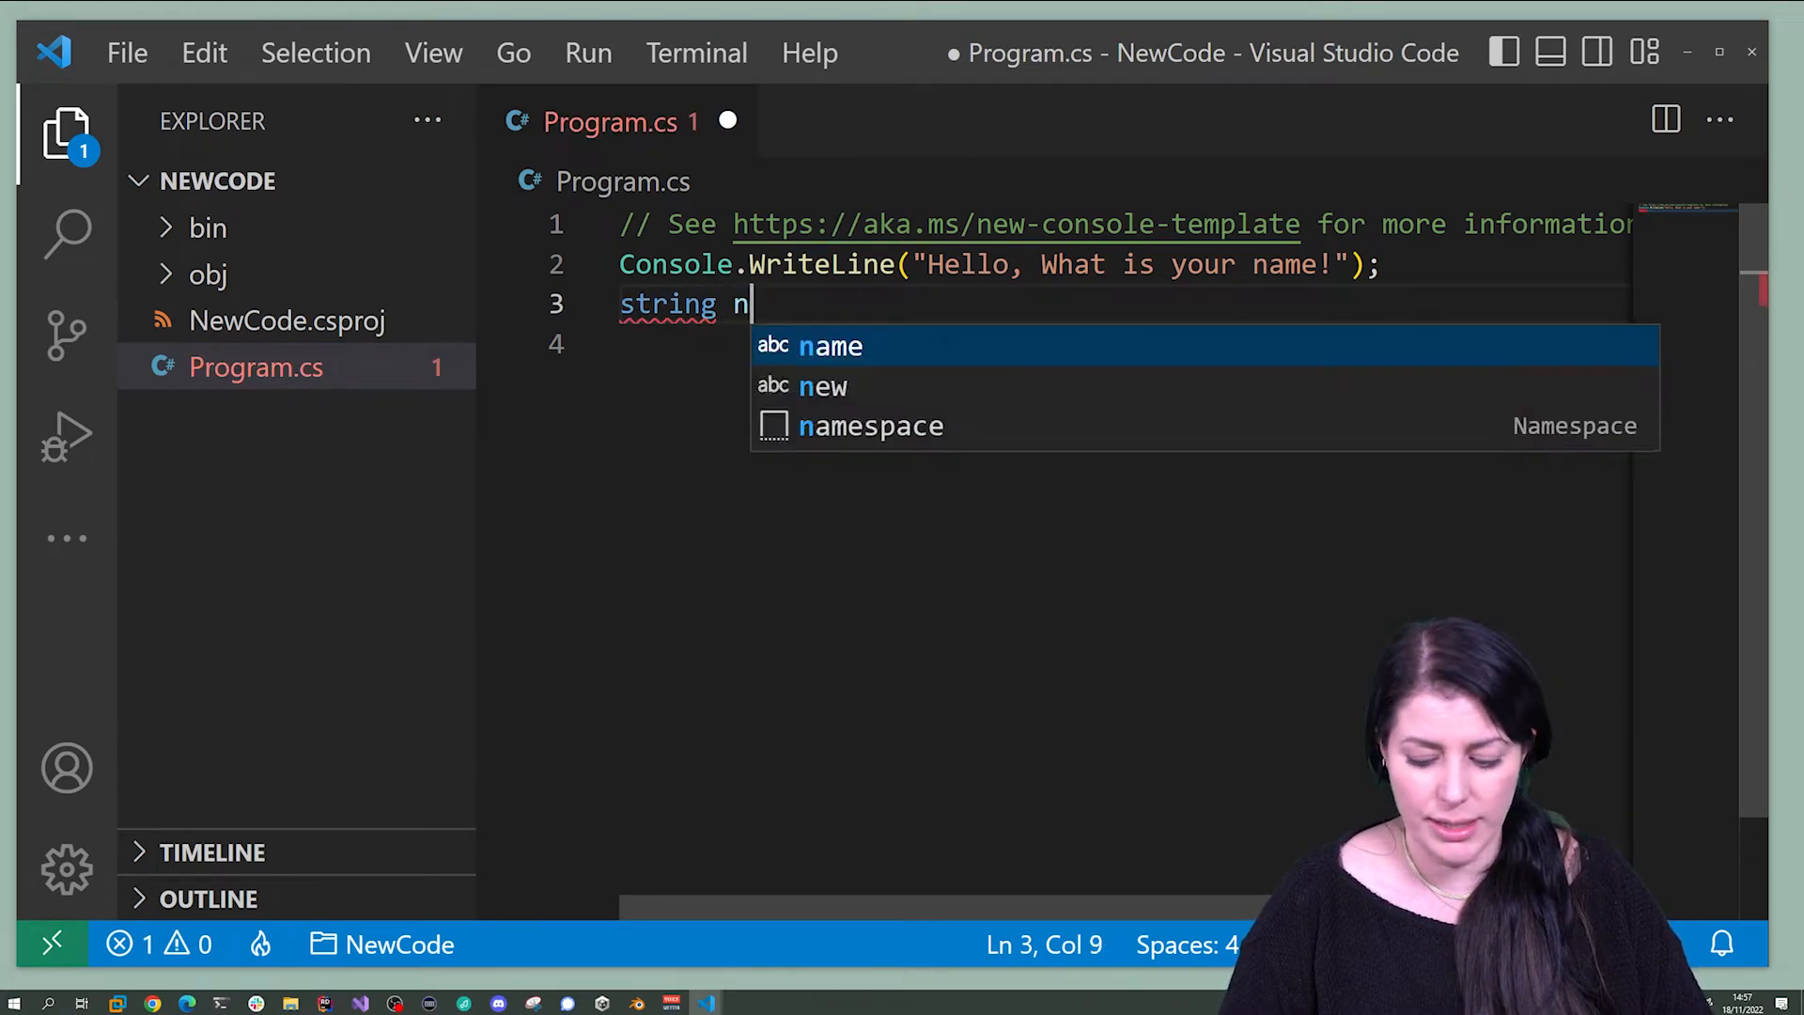
pyautogui.write('ame =')
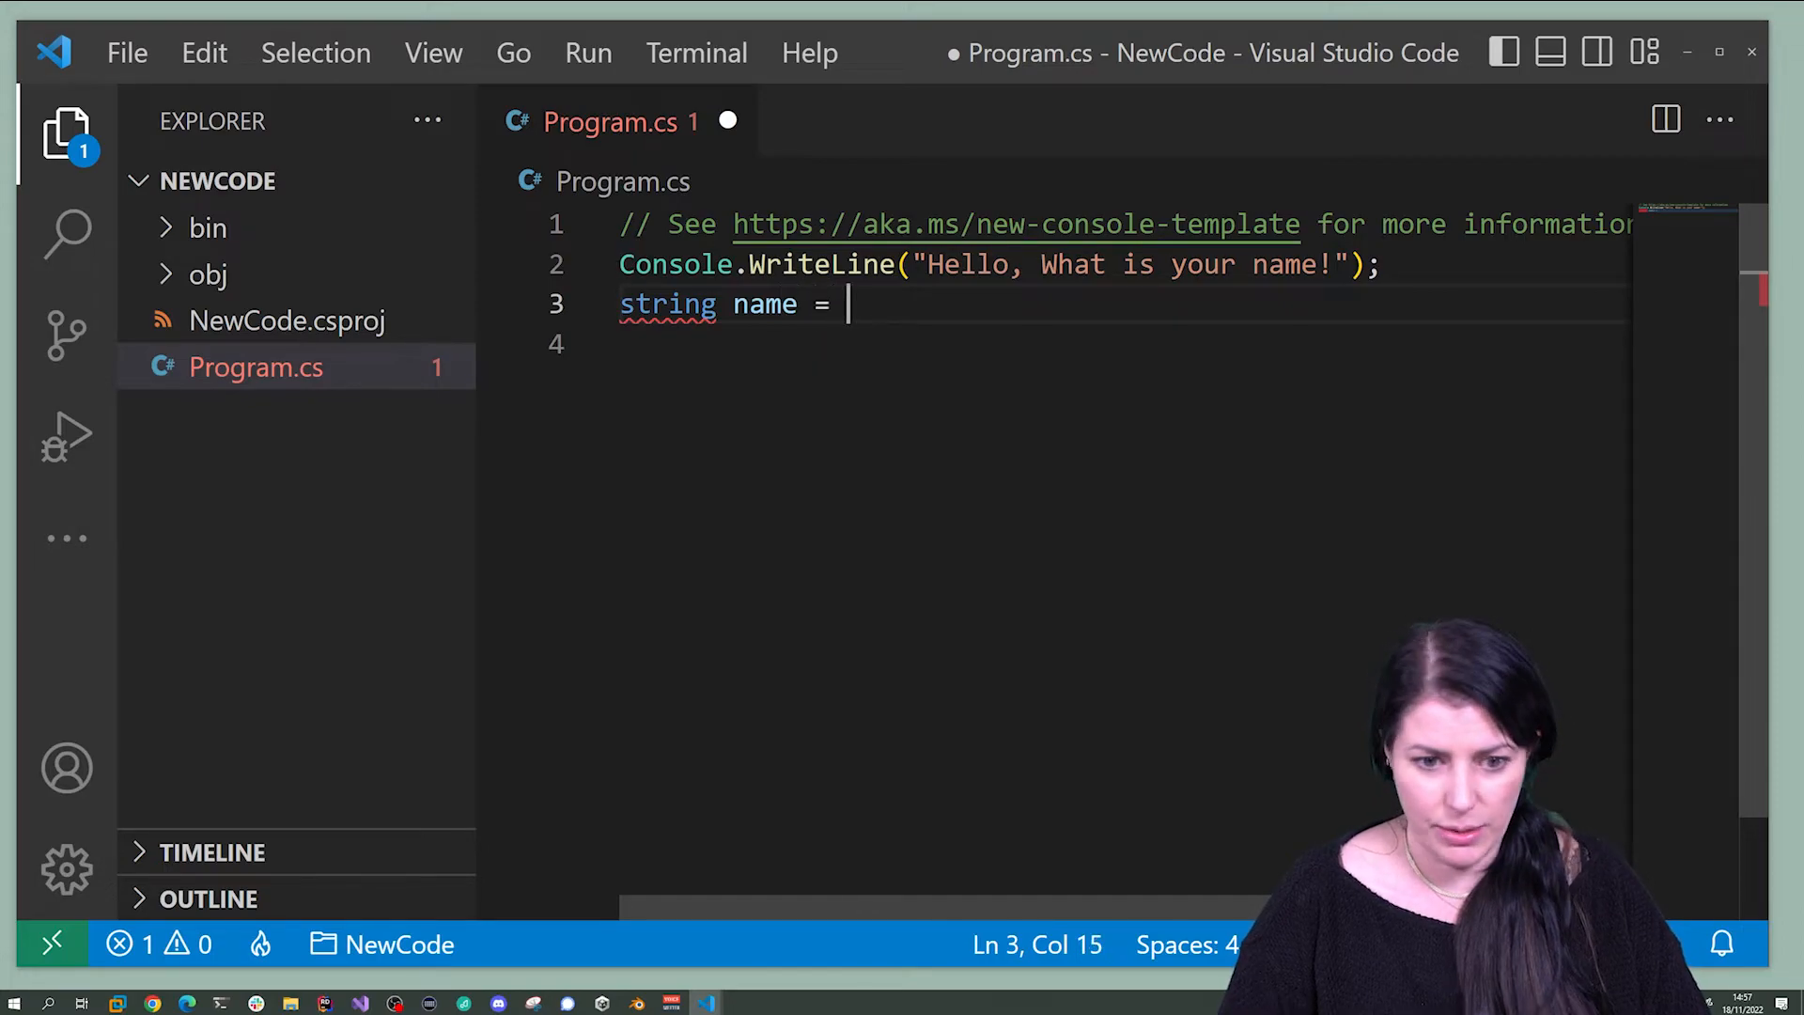
pyautogui.write('Console.ReadLine();')
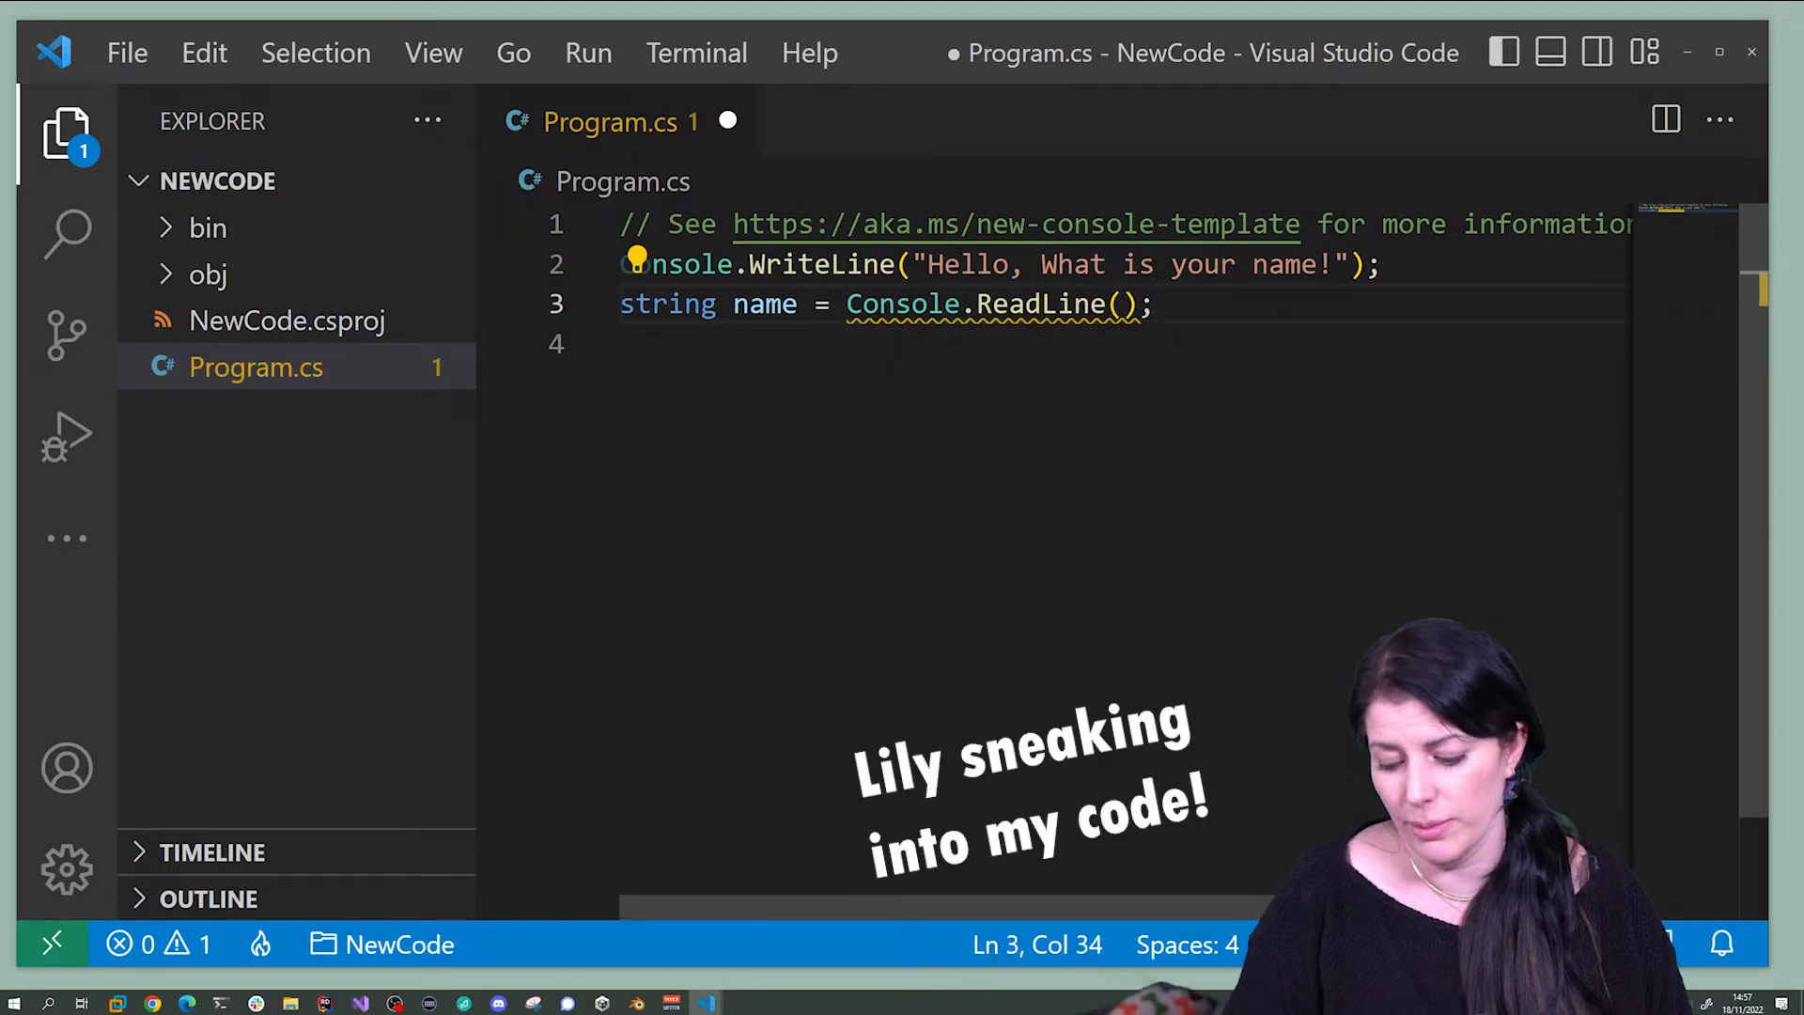
pyautogui.press('Enter')
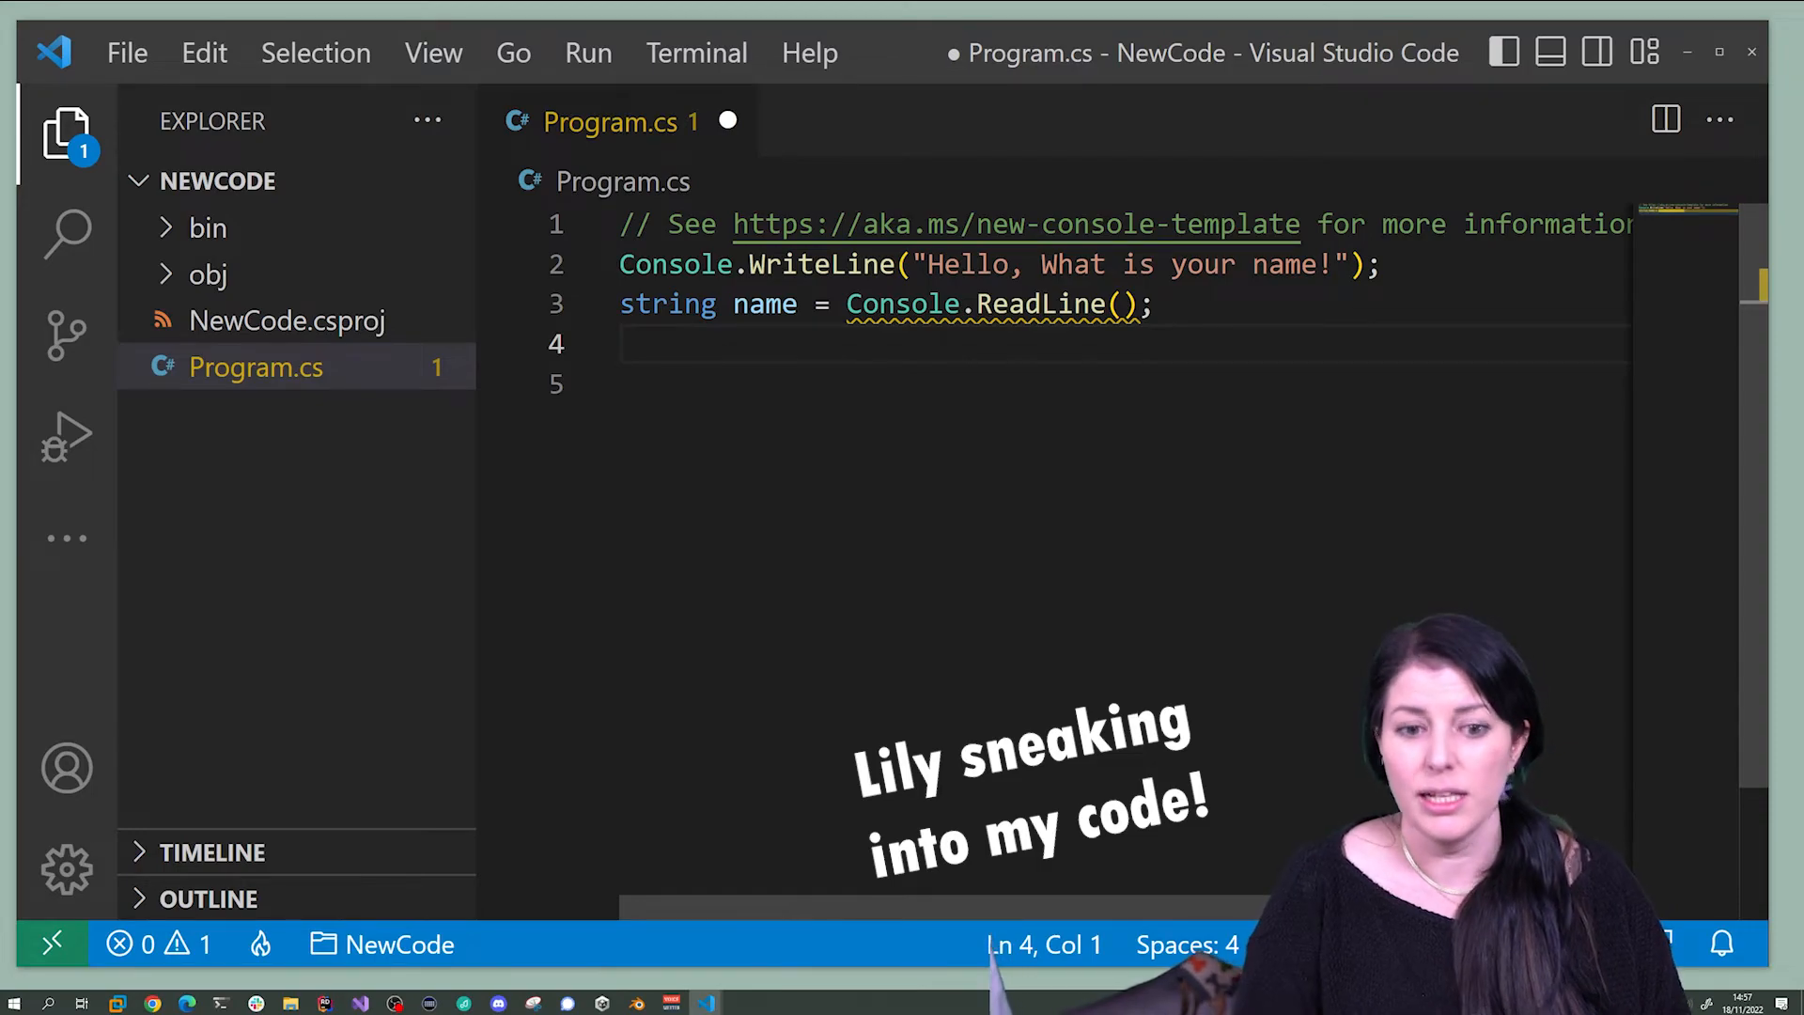
# - Write Console.WriteLine(); on line 4
pyautogui.write('Co')
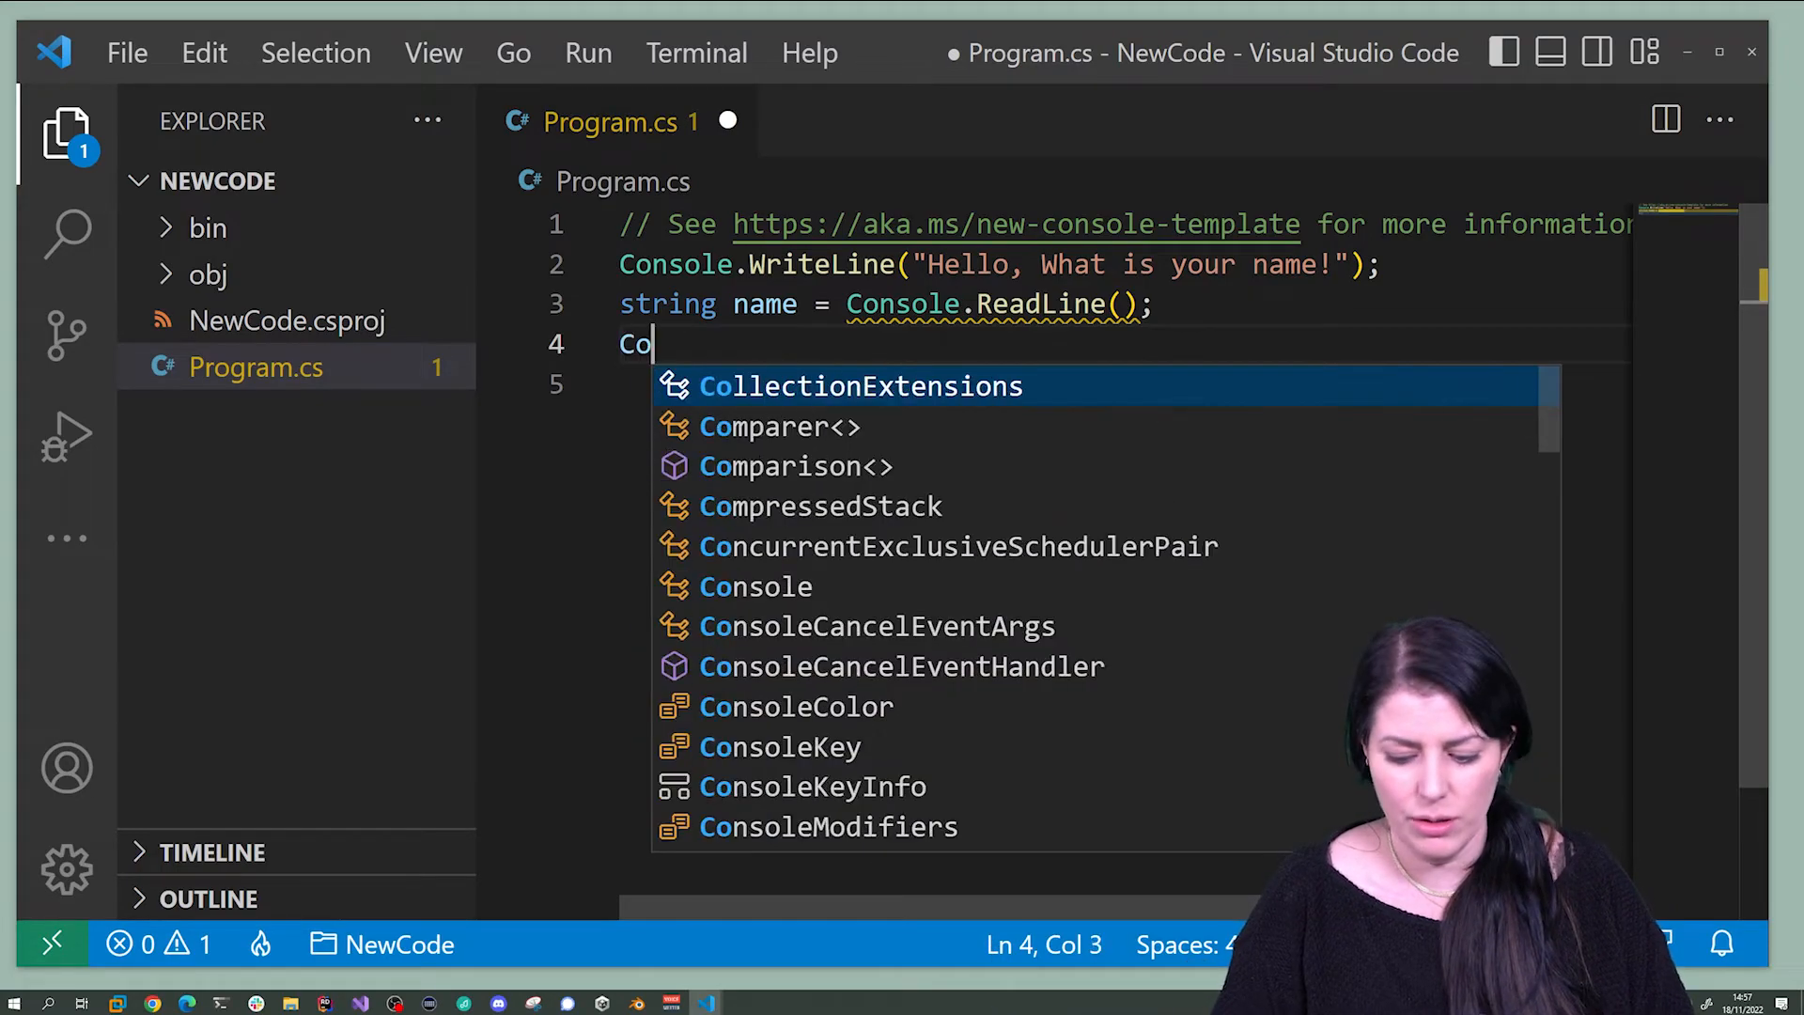
pyautogui.write('nsole.W')
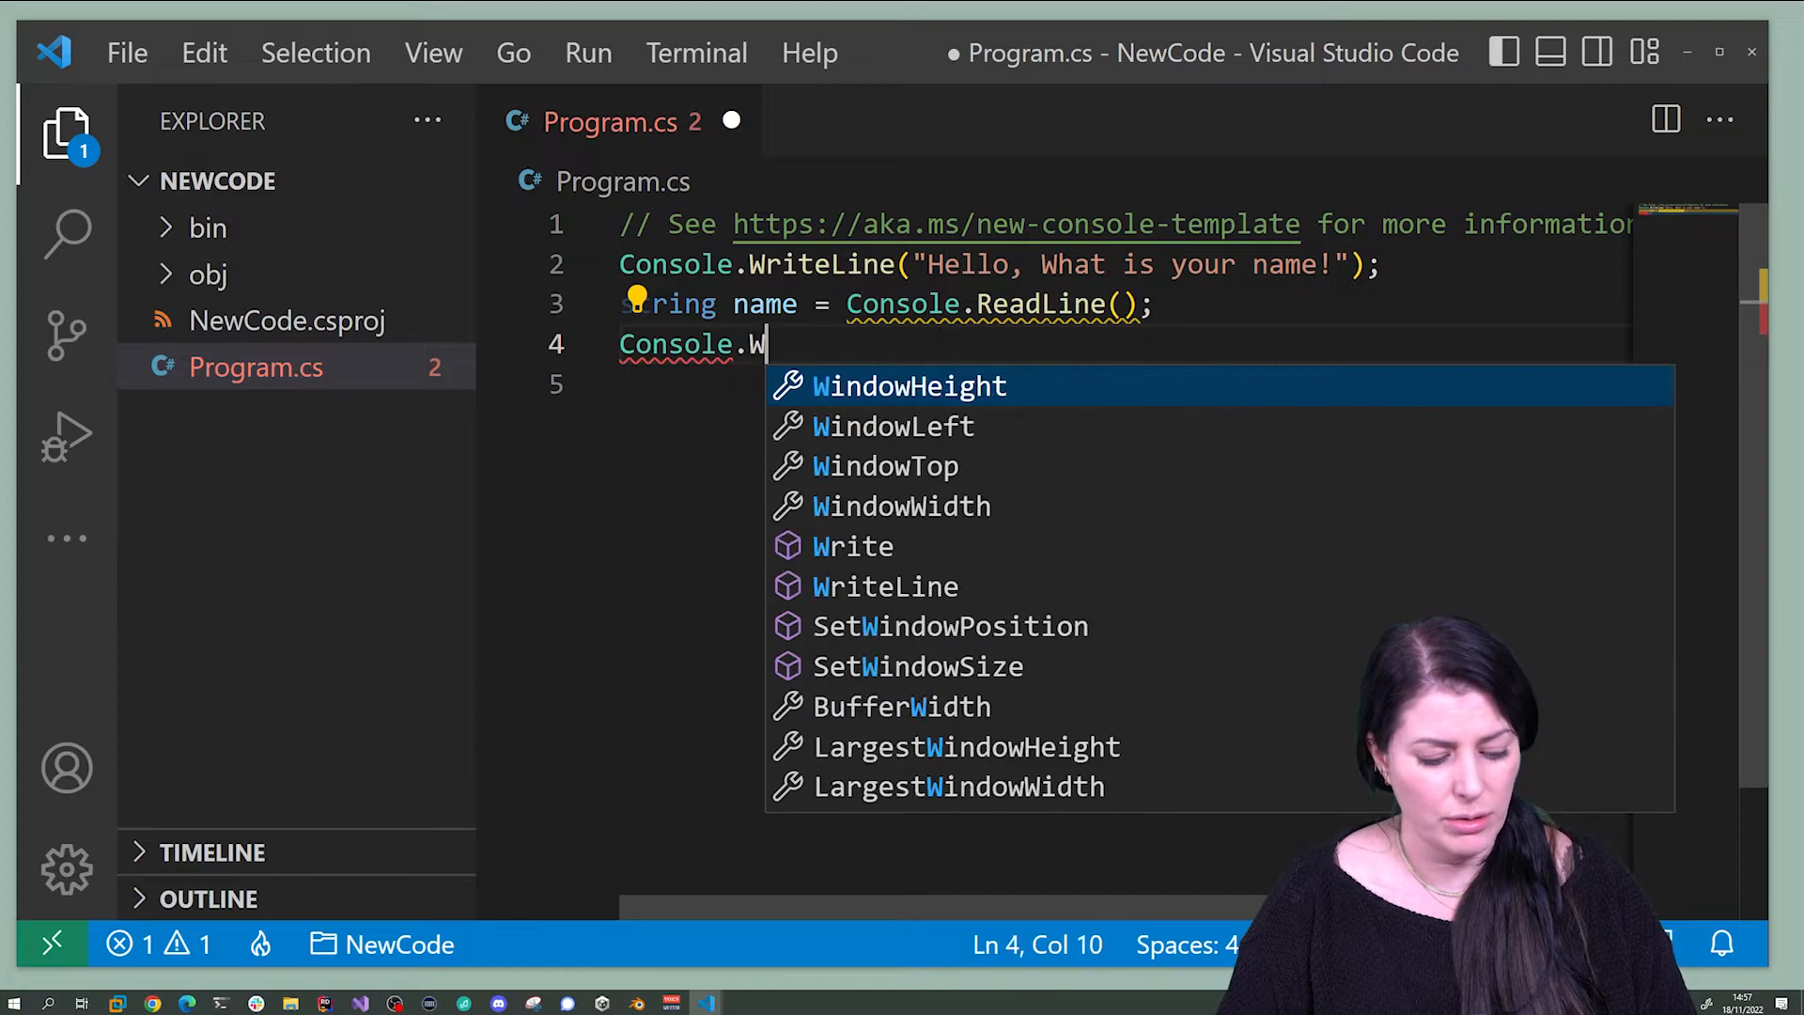
pyautogui.write('riteLine')
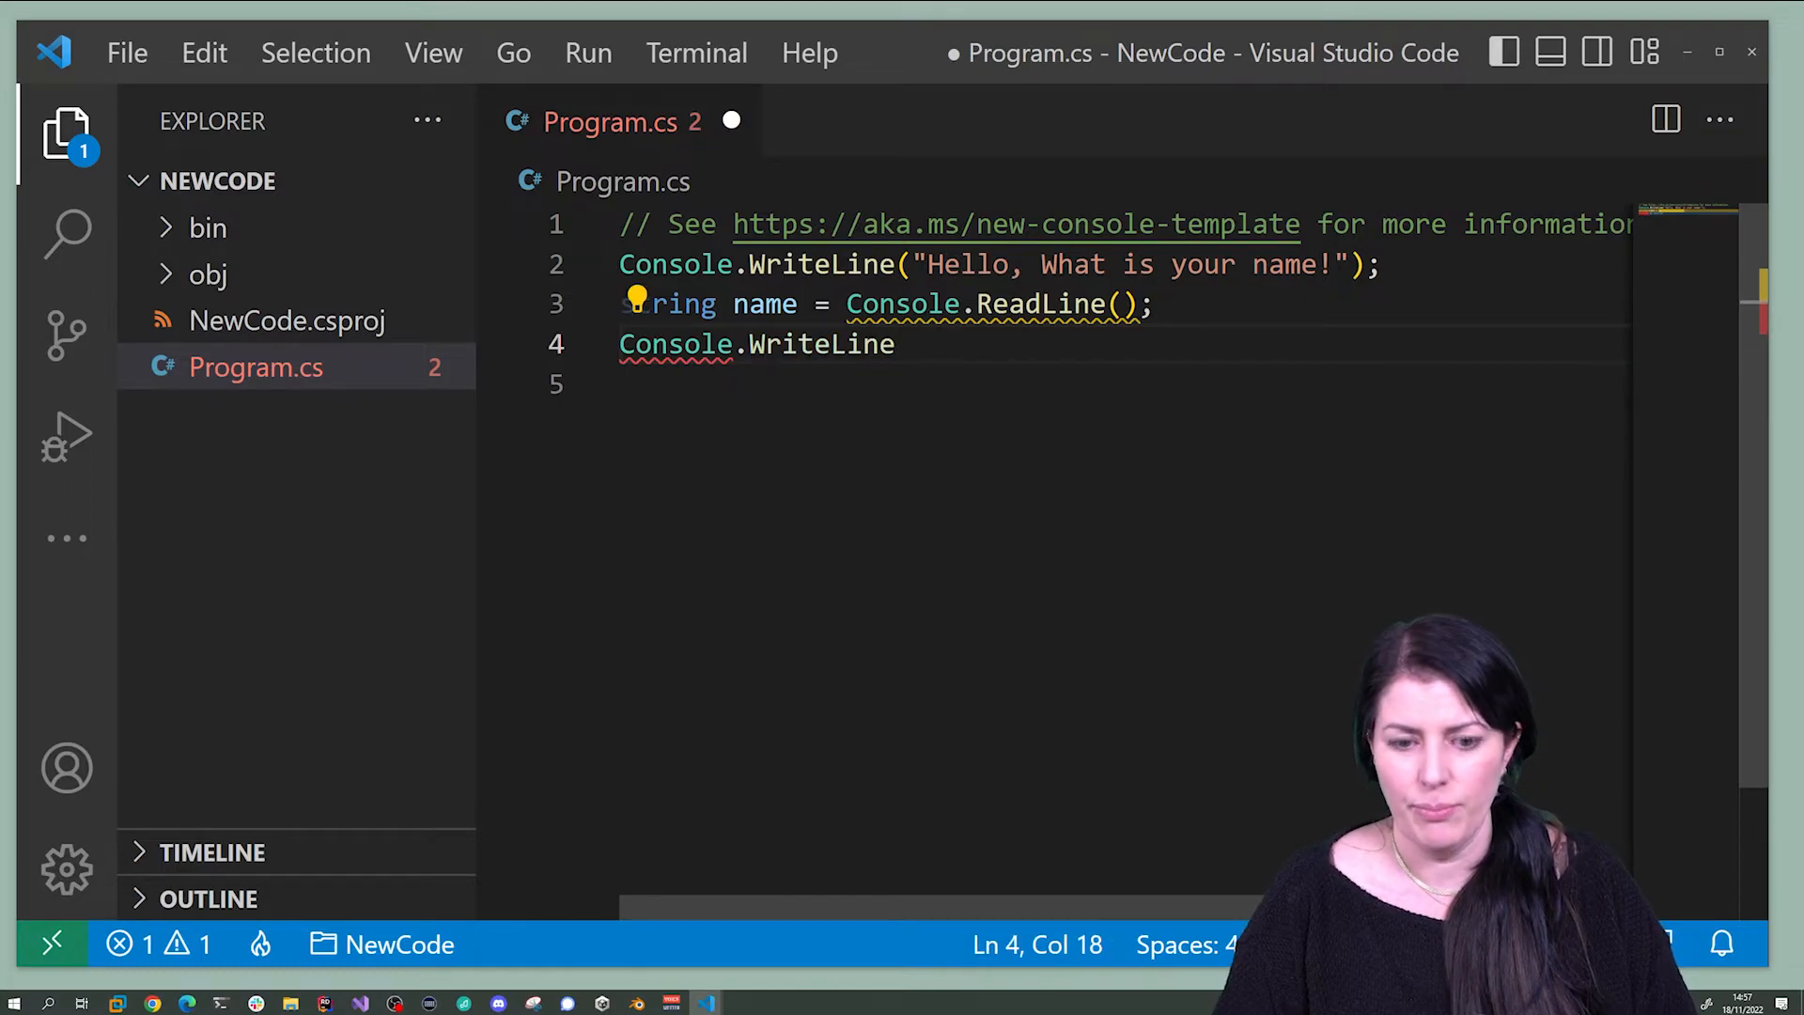
pyautogui.write('()')
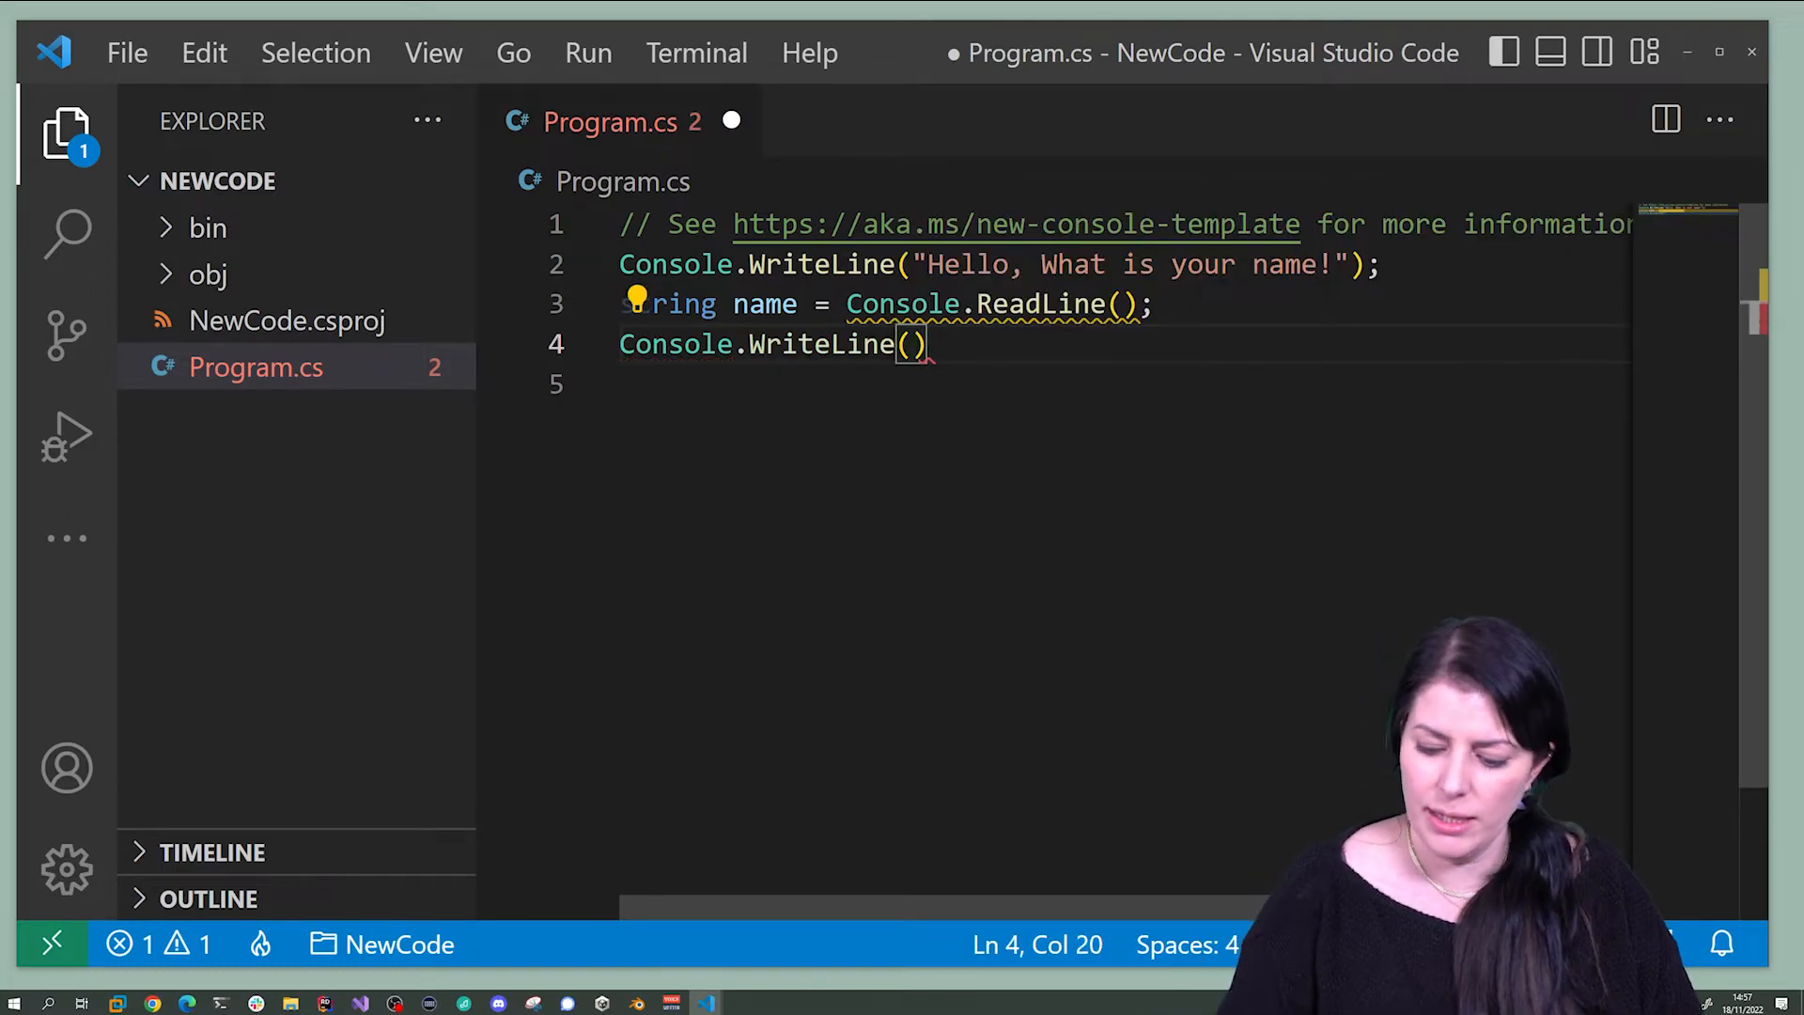
pyautogui.write(';')
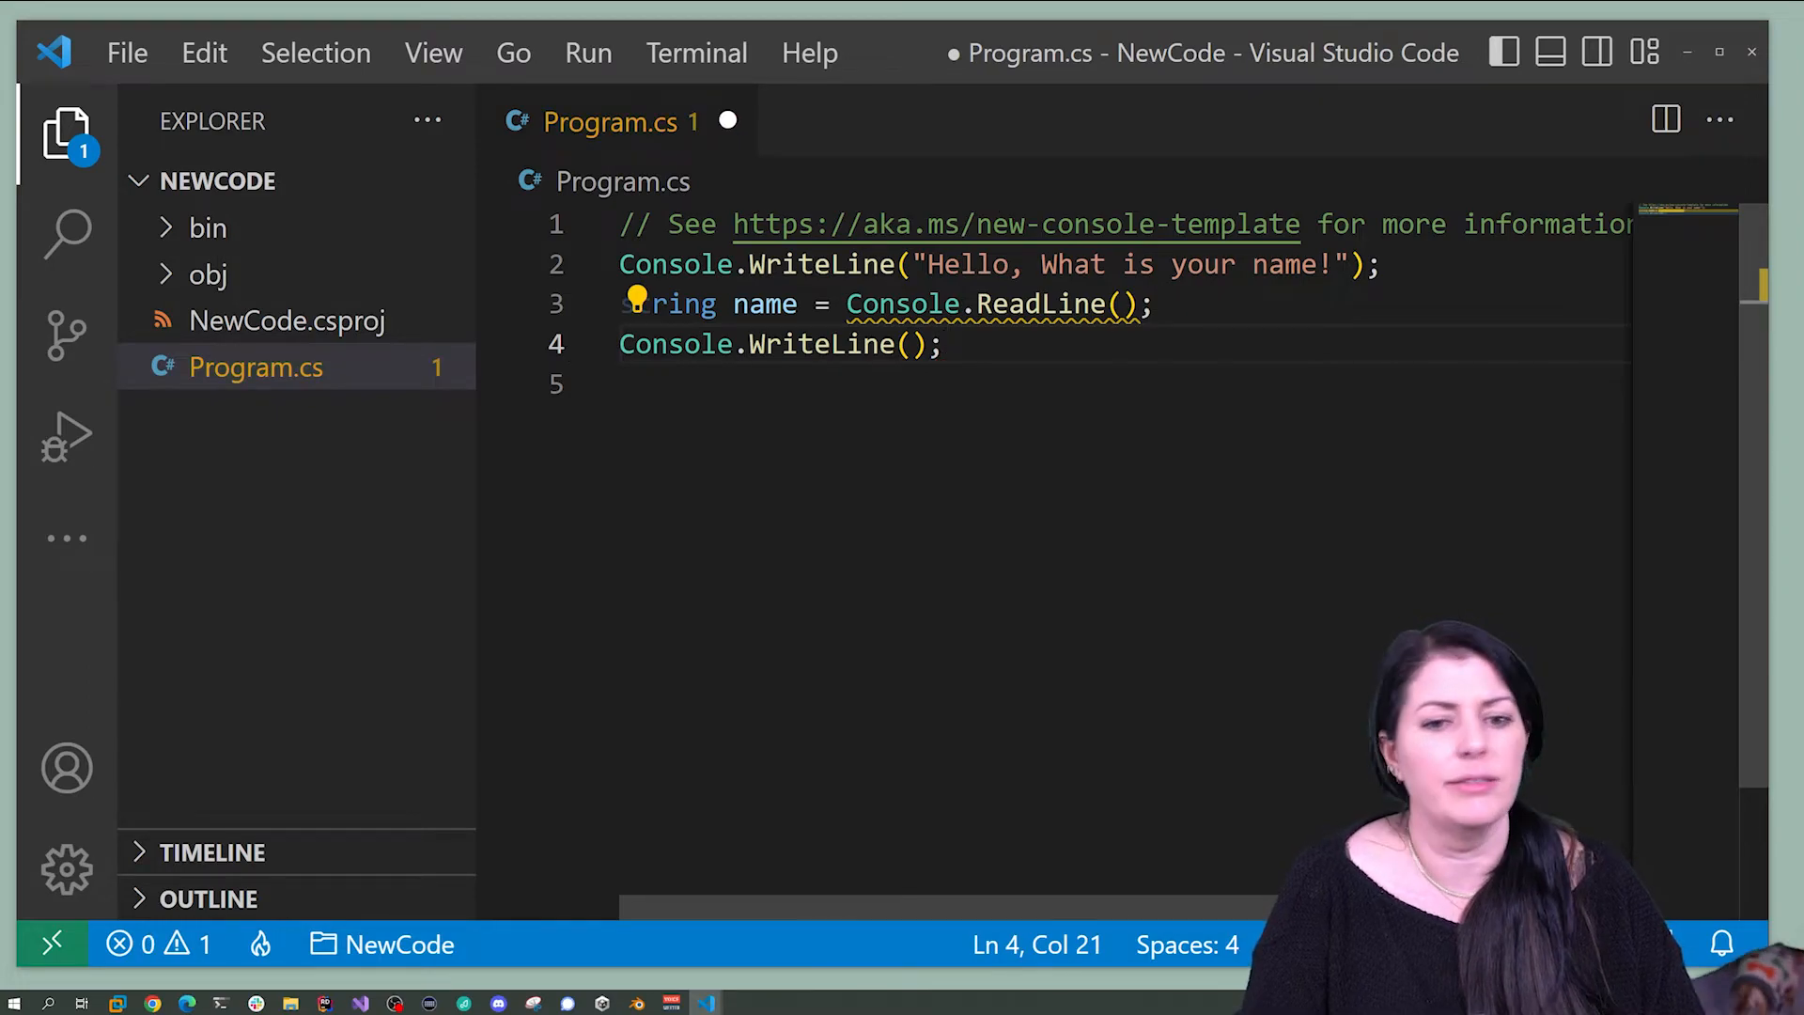
# - Pass the name variable into the WriteLine call and save Program.cs
pyautogui.doubleClick(765, 305)
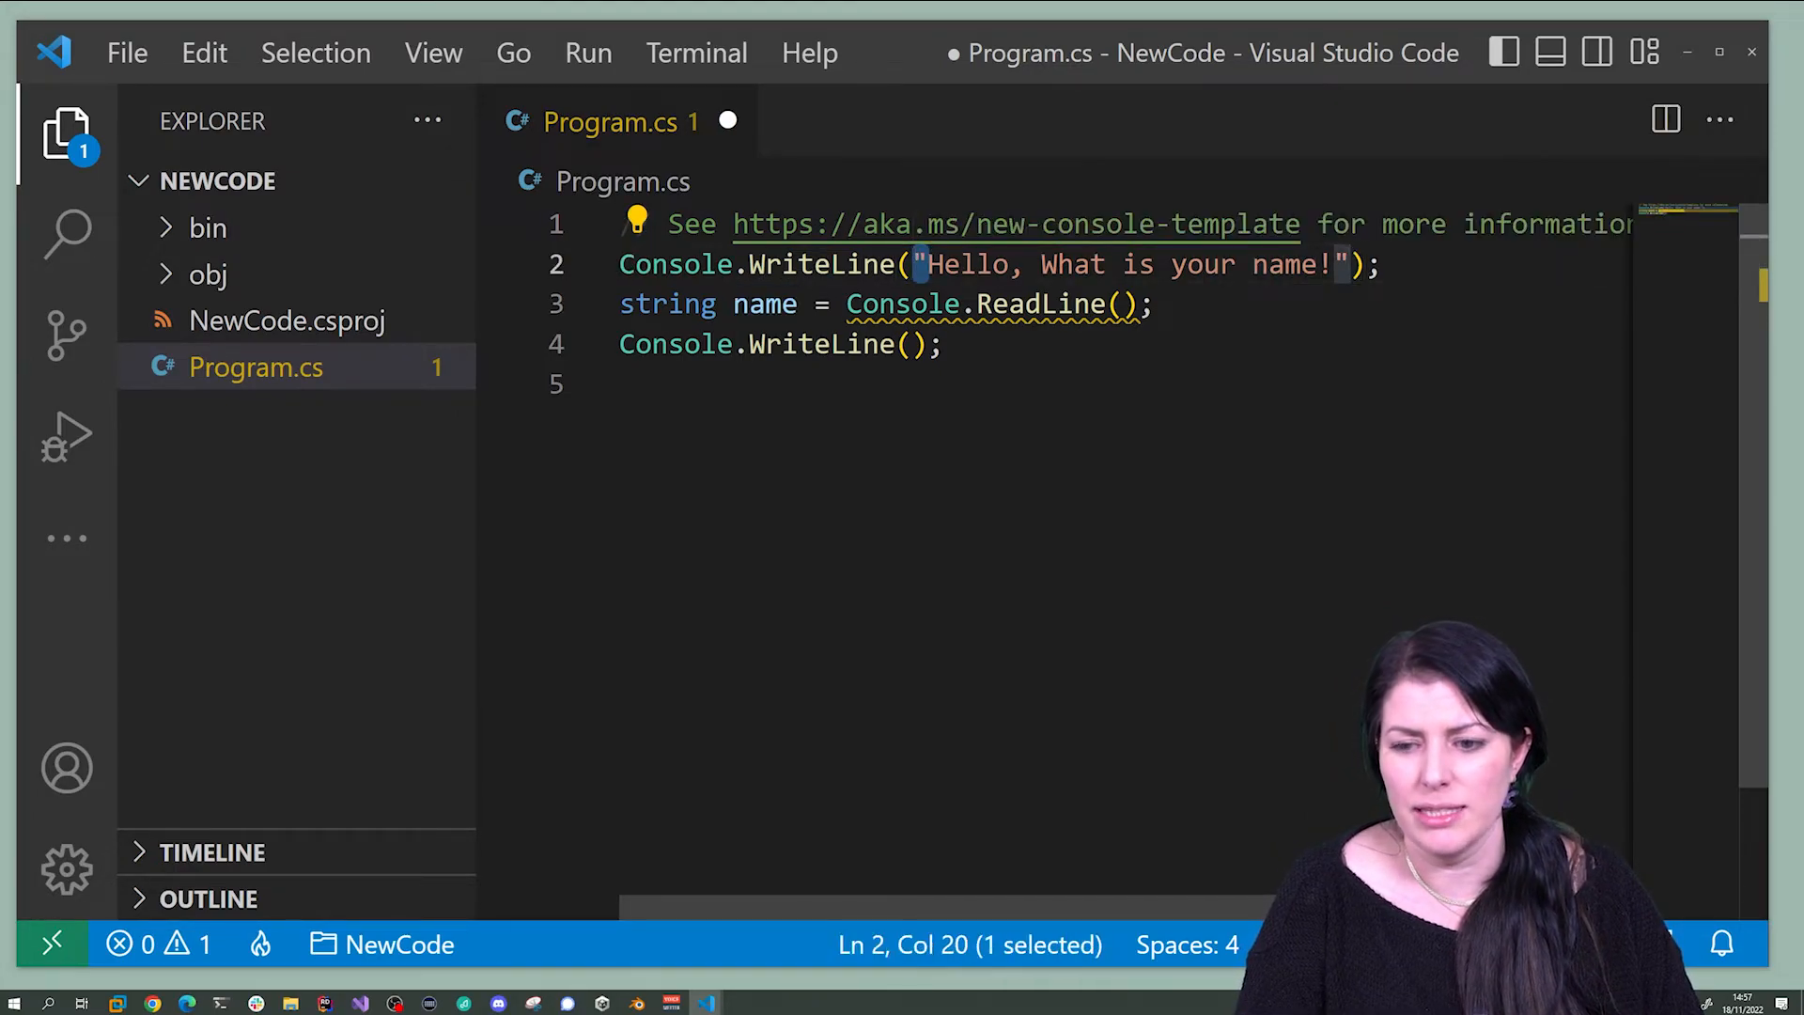
pyautogui.click(1329, 264)
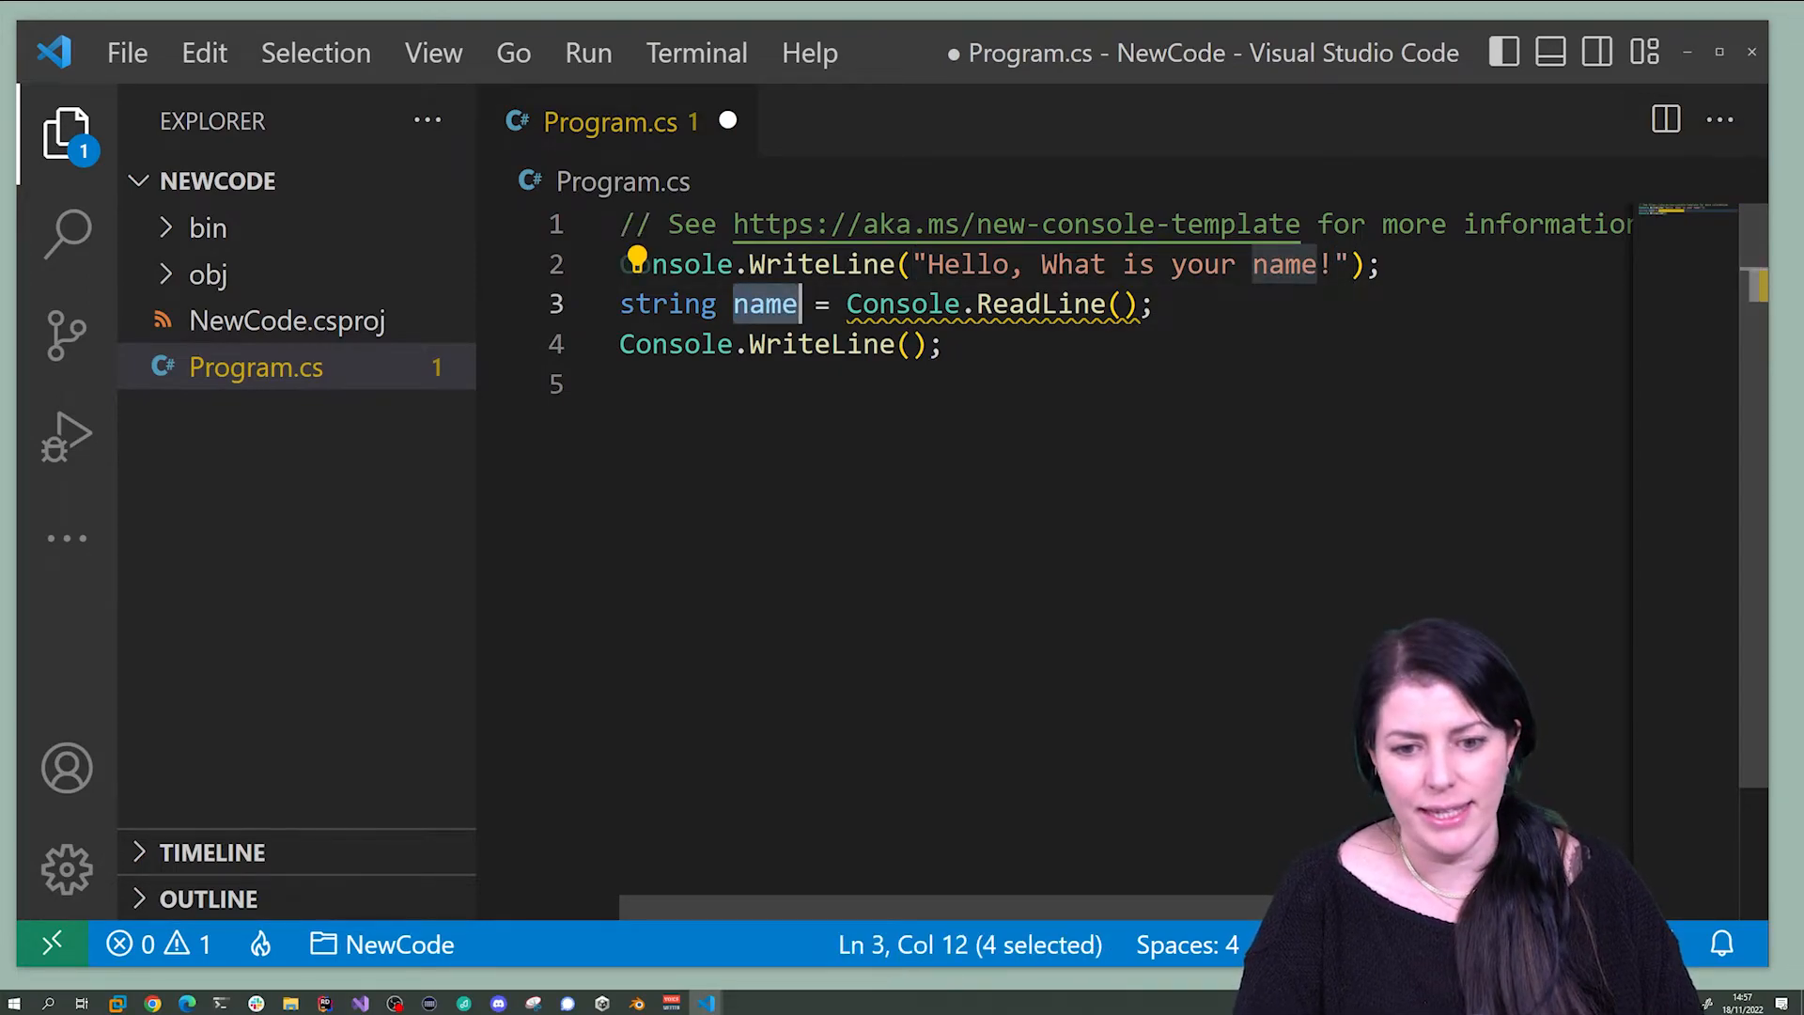
pyautogui.write('name')
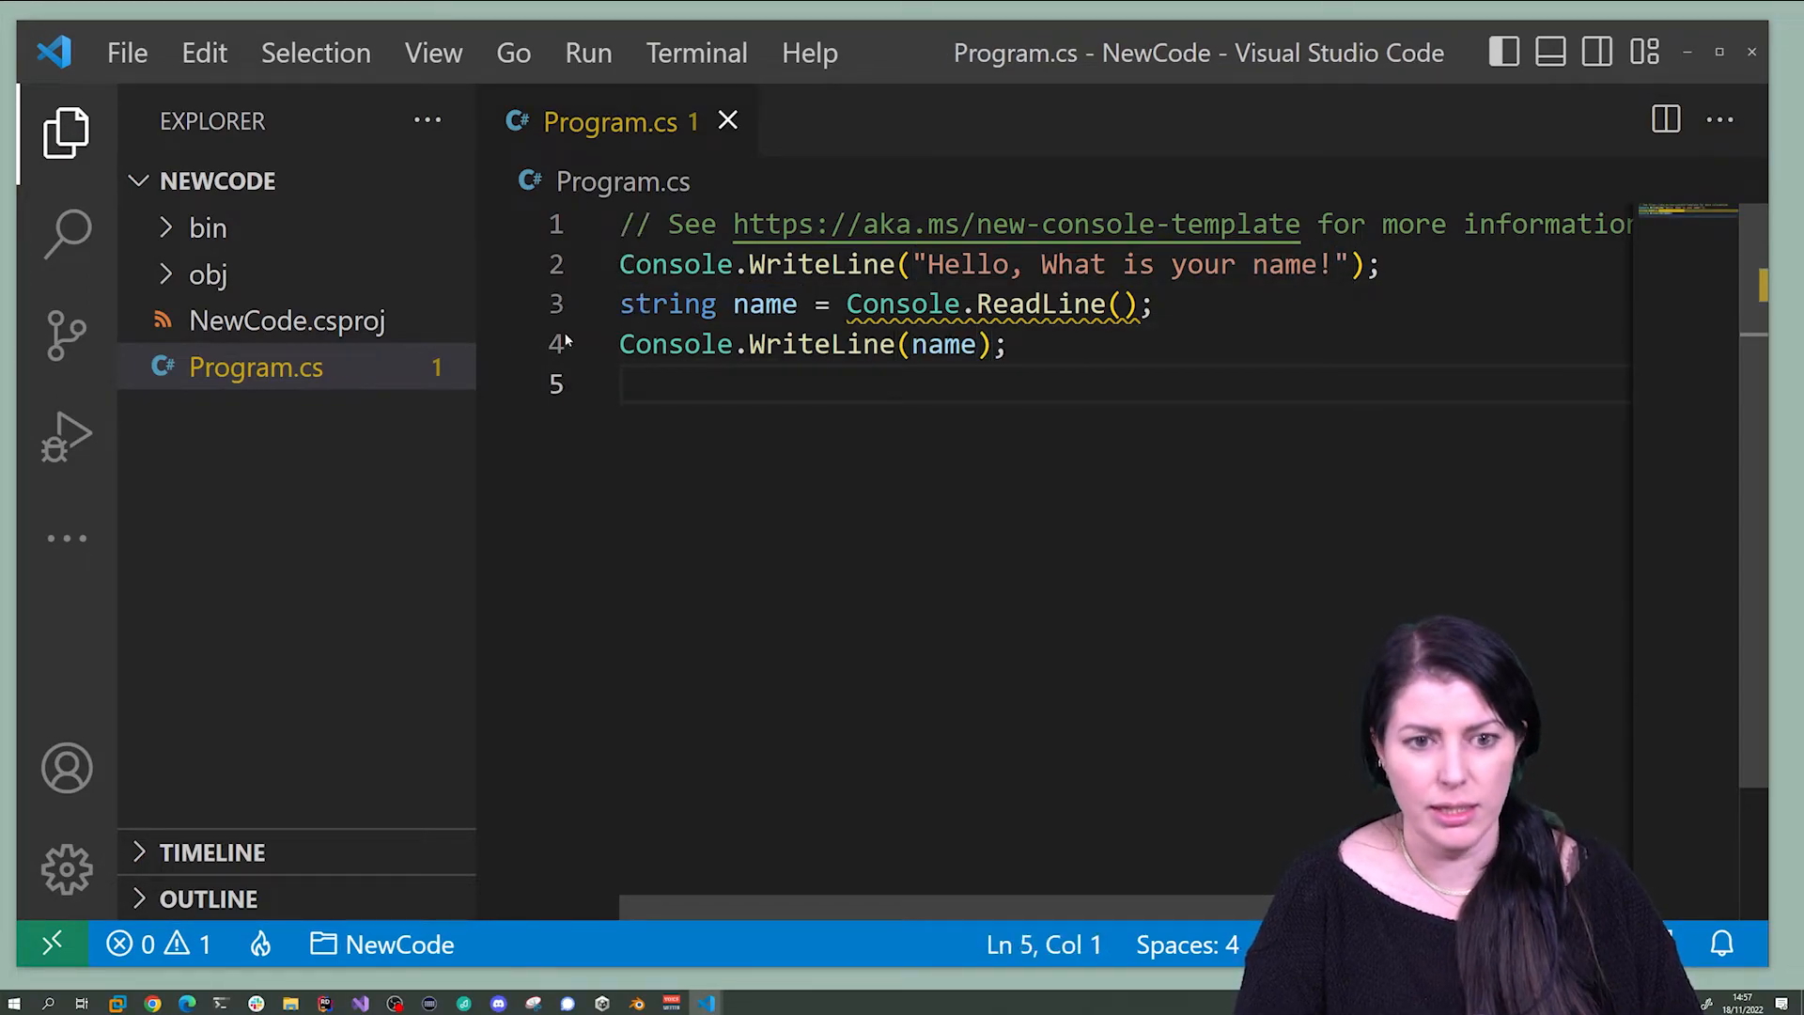
pyautogui.click(193, 1001)
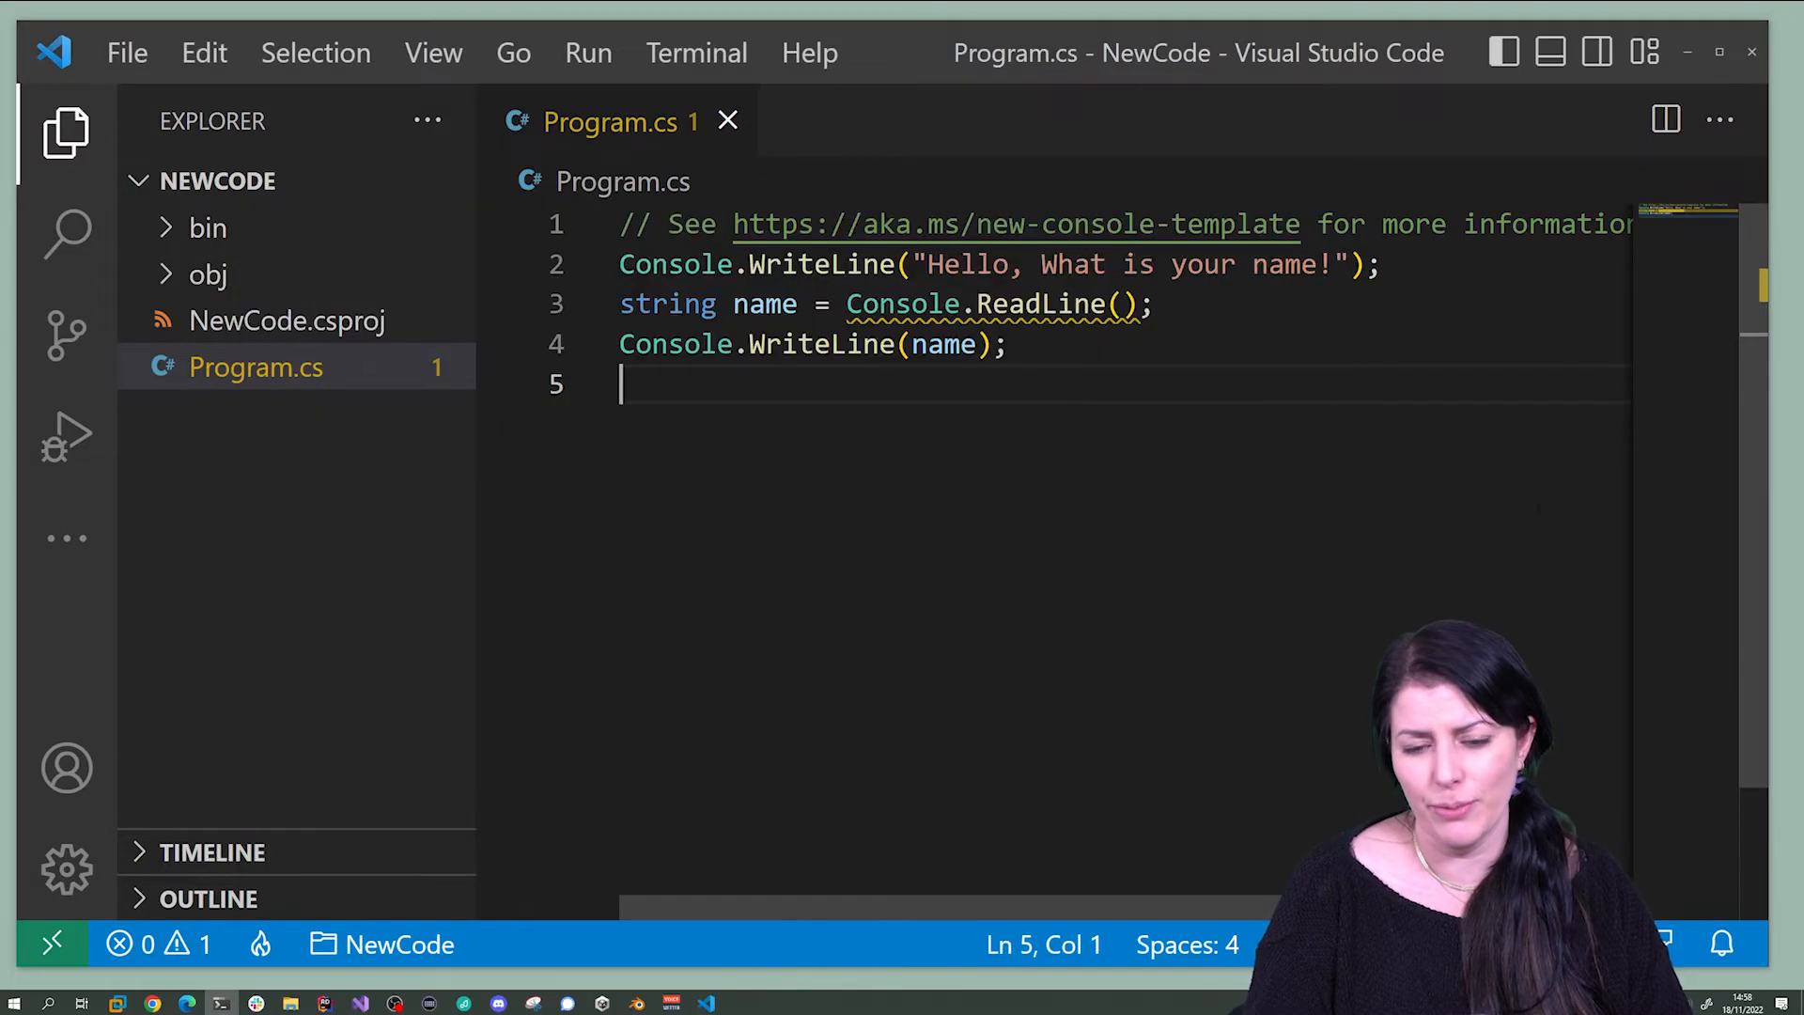
# - Wrap the WriteLine argument in quotes starting with "Hey ", fixing the mistyped "Hay"
pyautogui.doubleClick(943, 344)
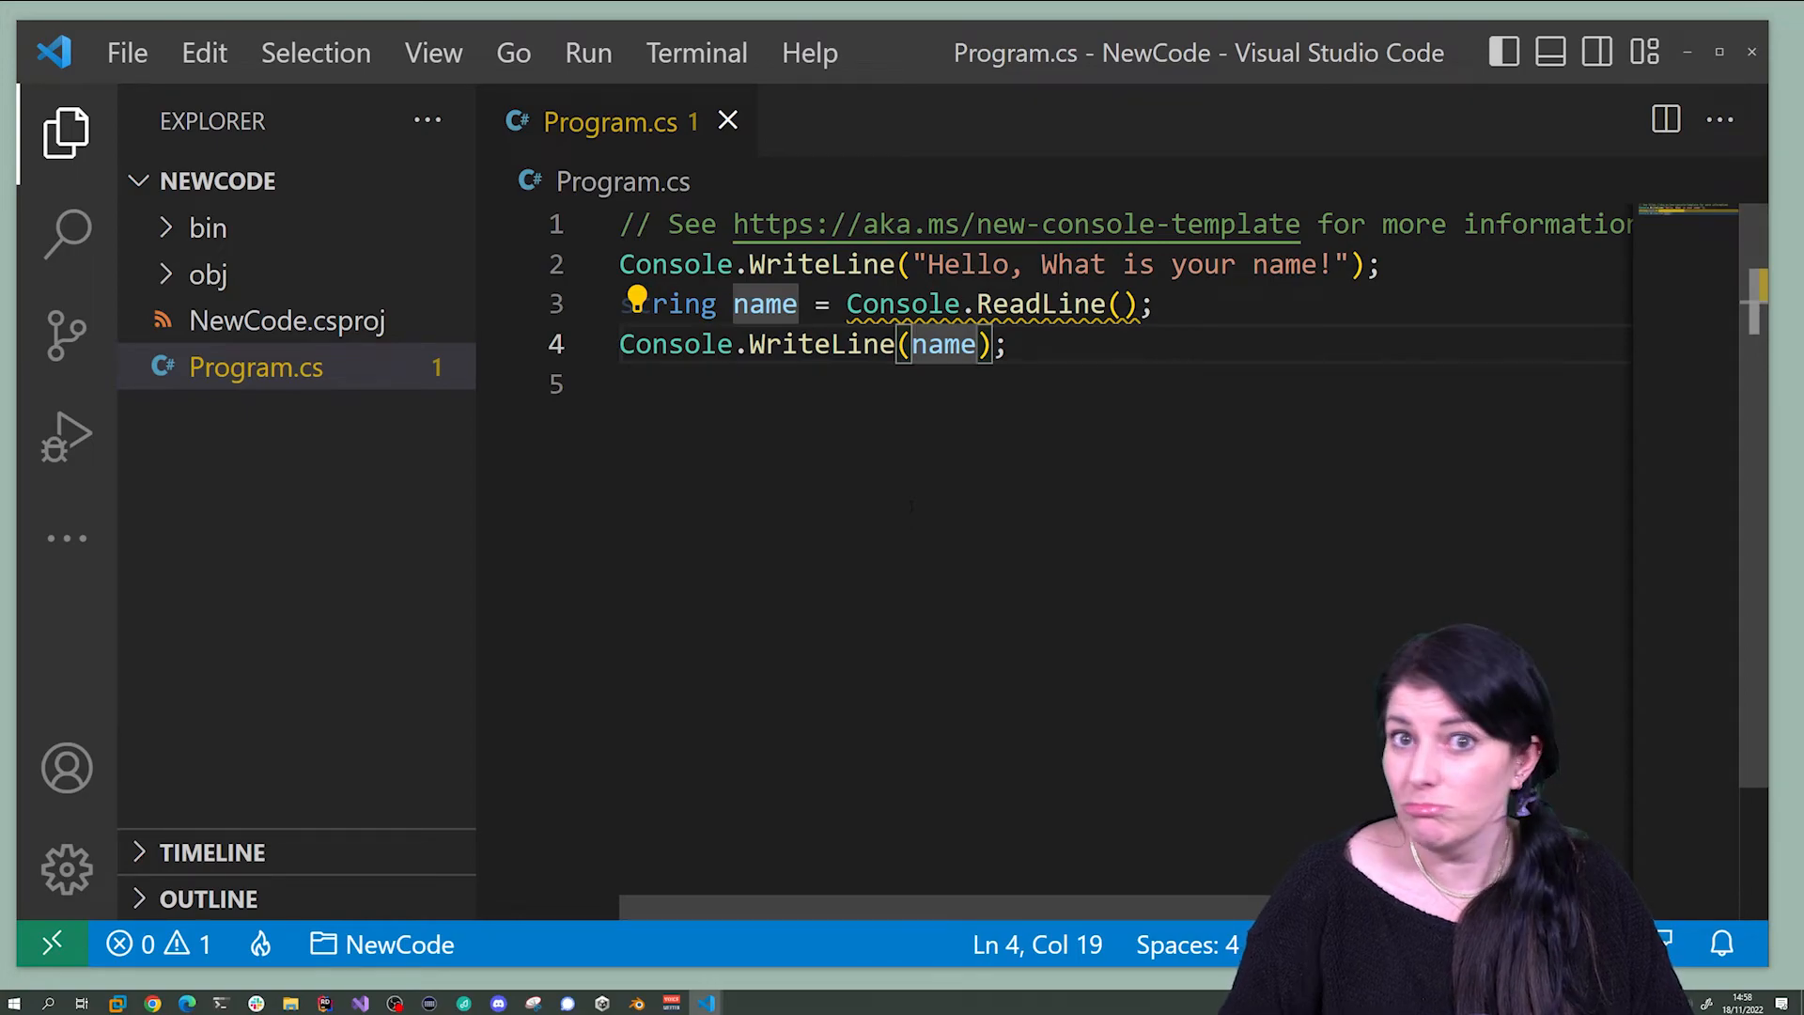
pyautogui.write('""')
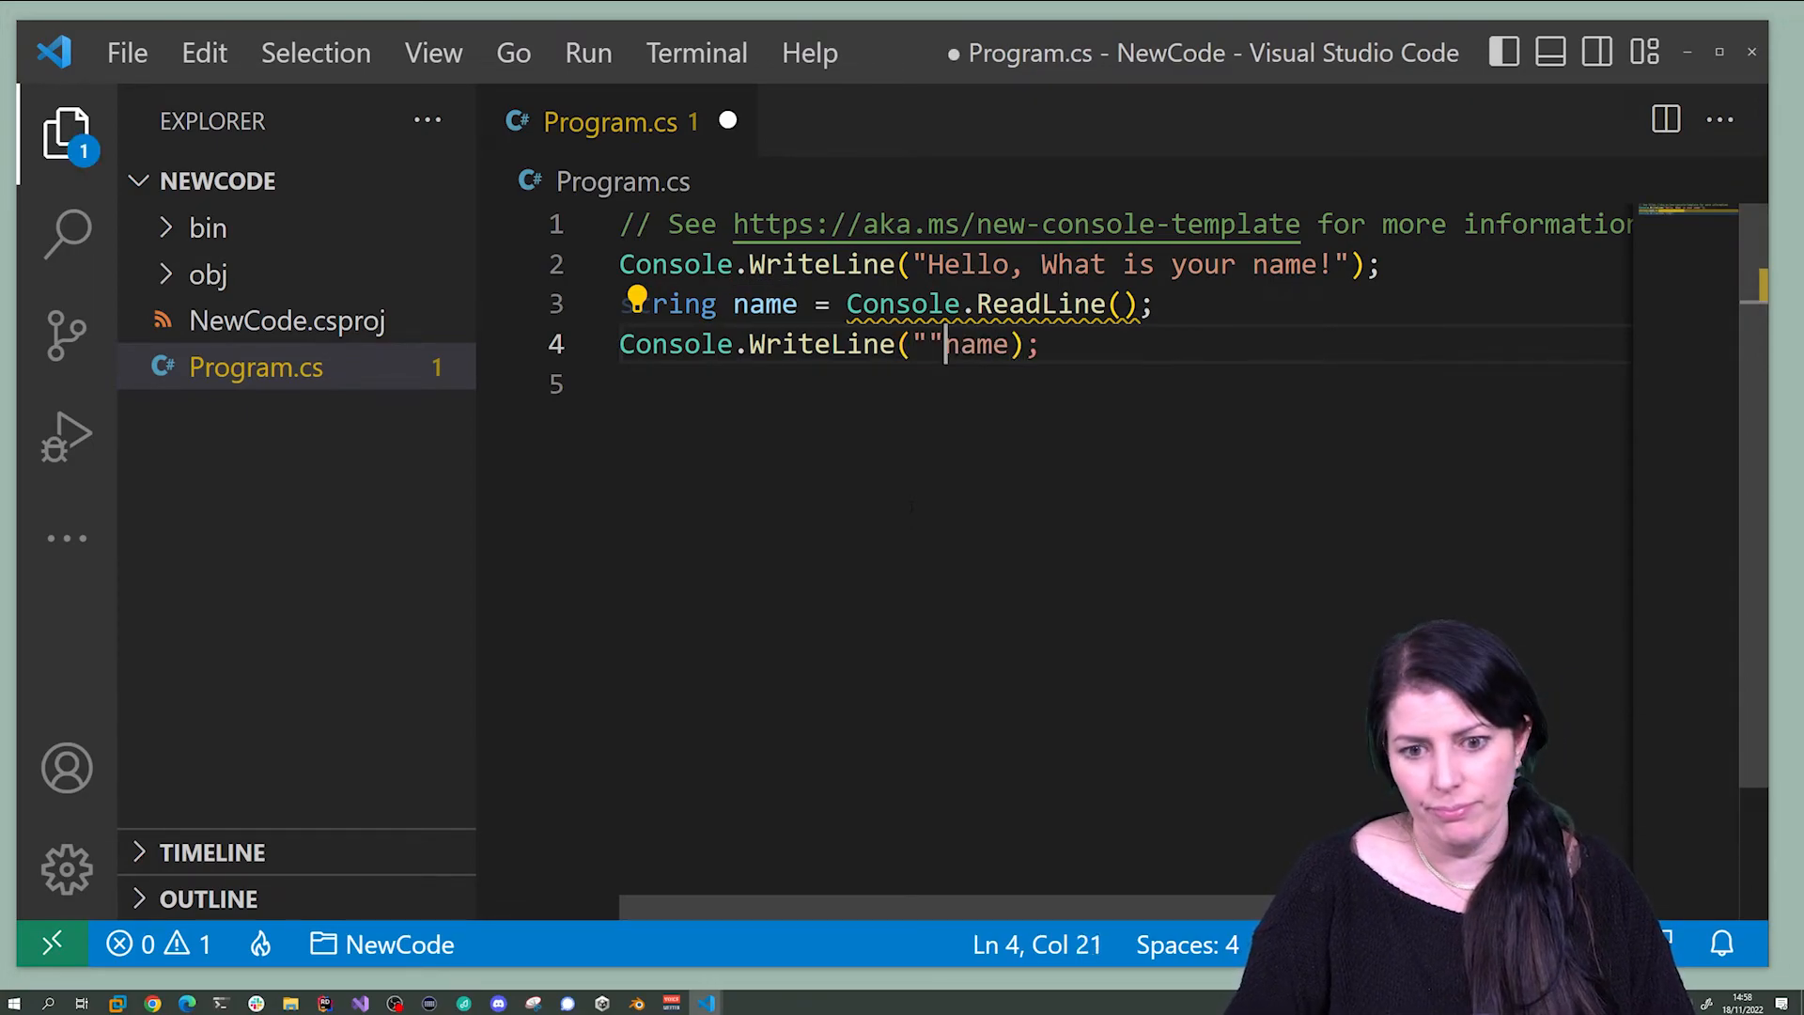
pyautogui.write('Hay1')
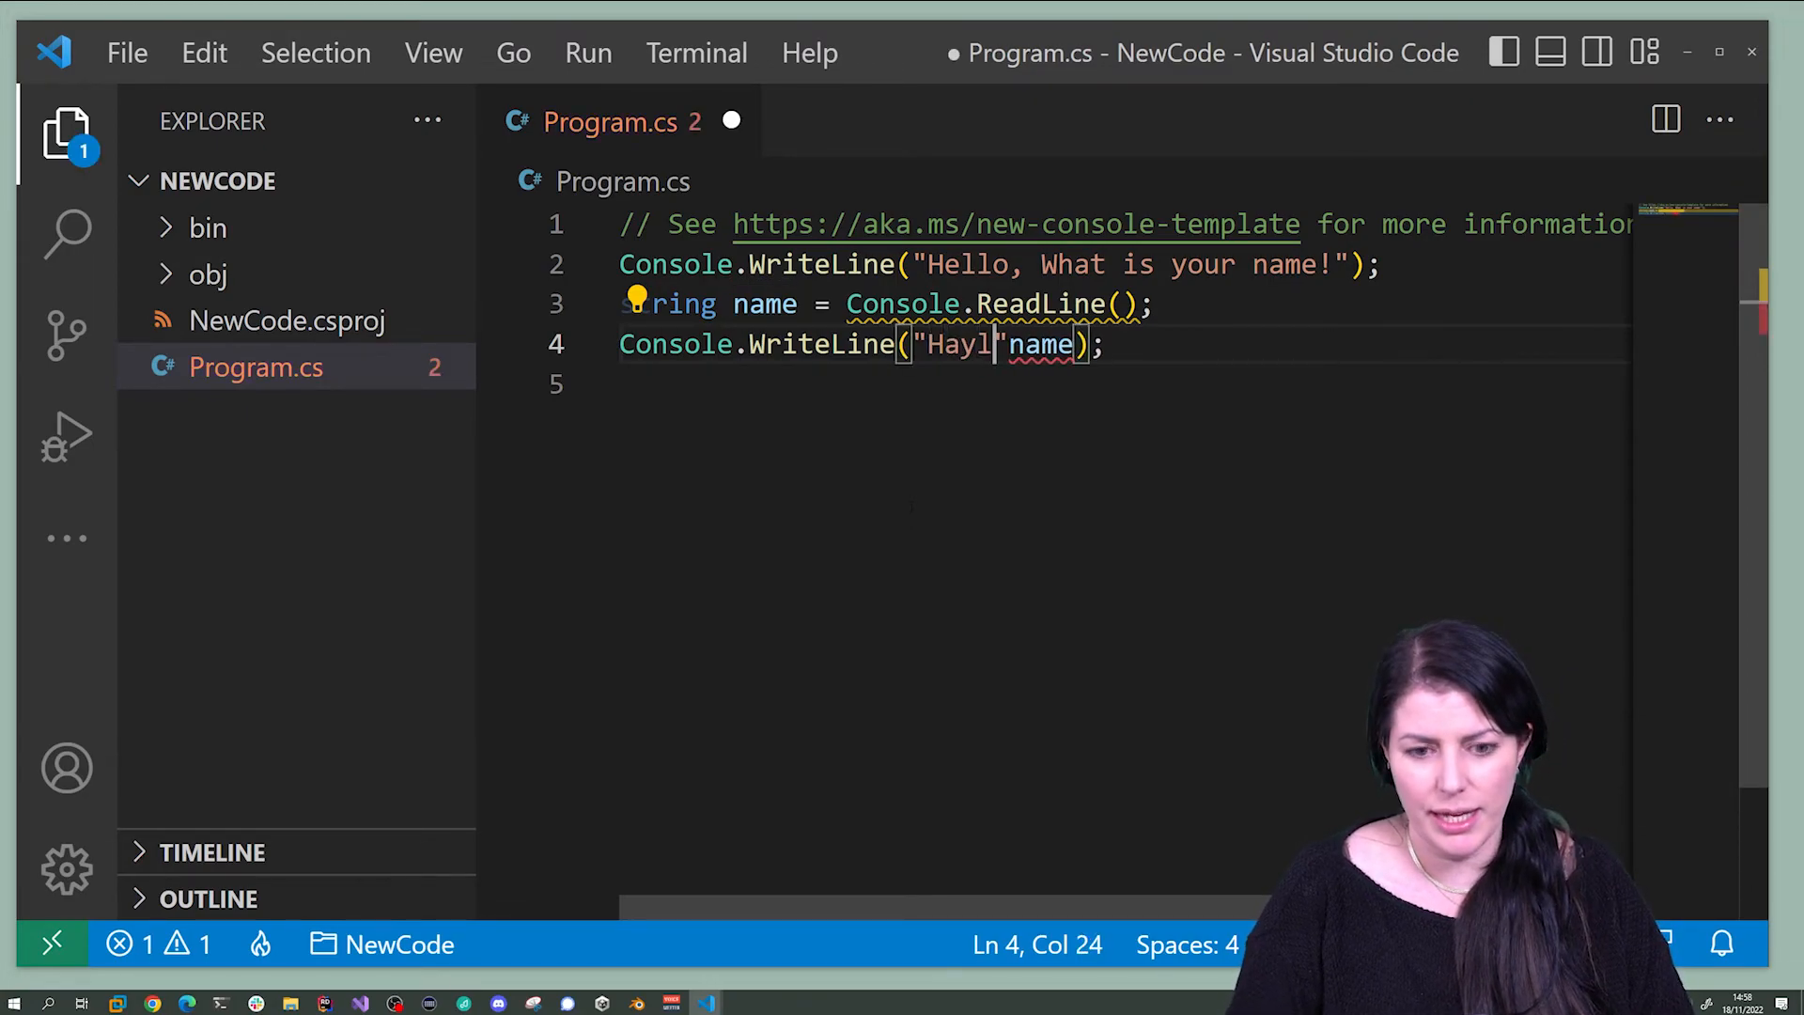
pyautogui.press('BackSpace')
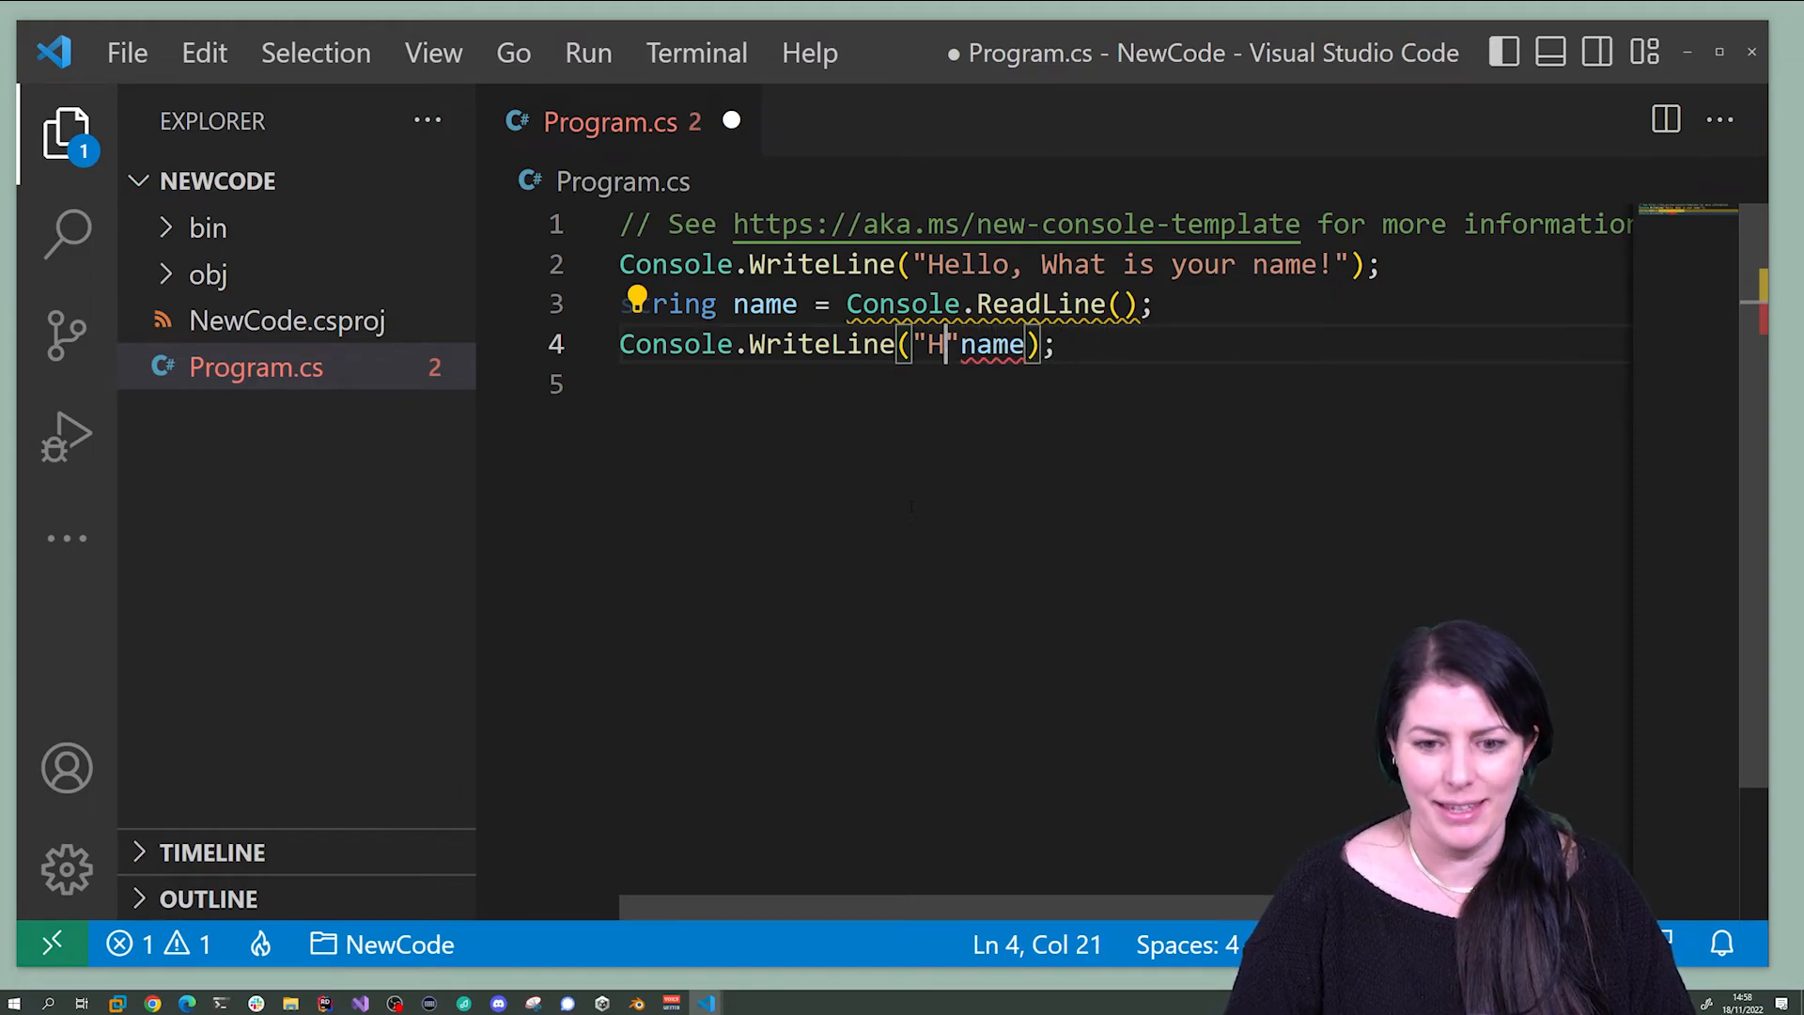
pyautogui.write('ey')
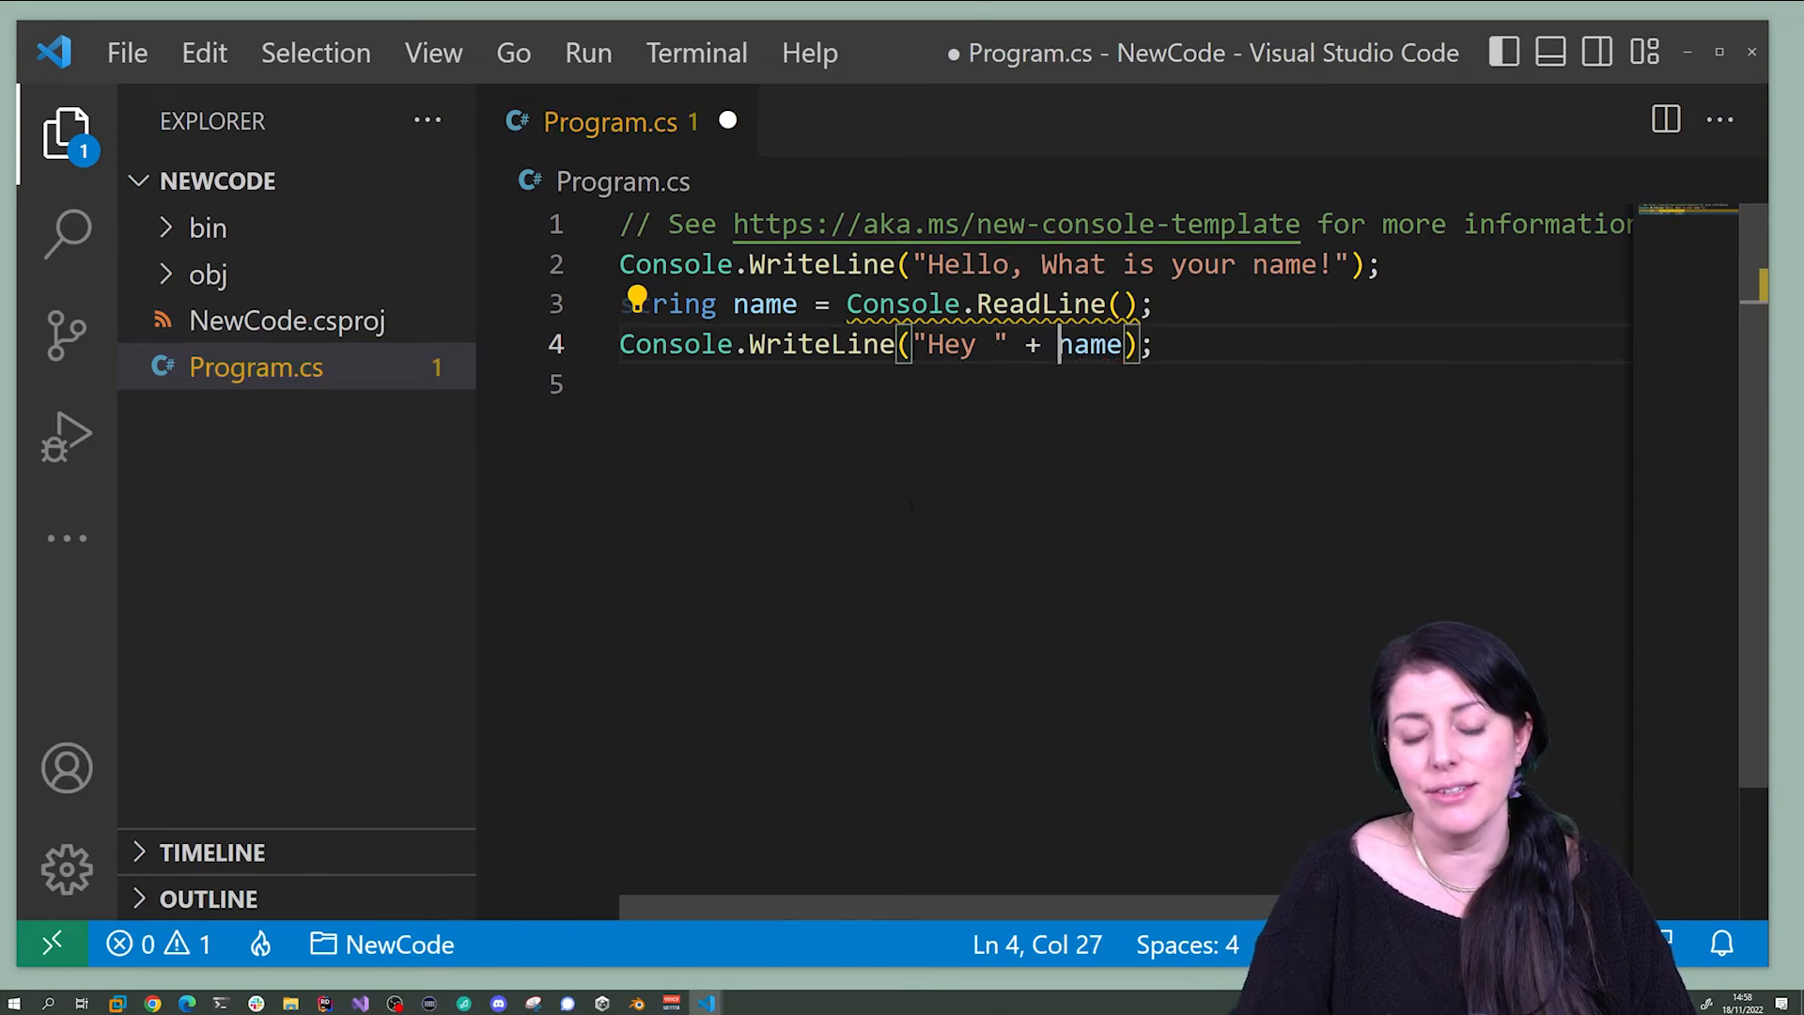
# - Extend the greeting with + name + "nice to meet you." and save
pyautogui.doubleClick(1090, 342)
pyautogui.write(' + "nice to meet you')
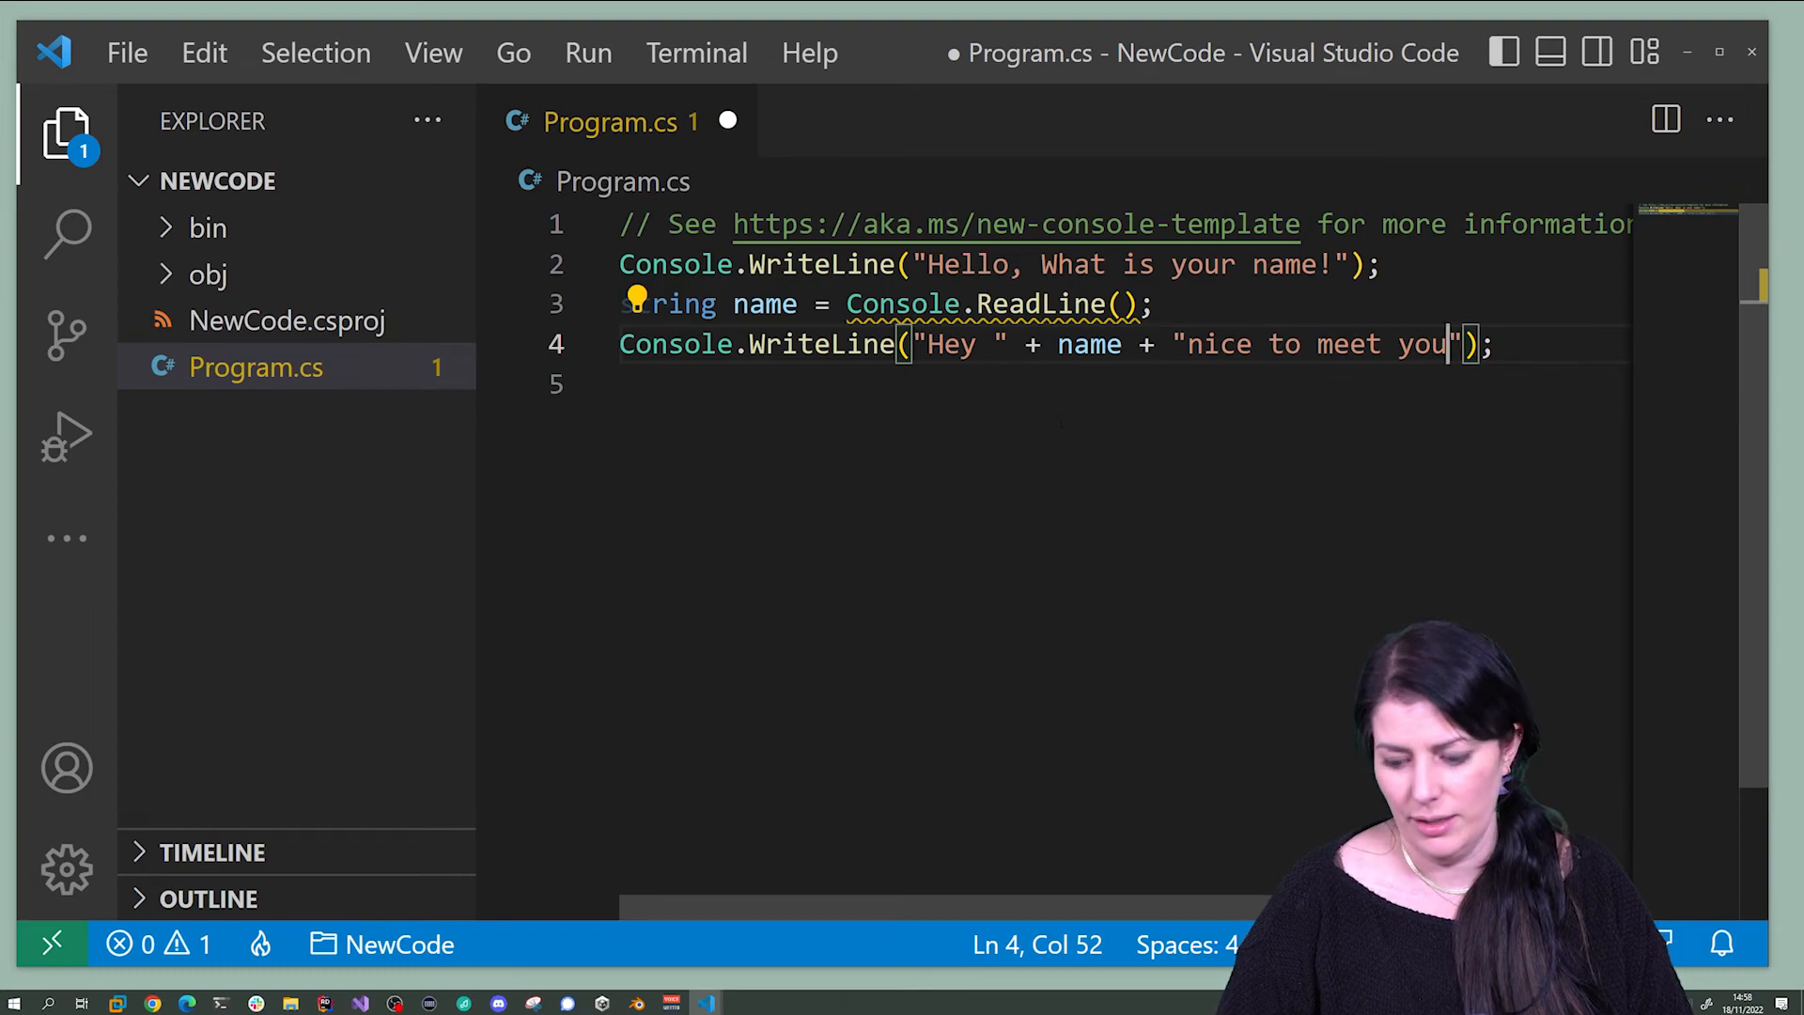
pyautogui.write('.')
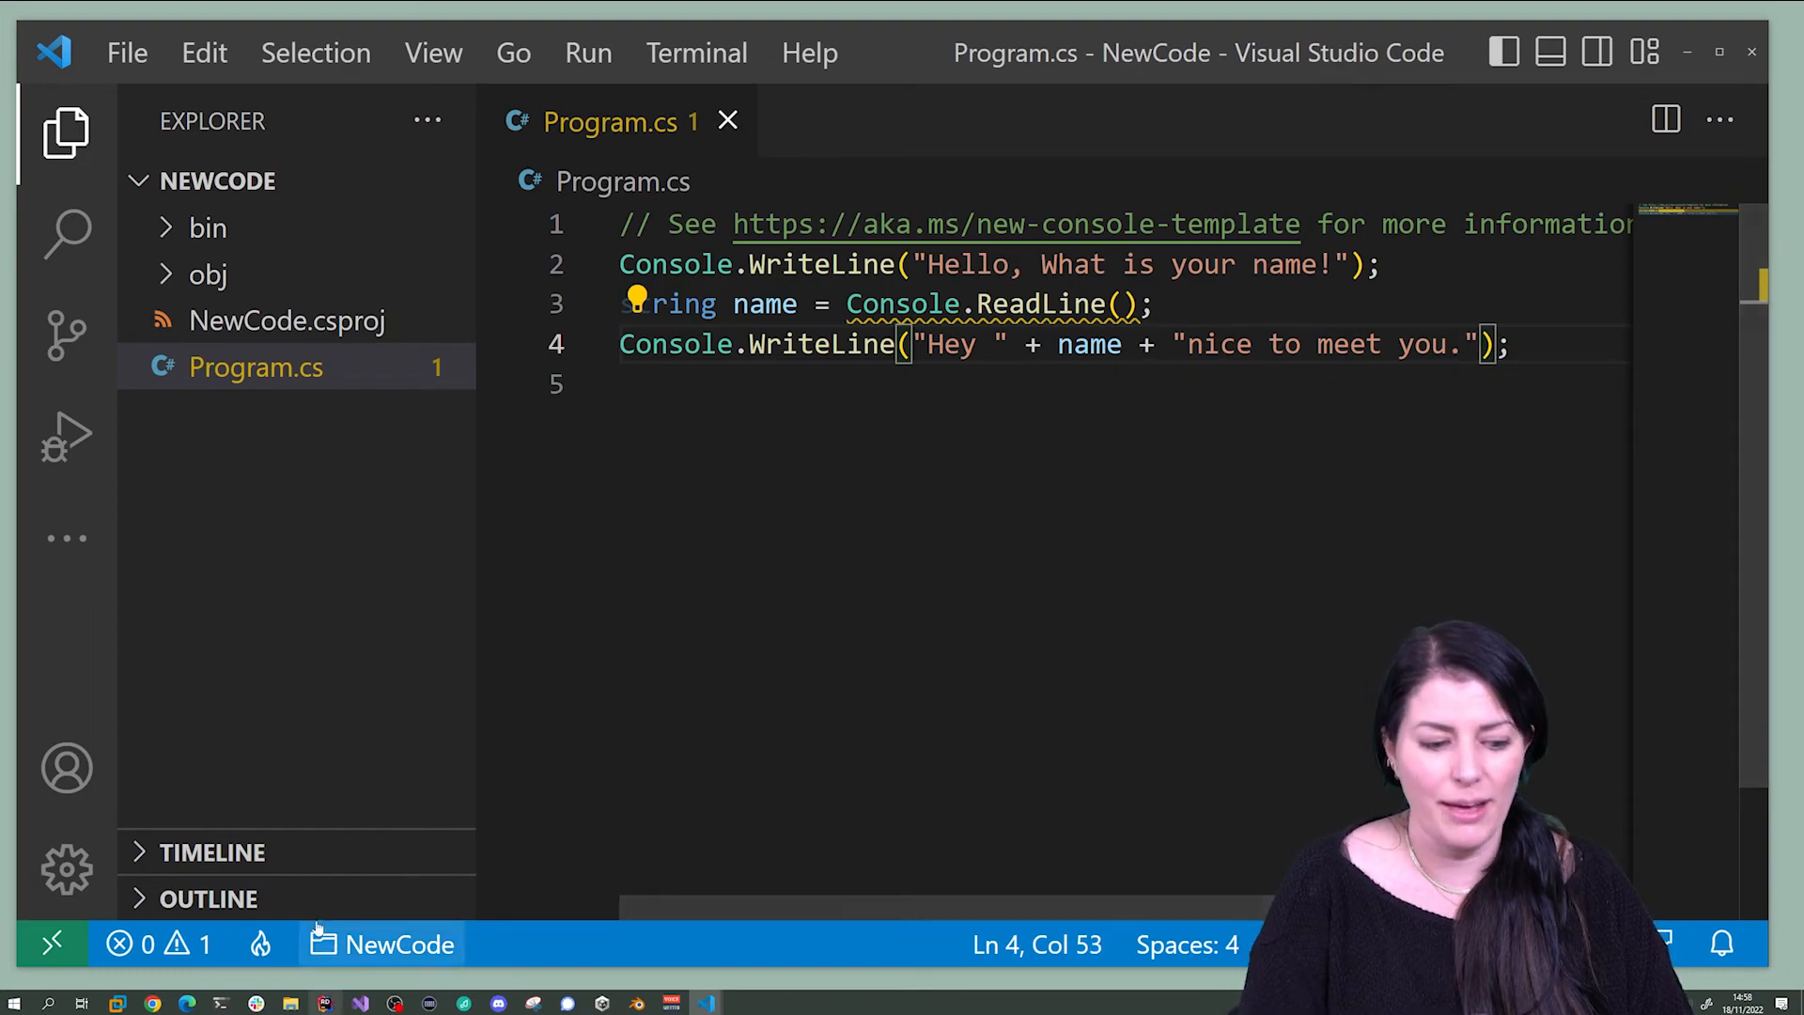